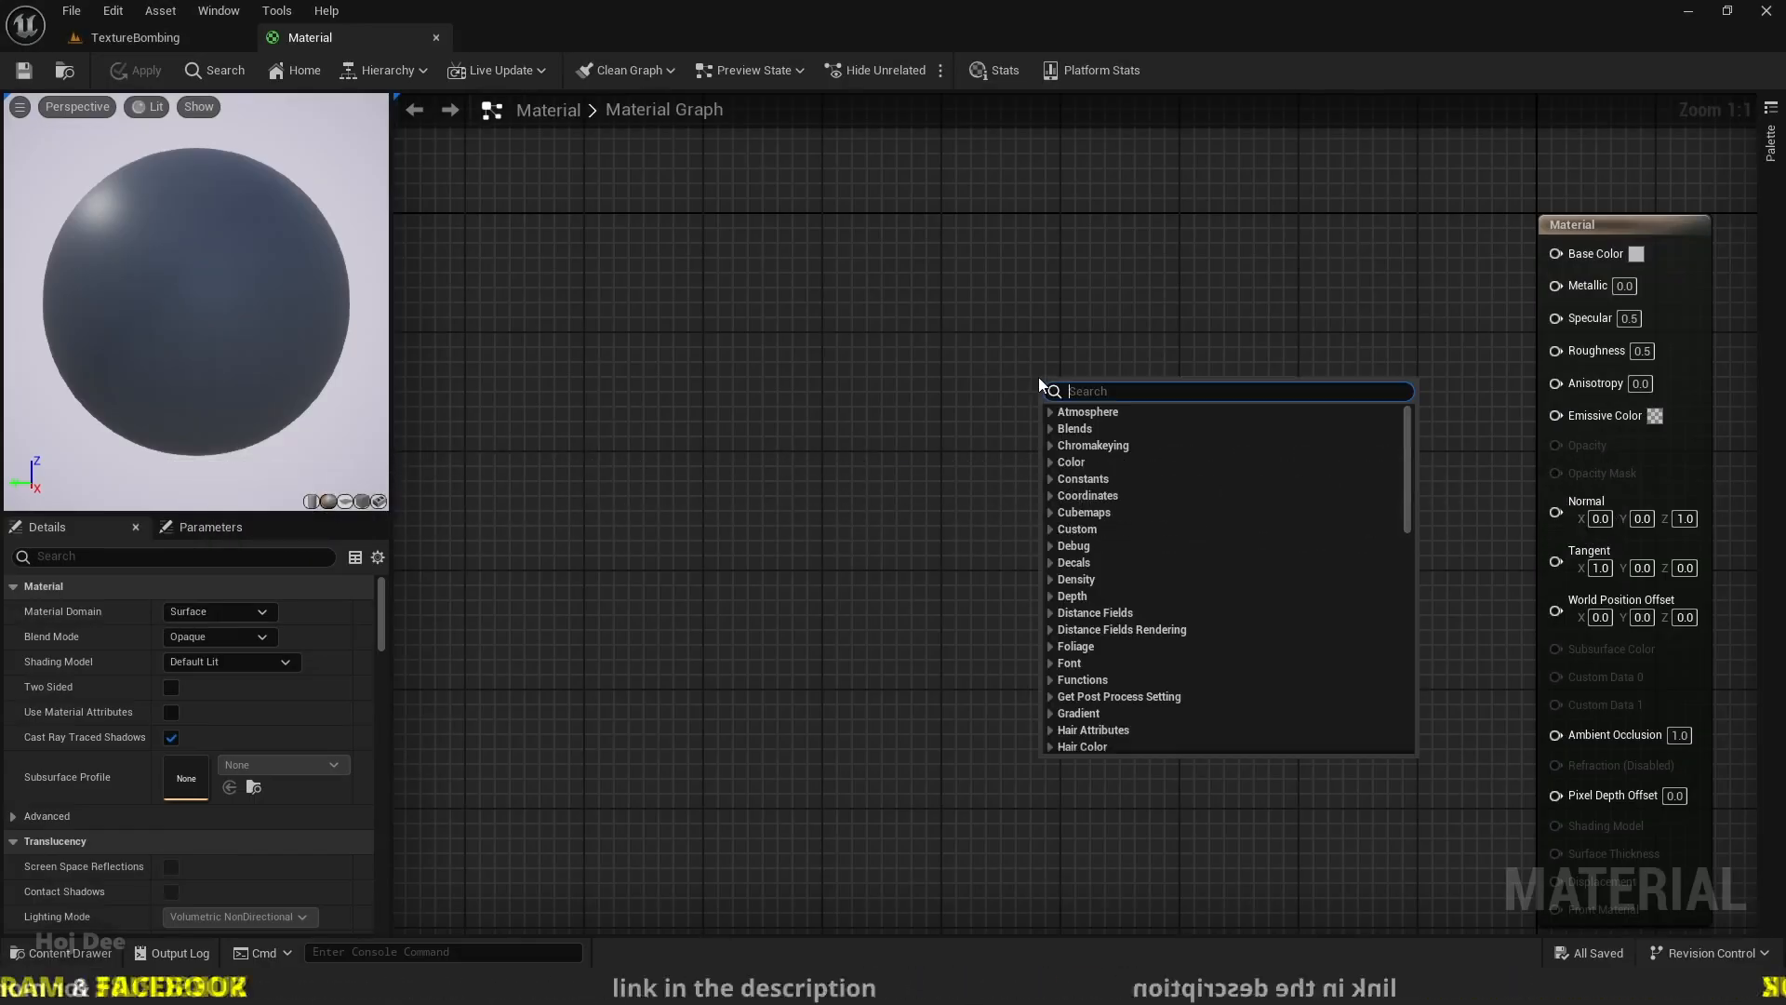
# - Search the material graph node list for 'texture bombing'
pyautogui.write('texture bombin')
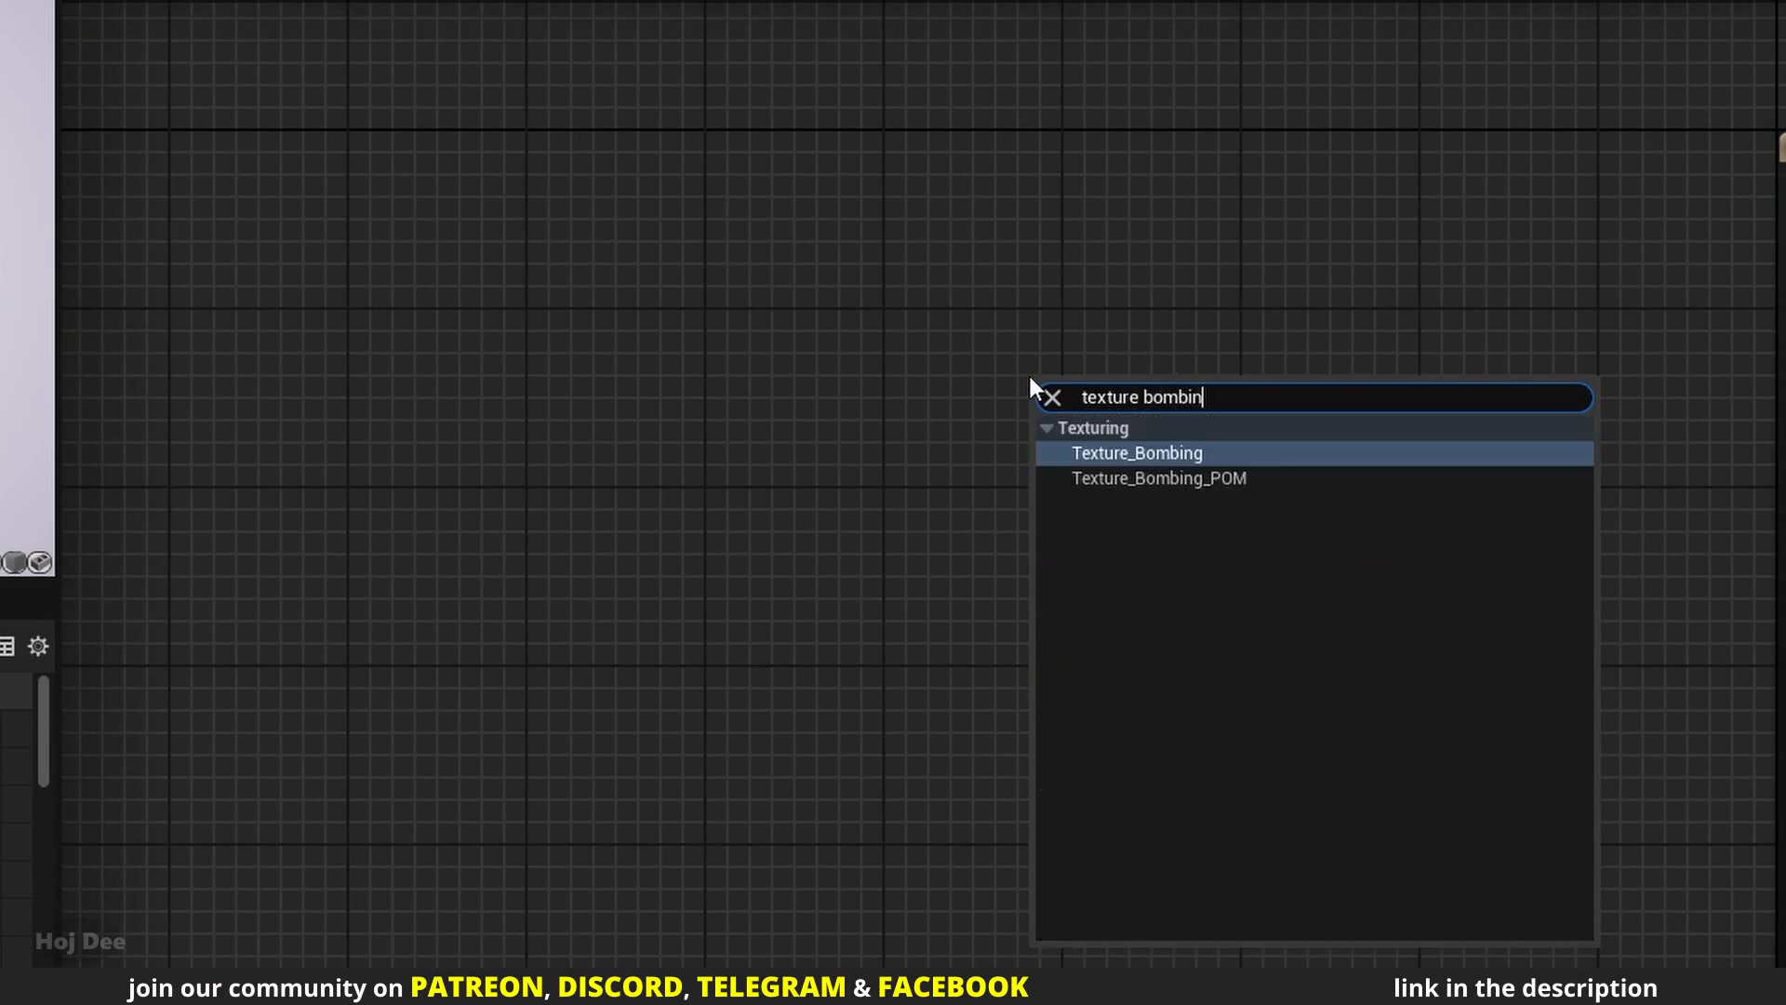
pyautogui.moveTo(1118, 510)
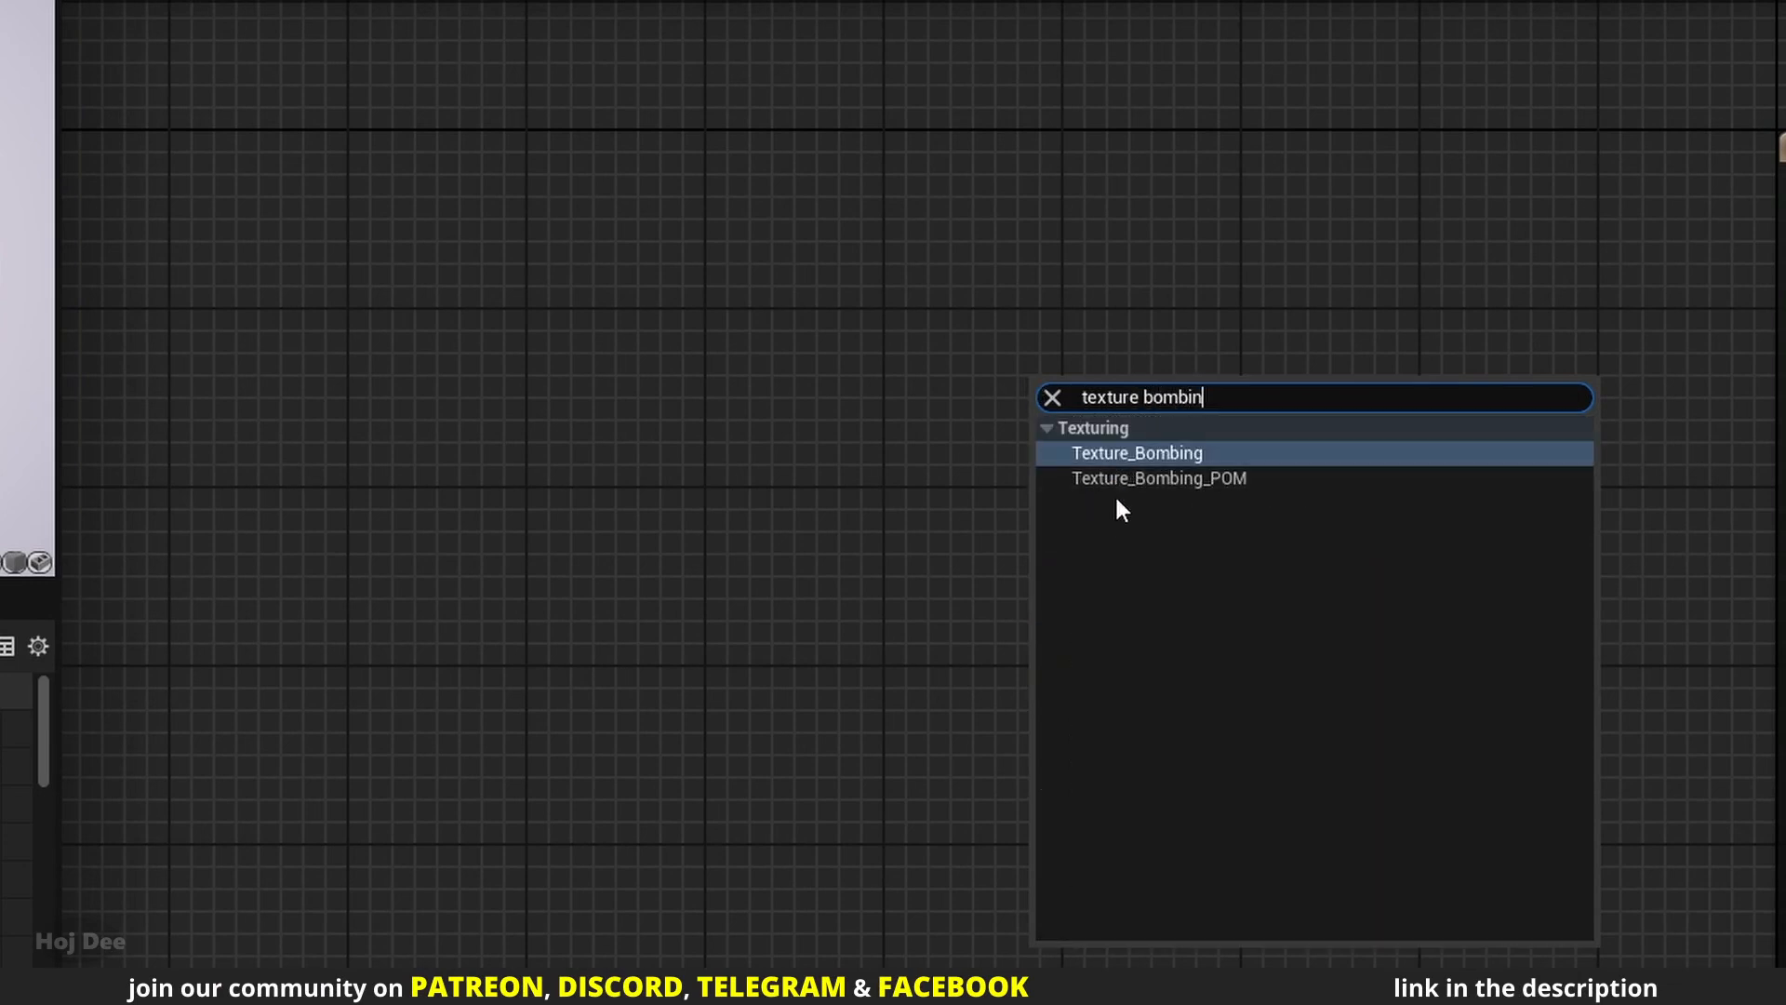
pyautogui.moveTo(1153, 499)
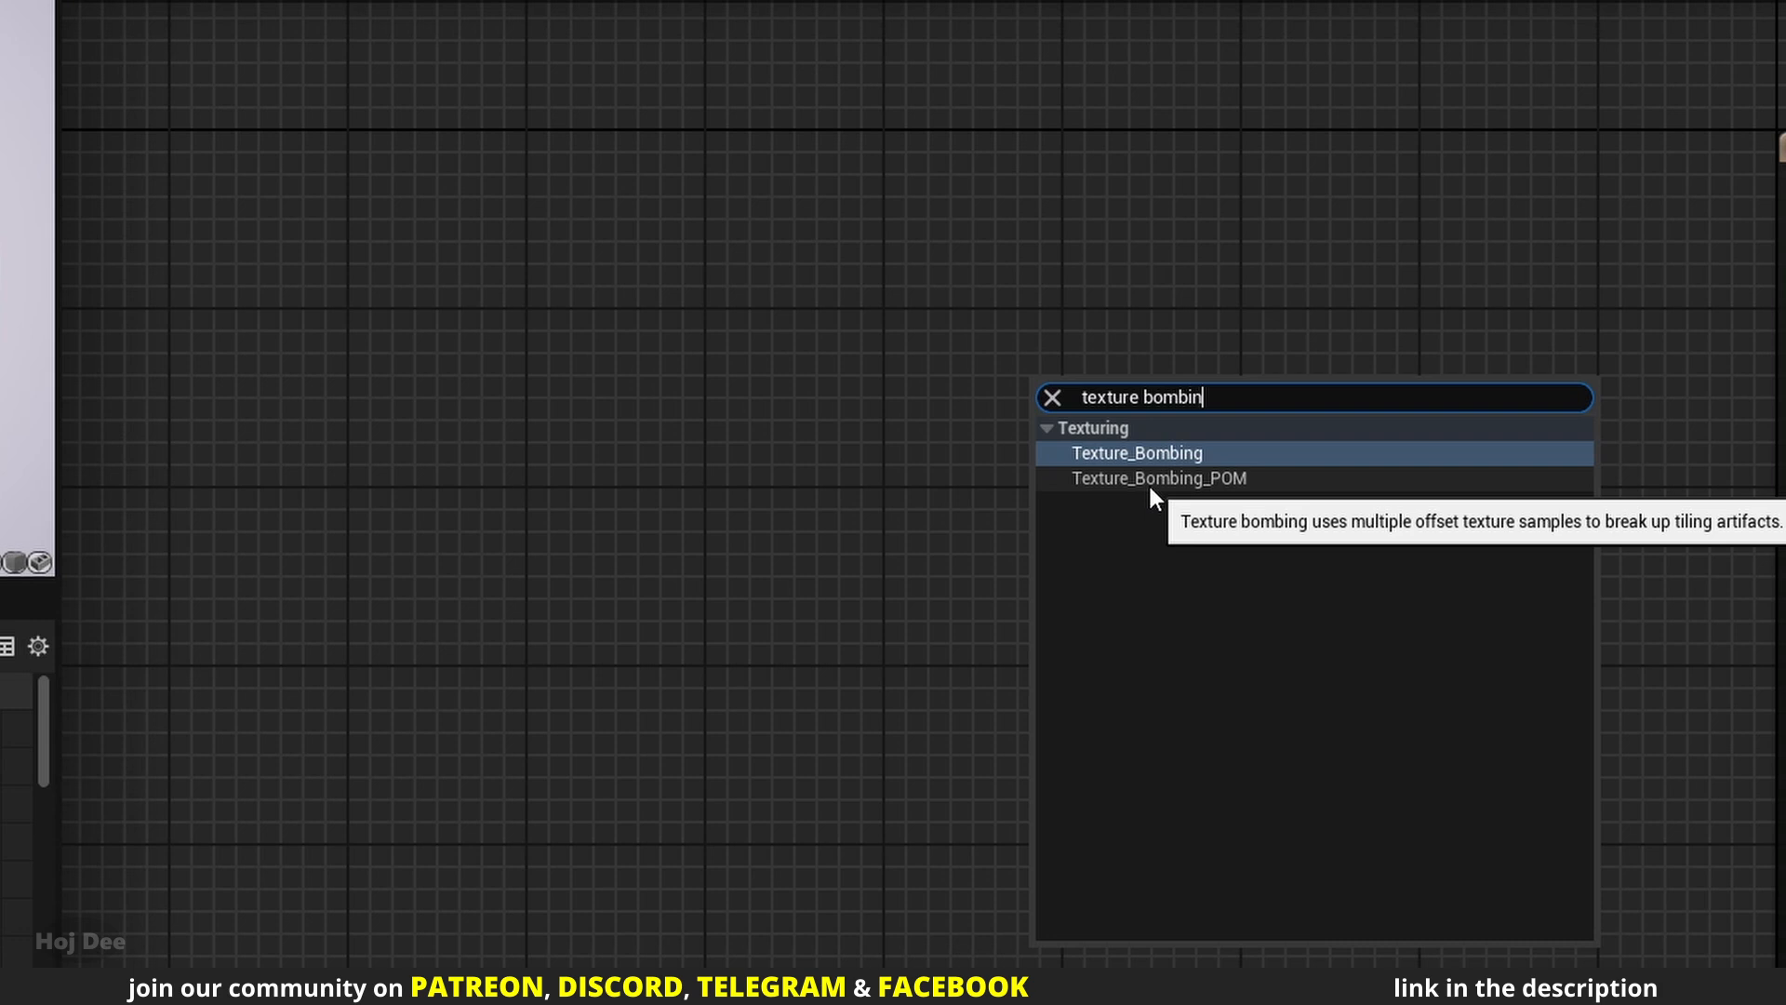
pyautogui.moveTo(1159, 467)
pyautogui.write('texture bom')
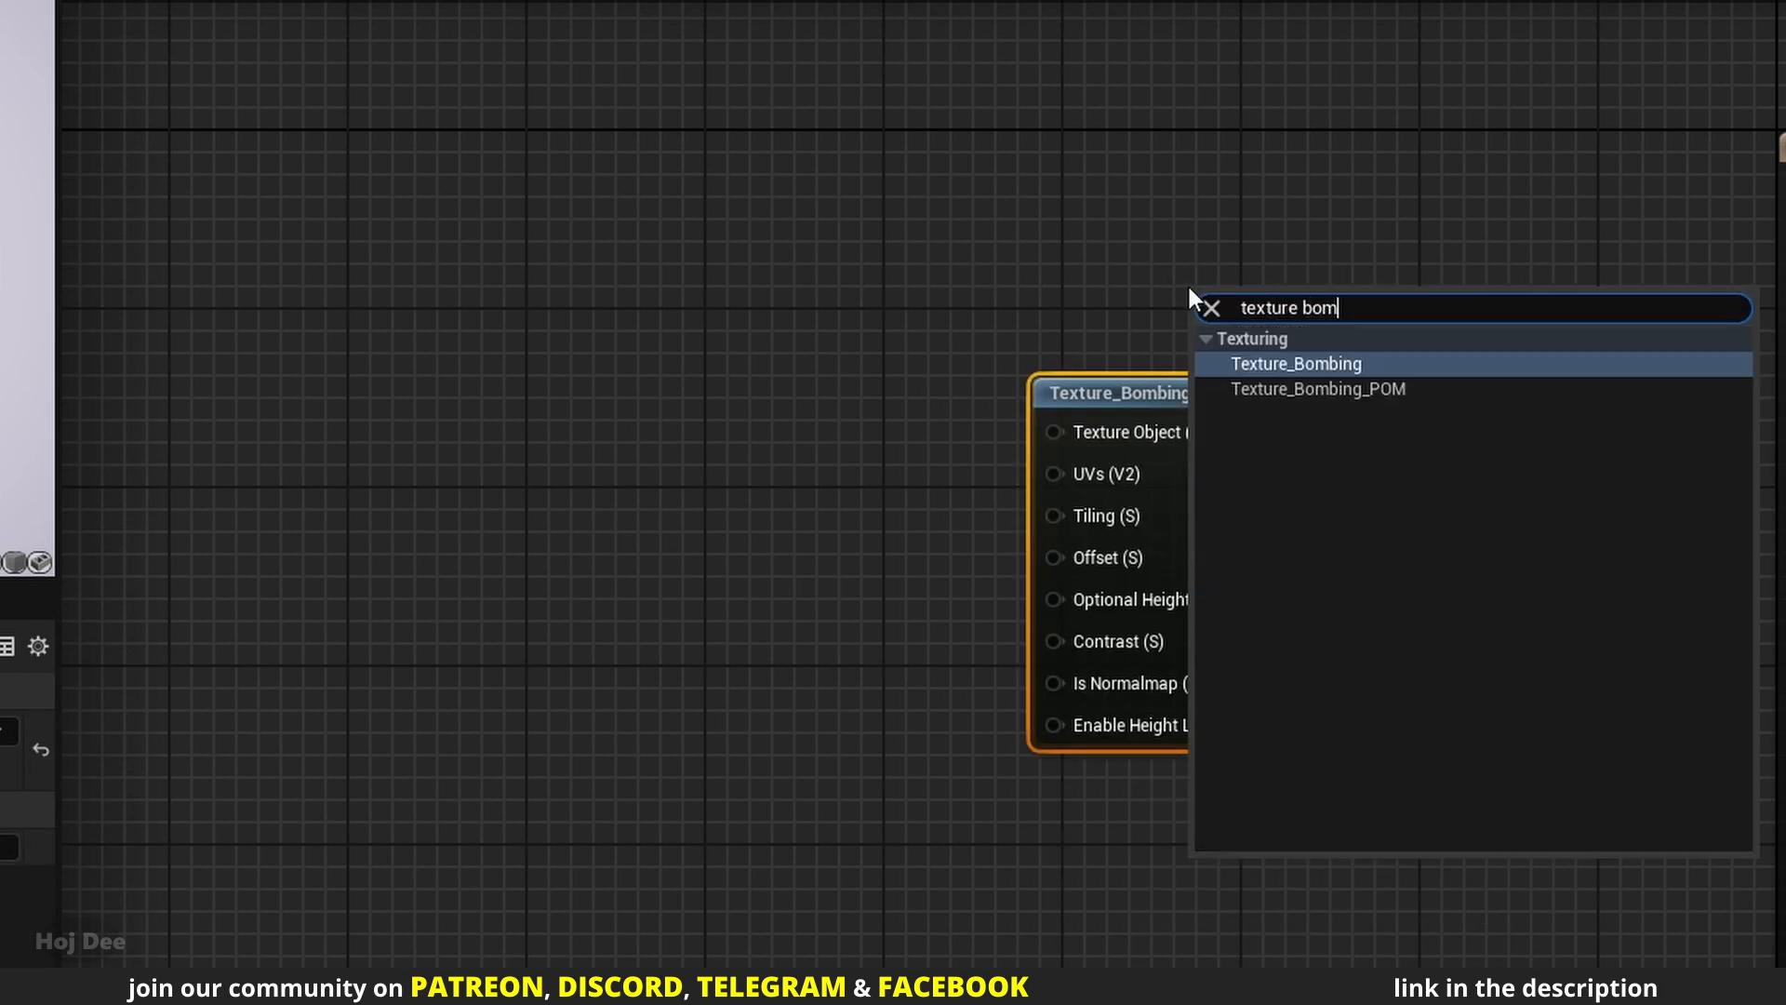
# - Add Texture_Bombing_POM, inspect the function graphs, then return to the material
pyautogui.click(1296, 363)
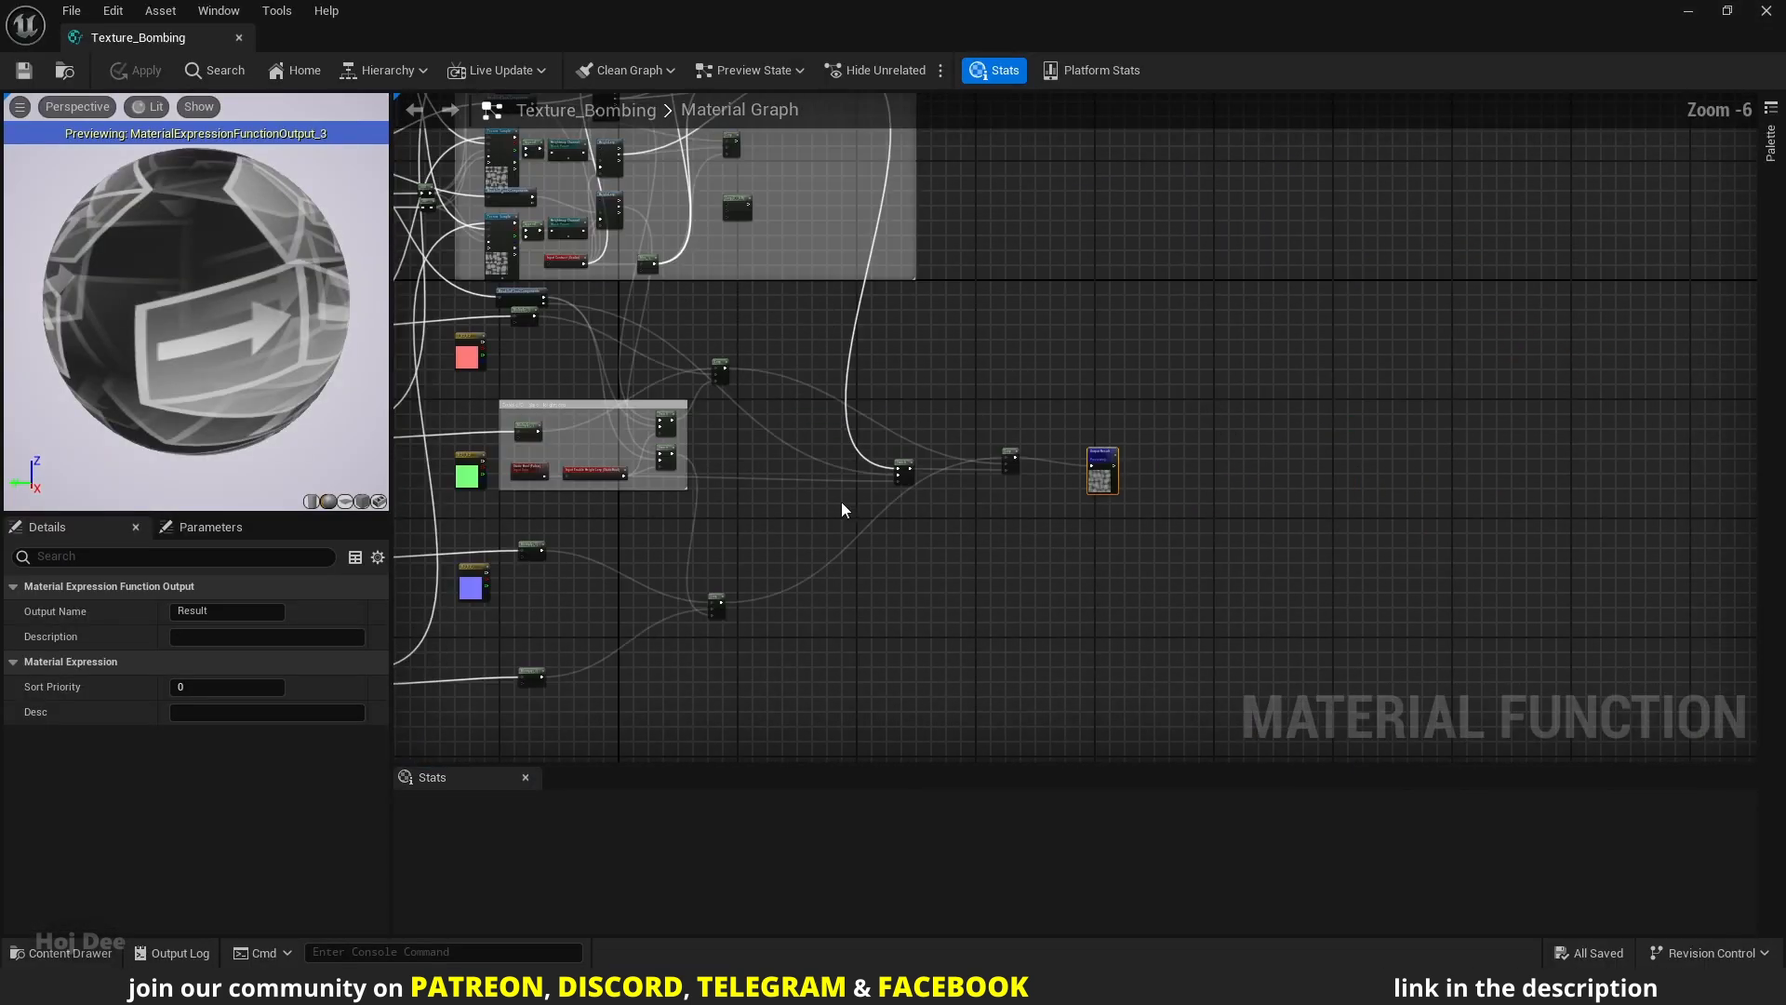
pyautogui.click(309, 37)
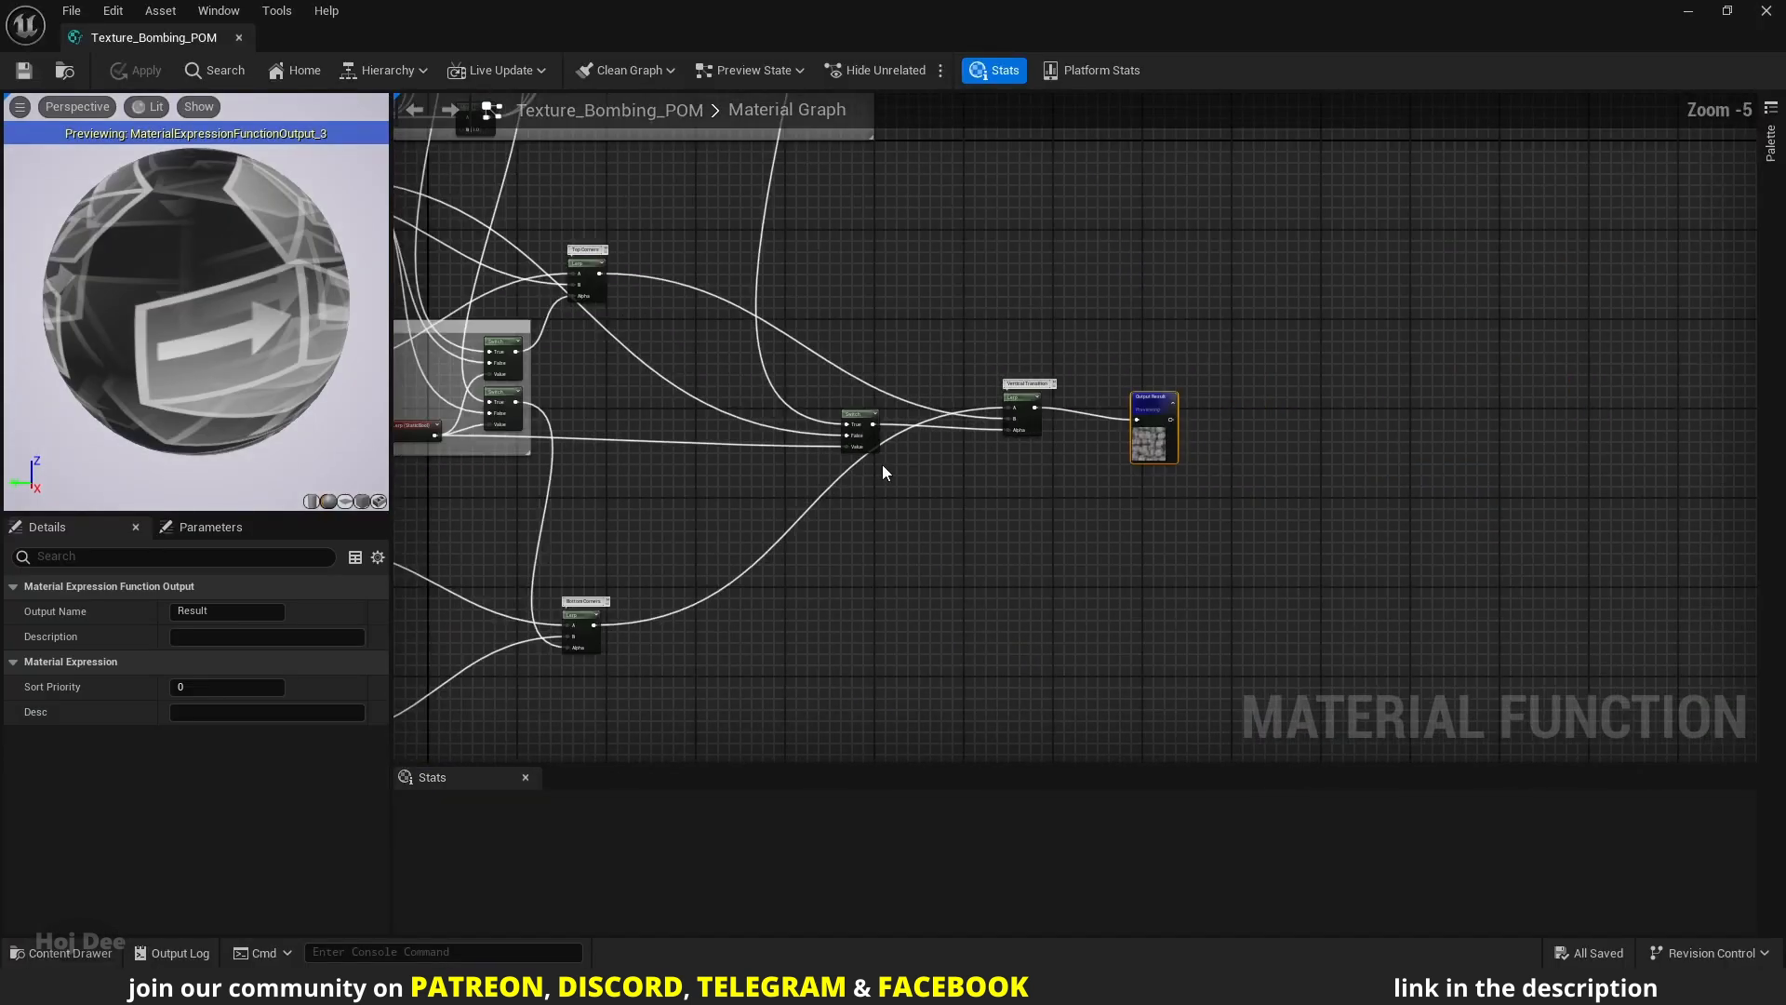
pyautogui.scroll(-3)
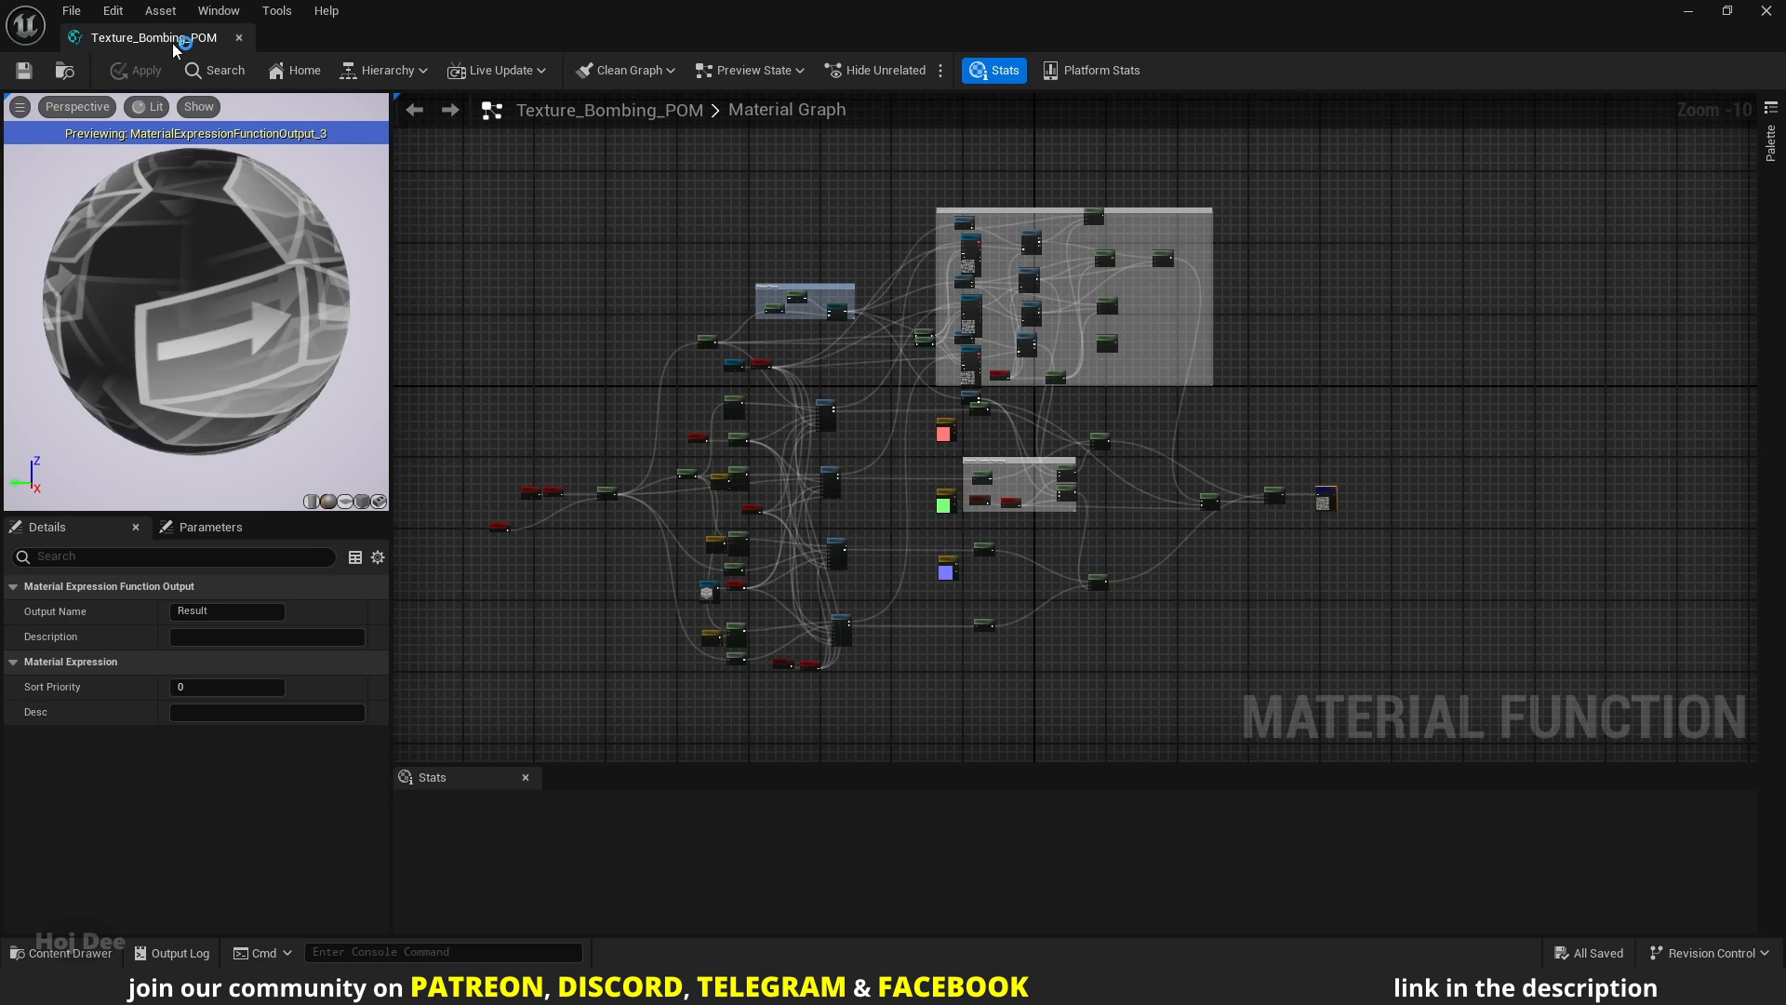
pyautogui.click(307, 38)
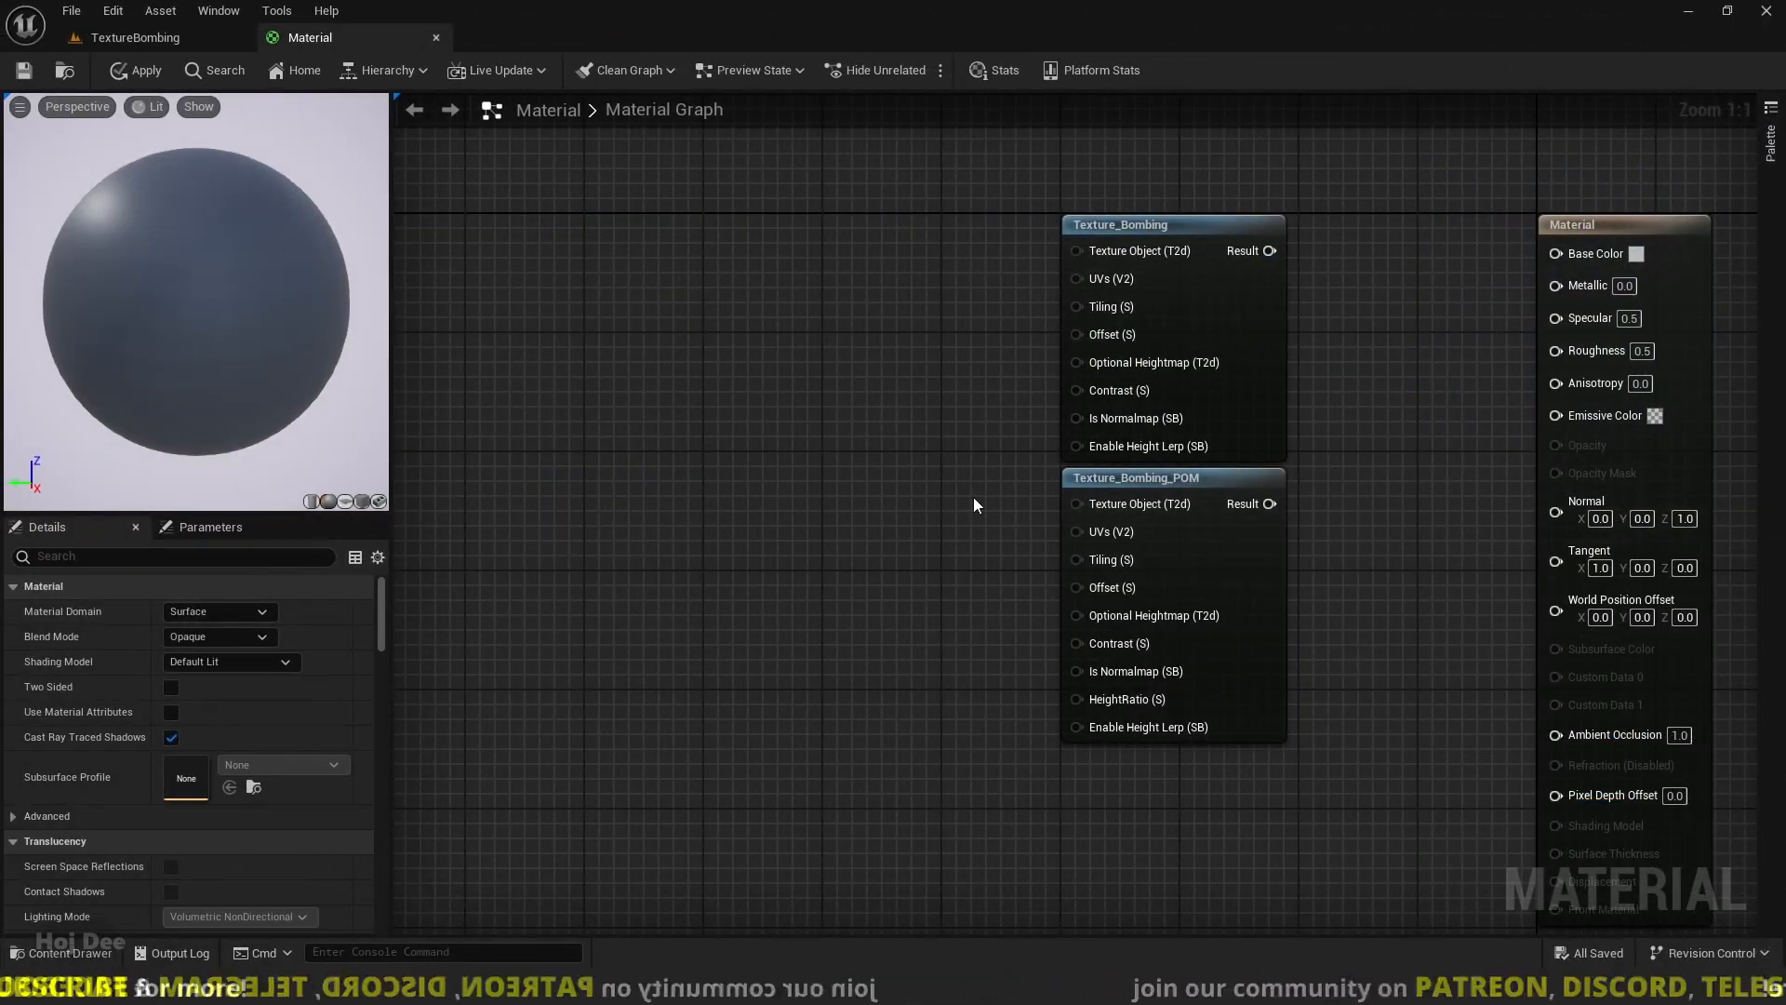
pyautogui.moveTo(1185, 505)
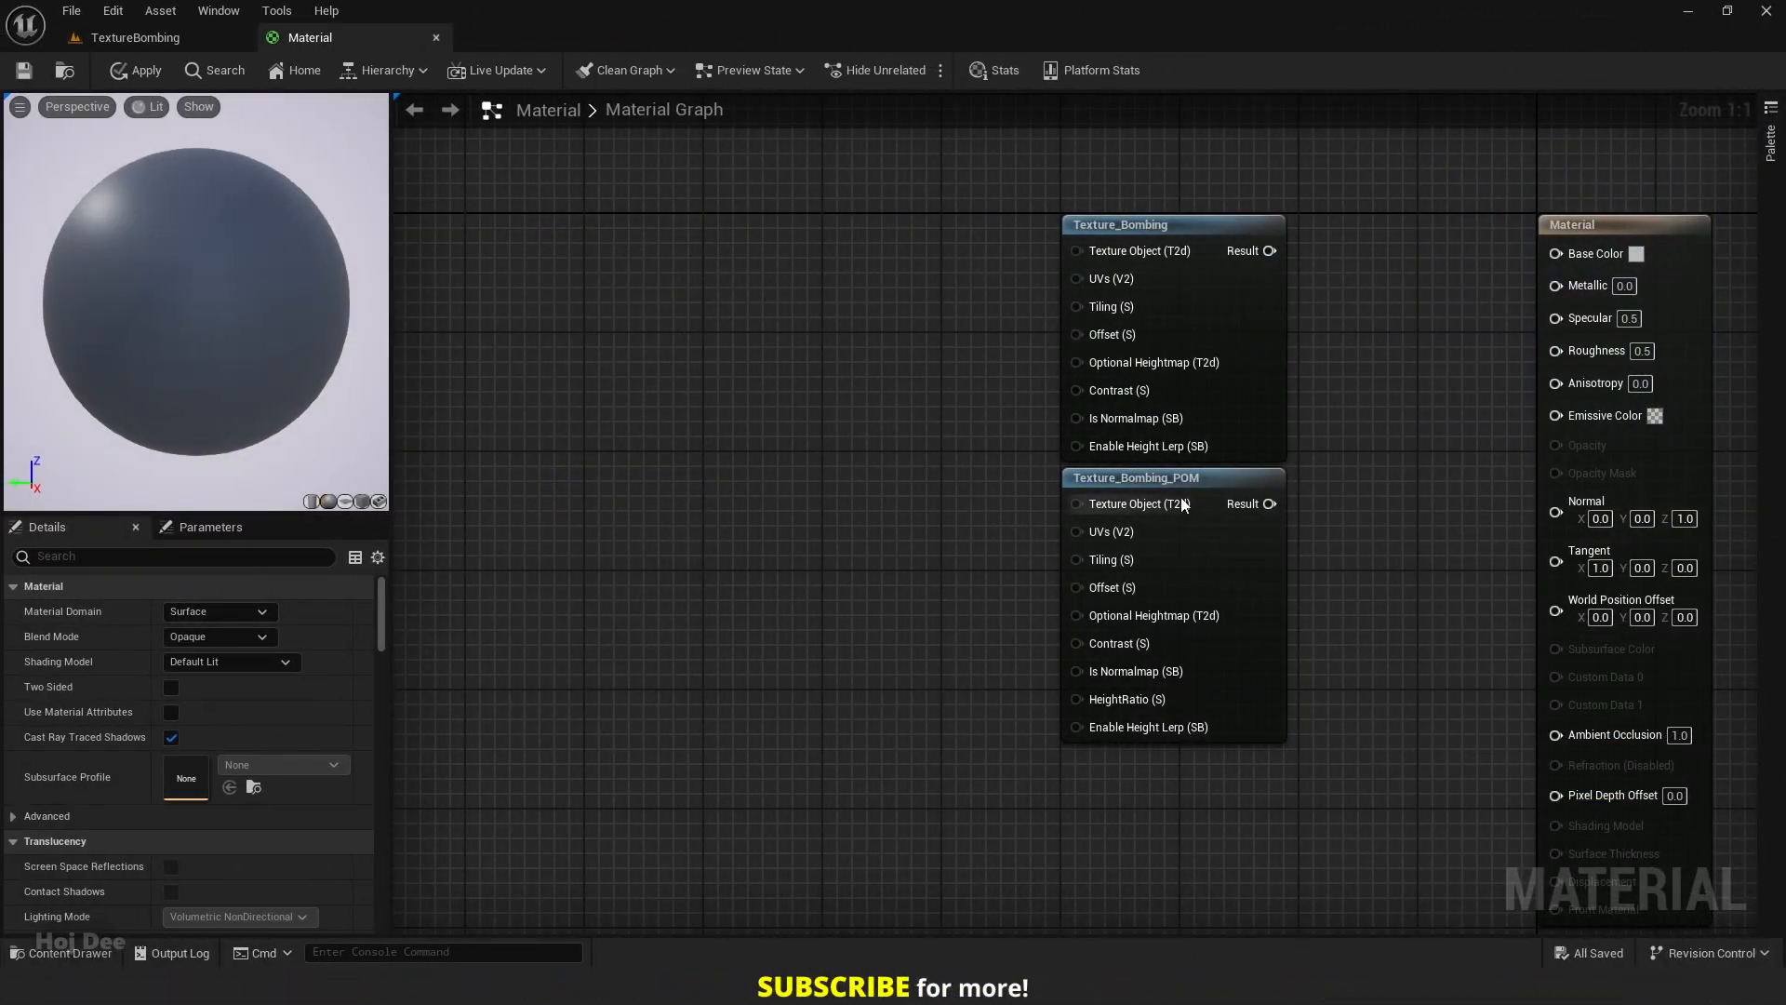
pyautogui.moveTo(1118, 709)
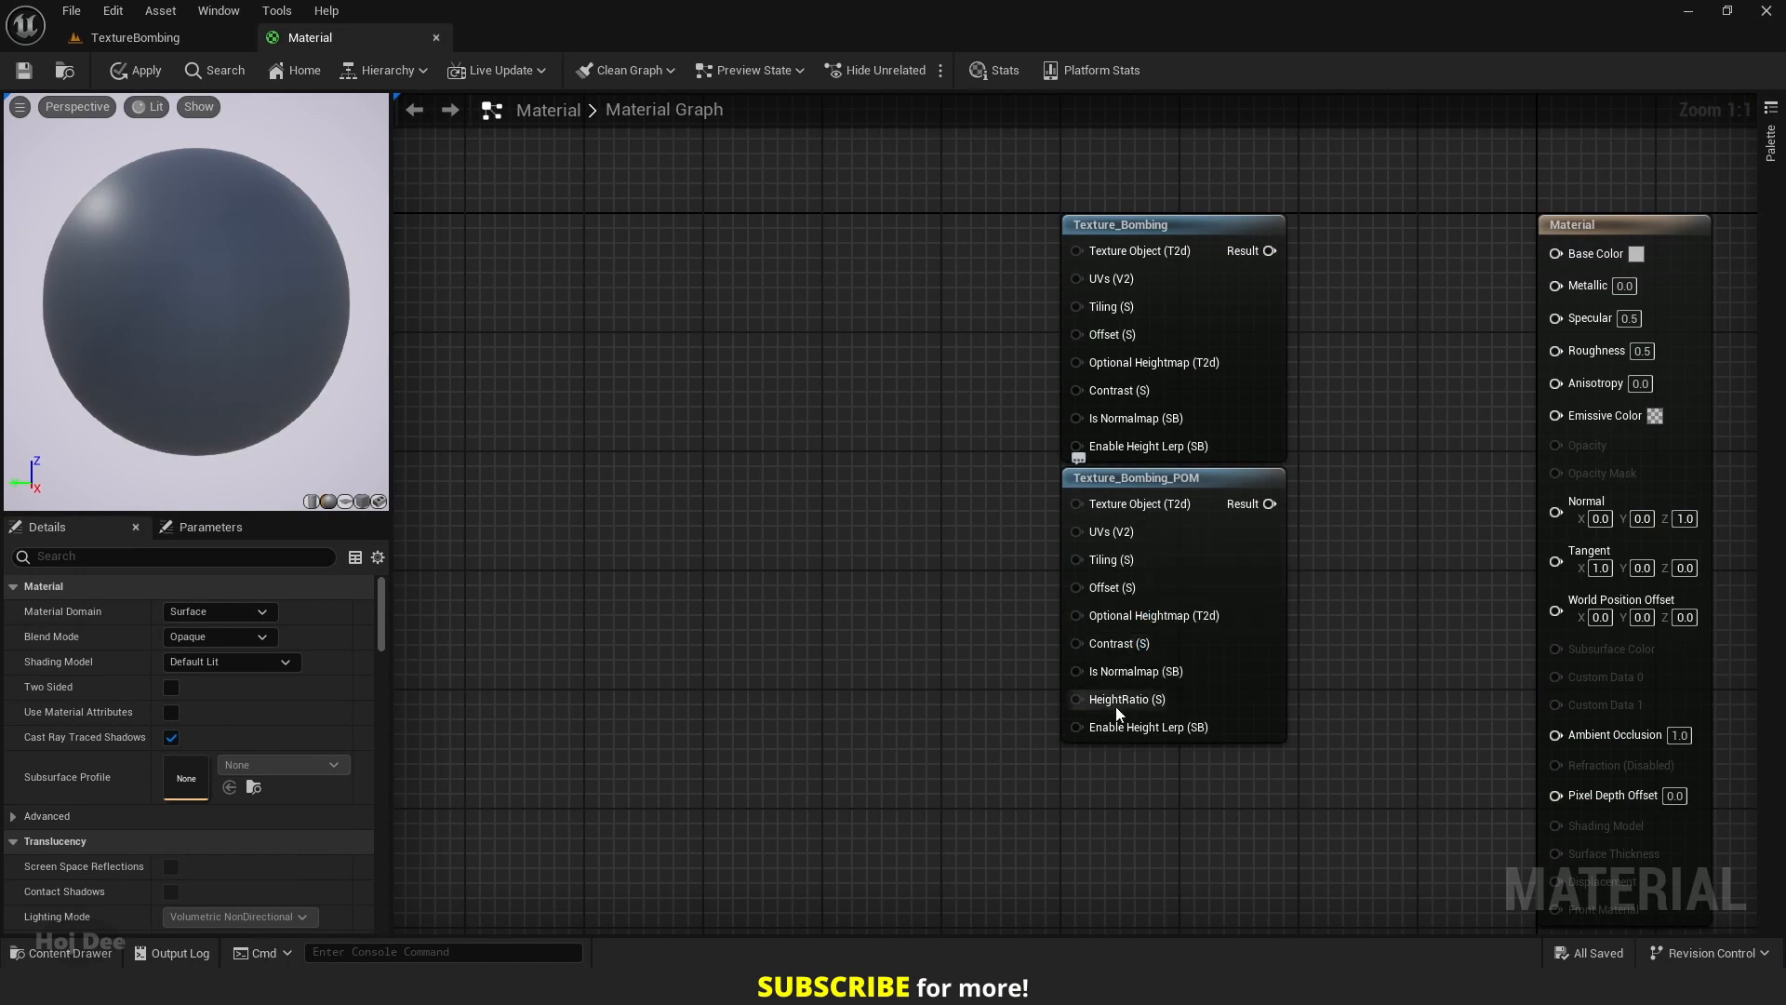
pyautogui.moveTo(1114, 700)
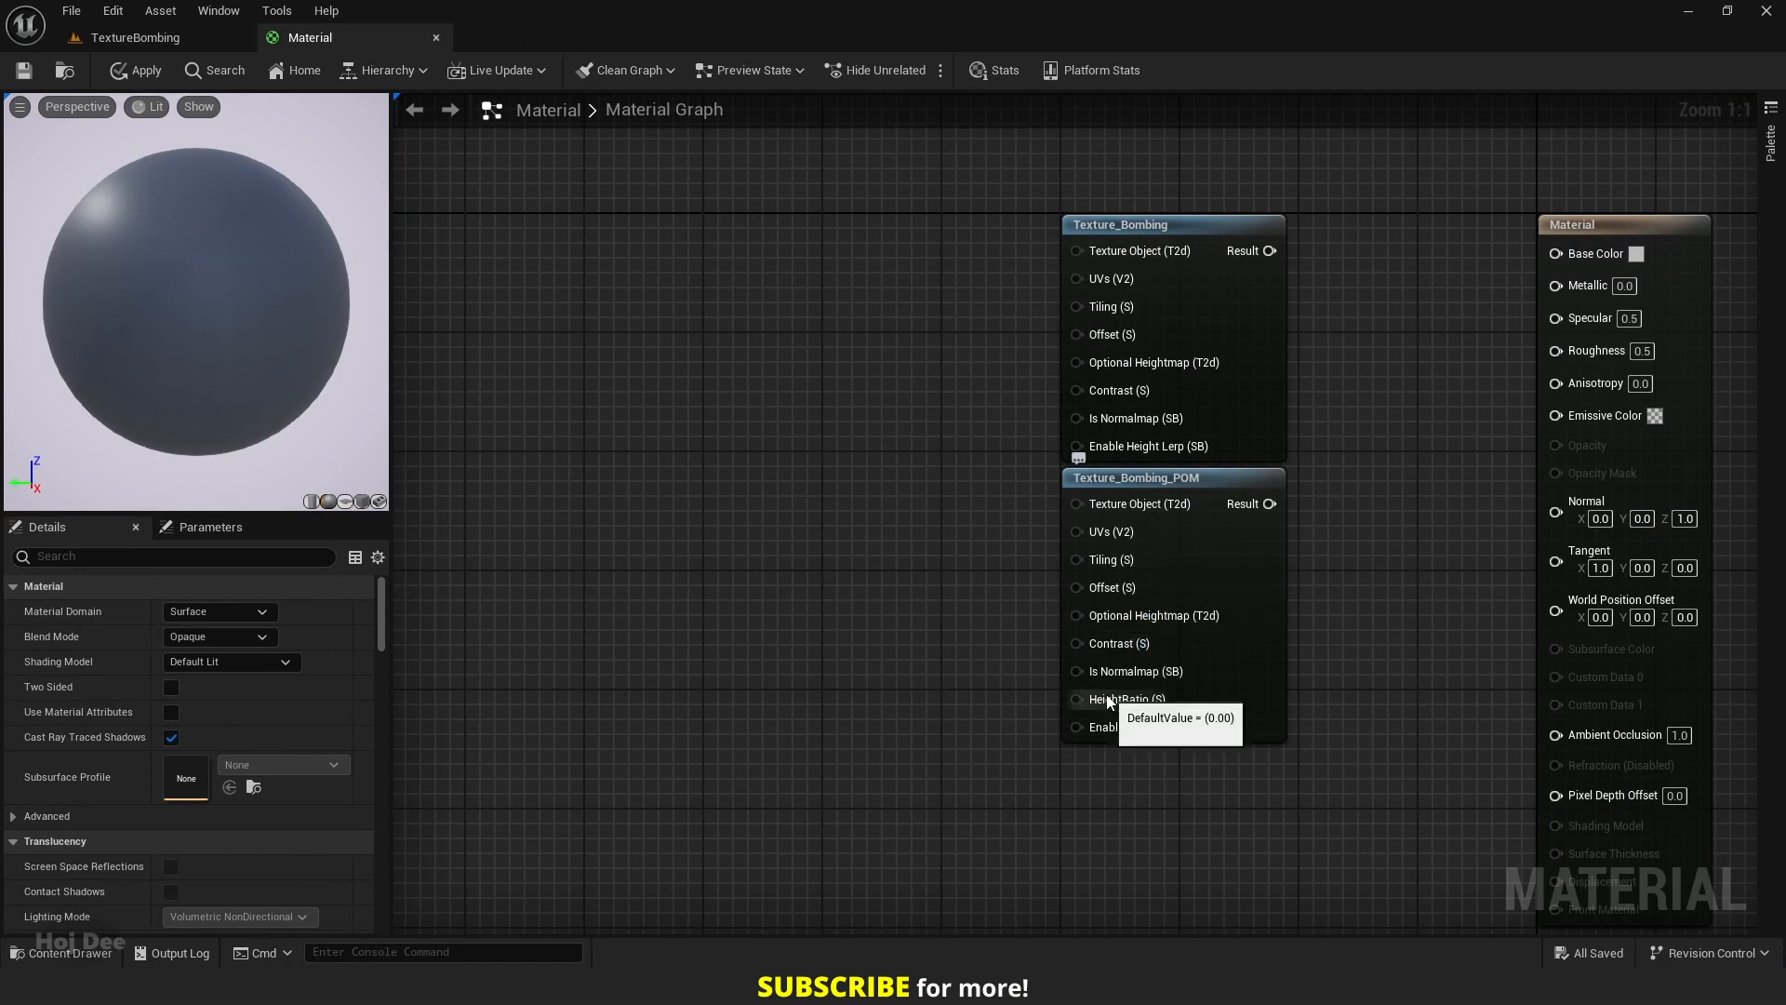
pyautogui.moveTo(1261, 266)
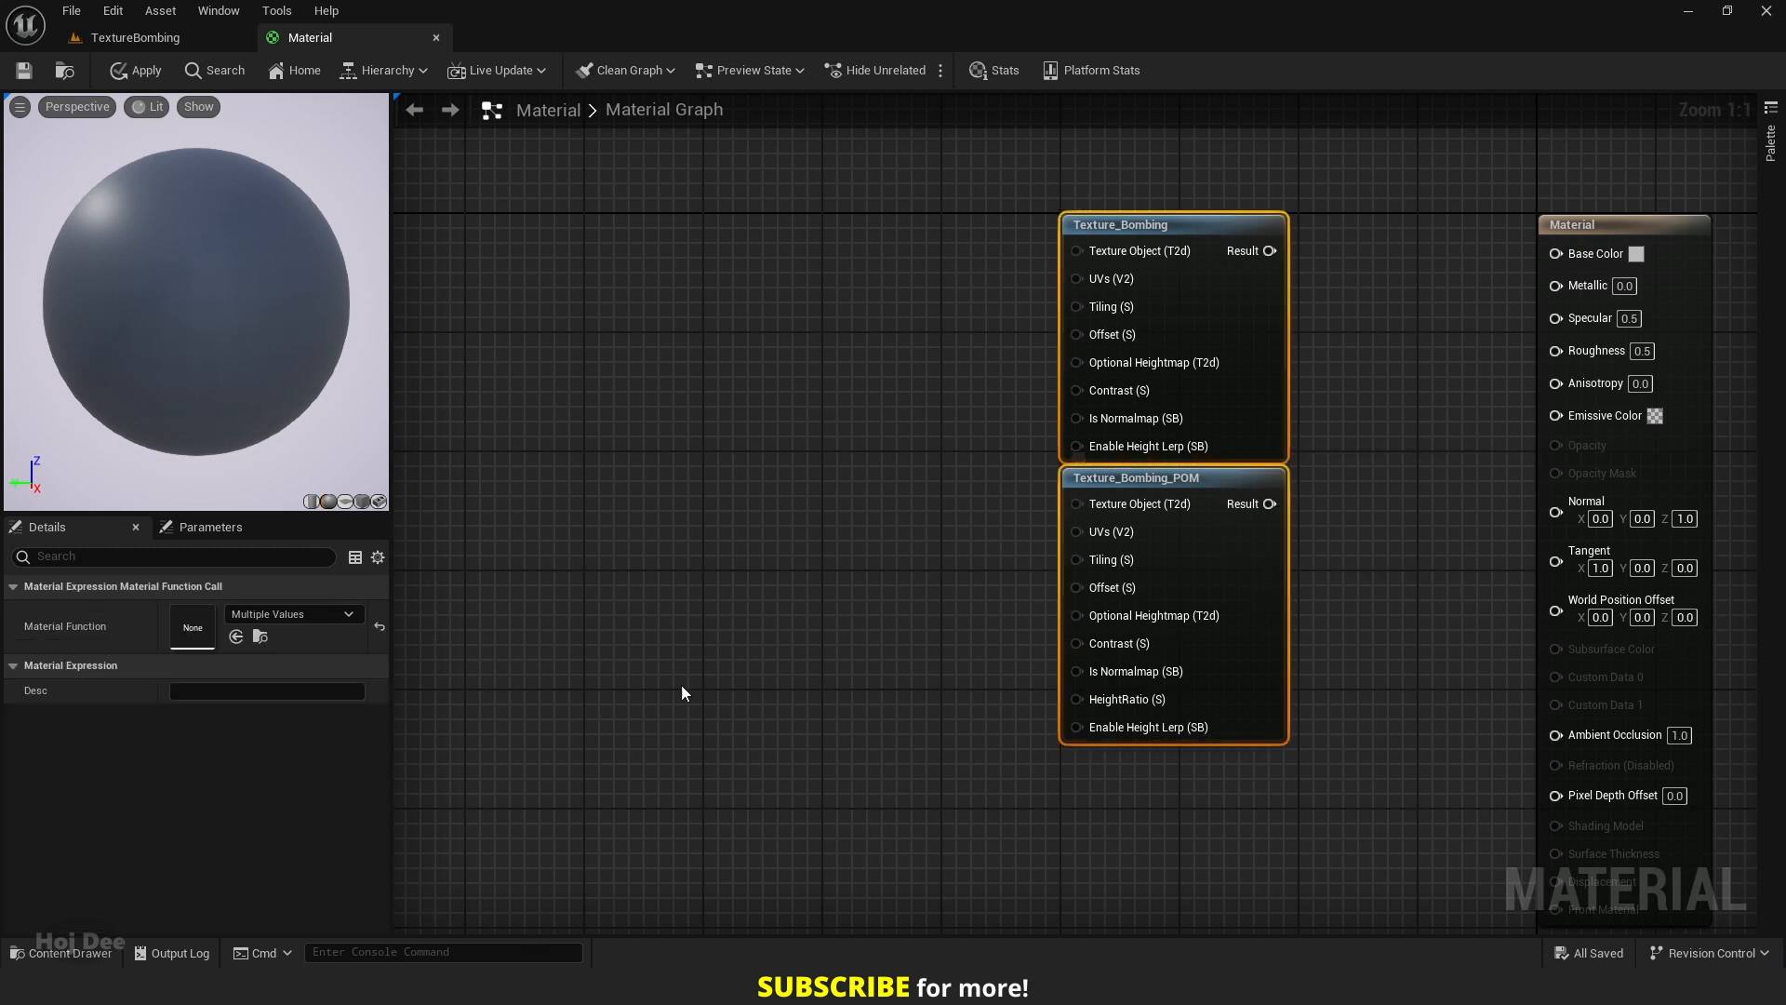
# - Set the Desc of both bombing nodes to 'Hoj Dee' and confirm it
pyautogui.click(266, 690)
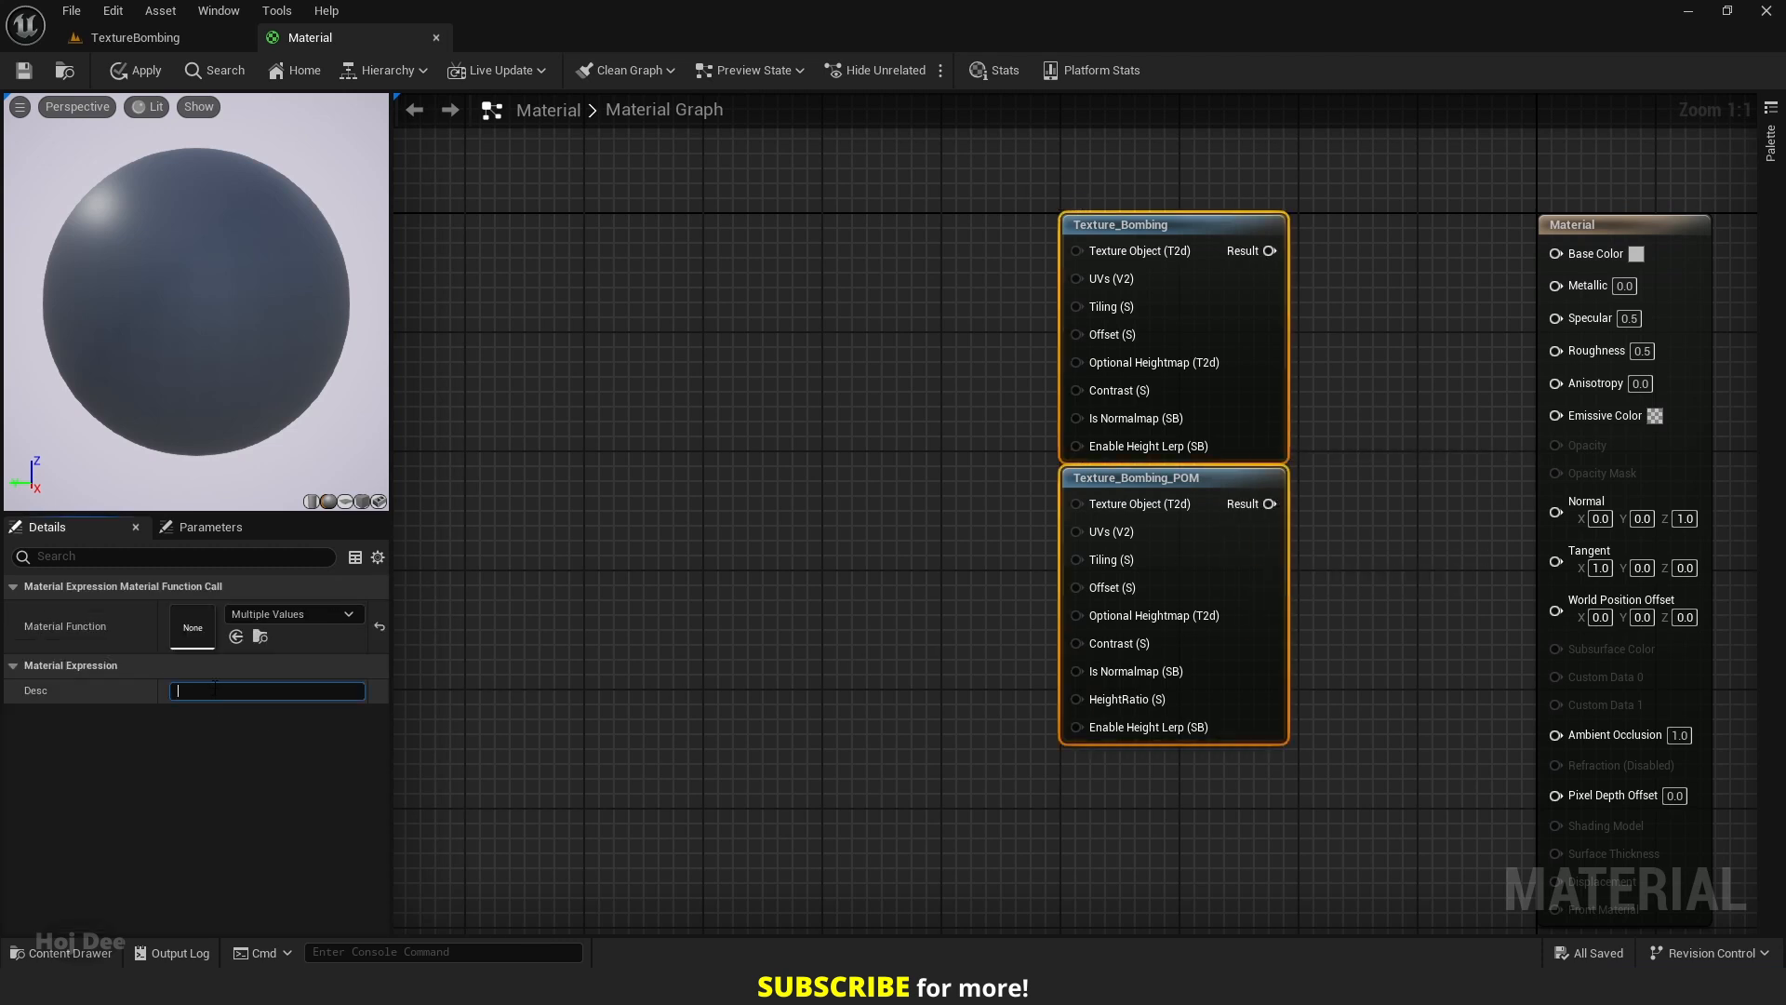
pyautogui.write('Hoj Dee')
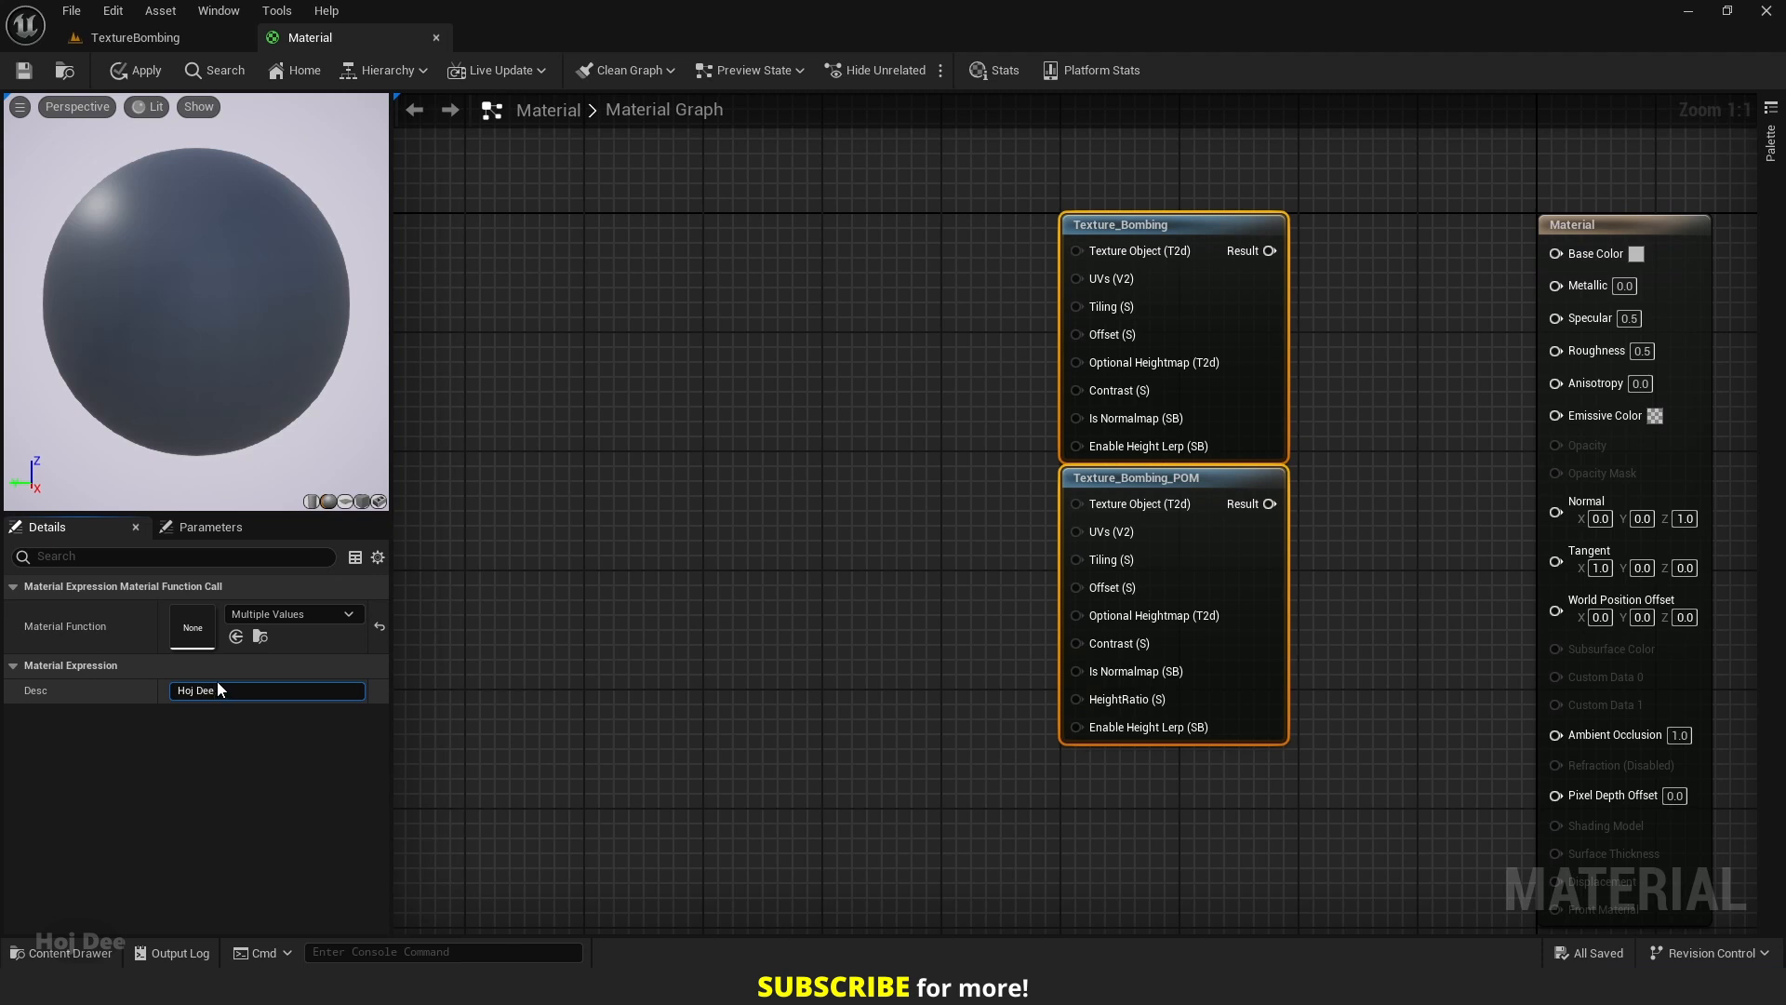
pyautogui.click(798, 456)
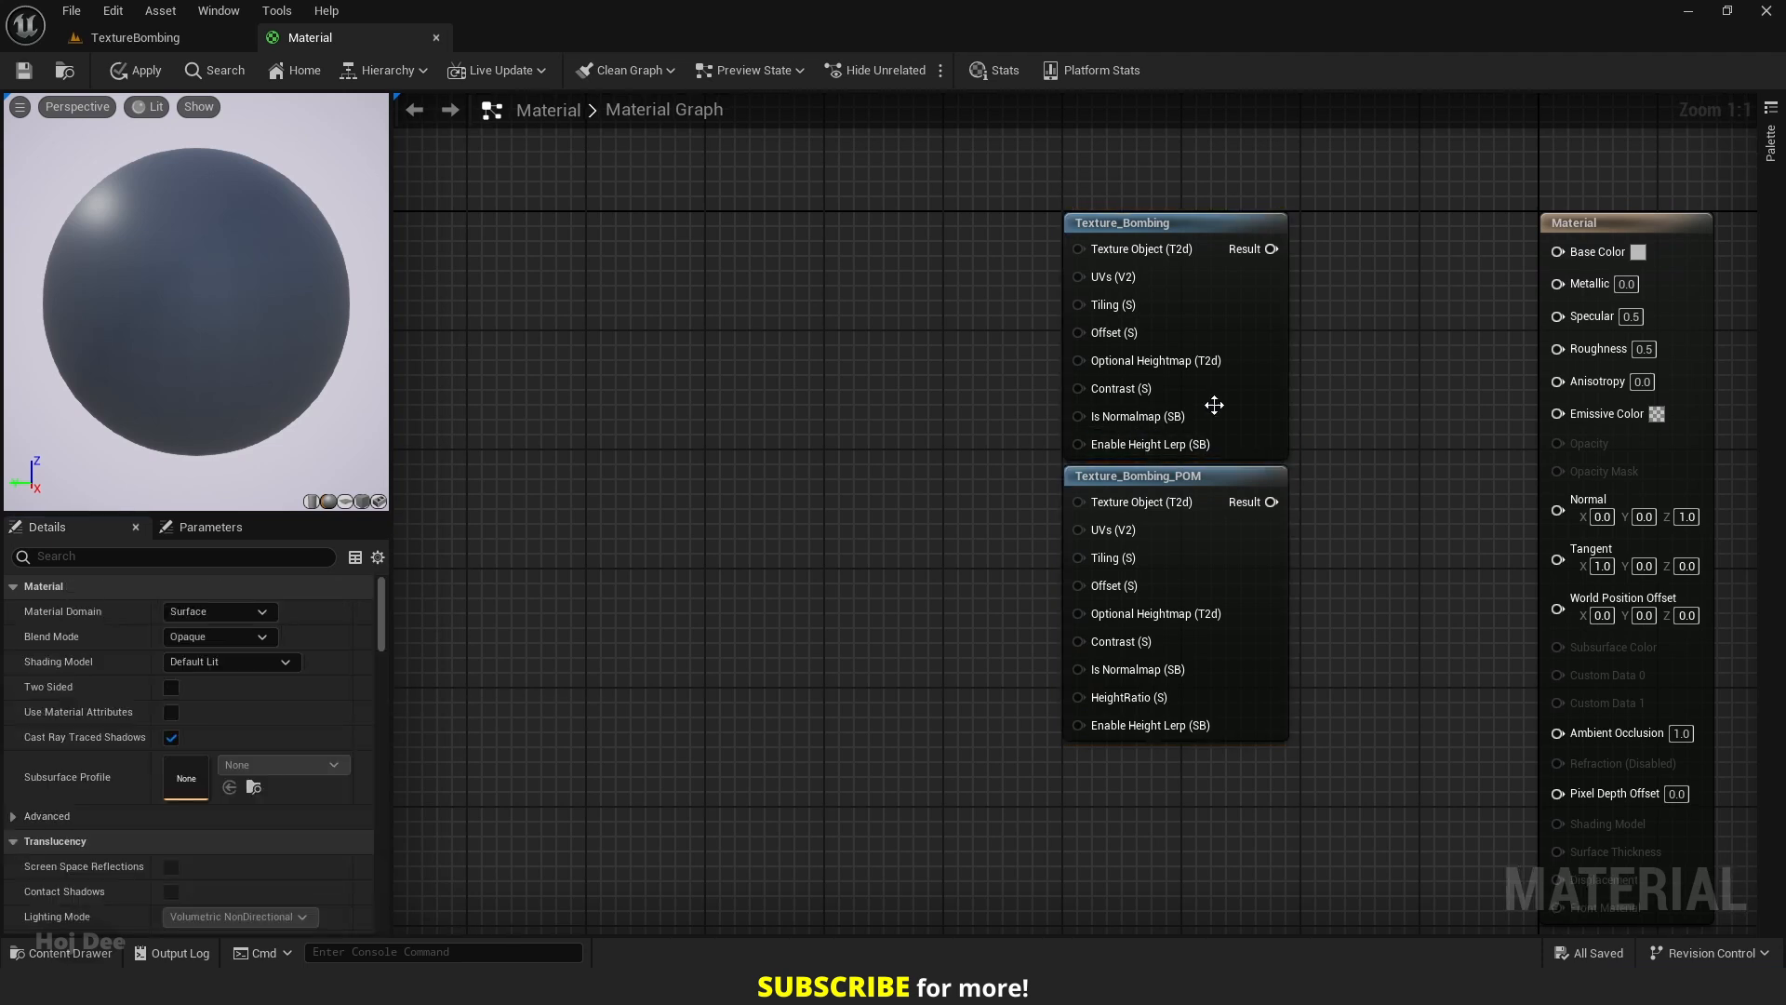
pyautogui.rightClick(1138, 343)
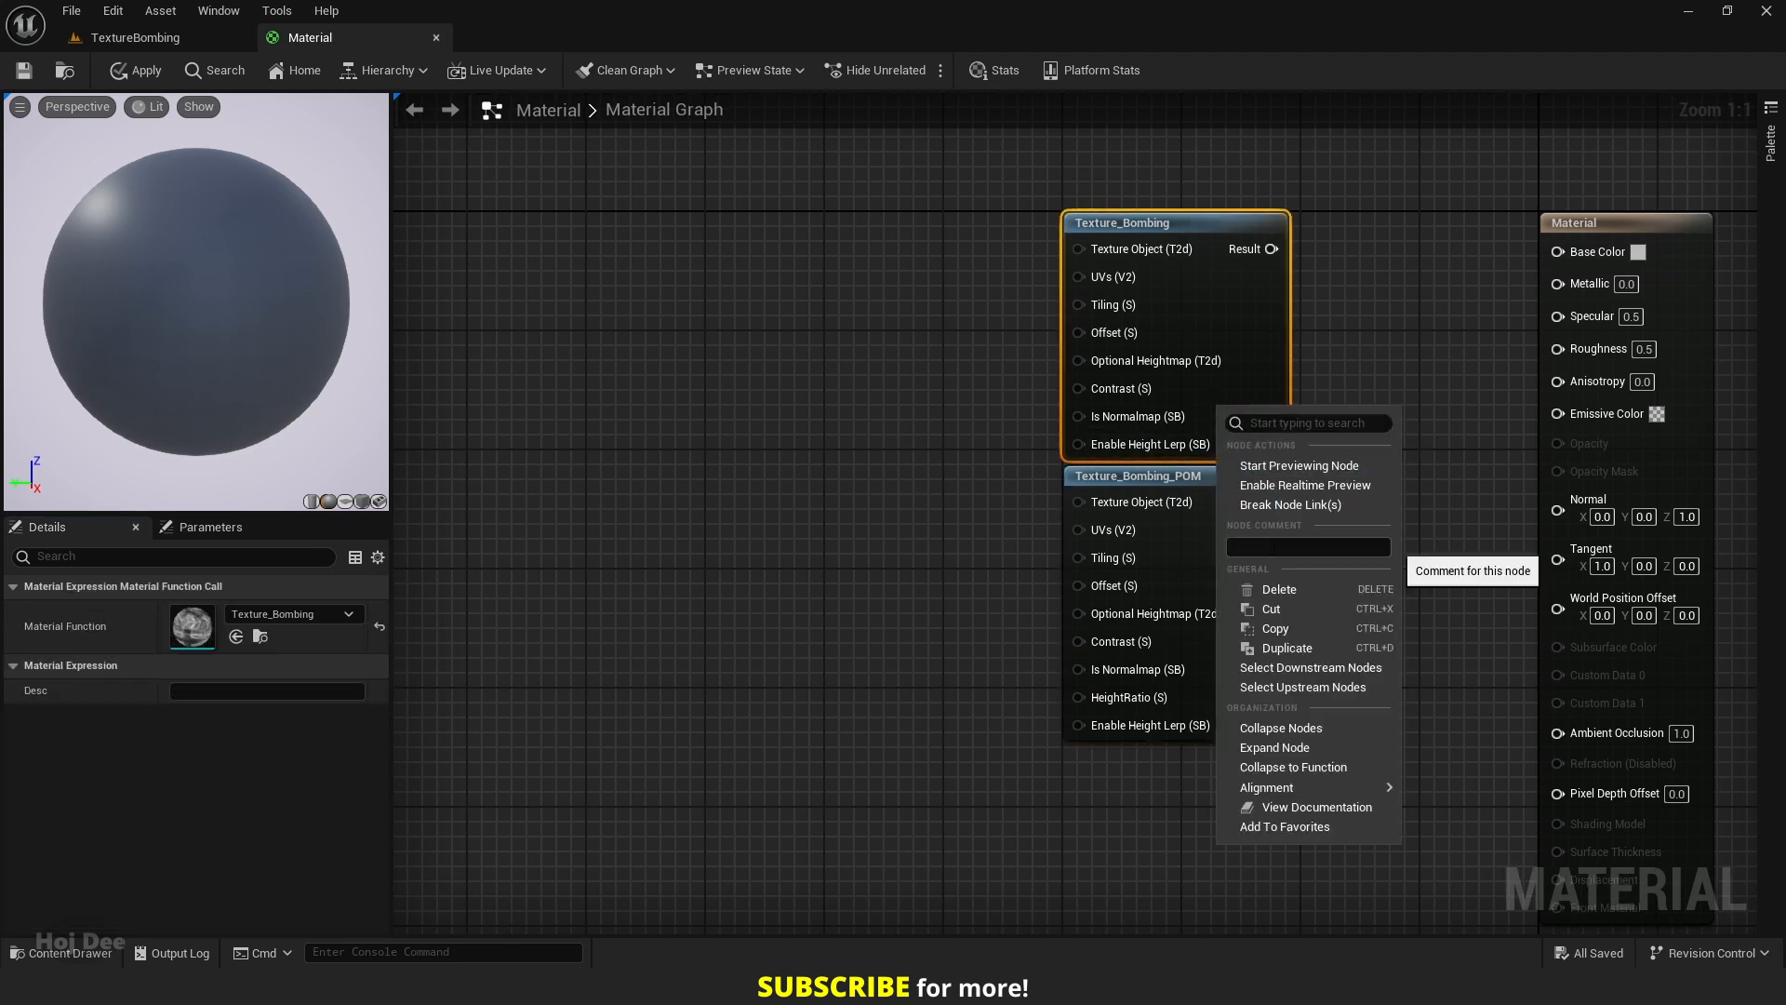
pyautogui.click(1021, 525)
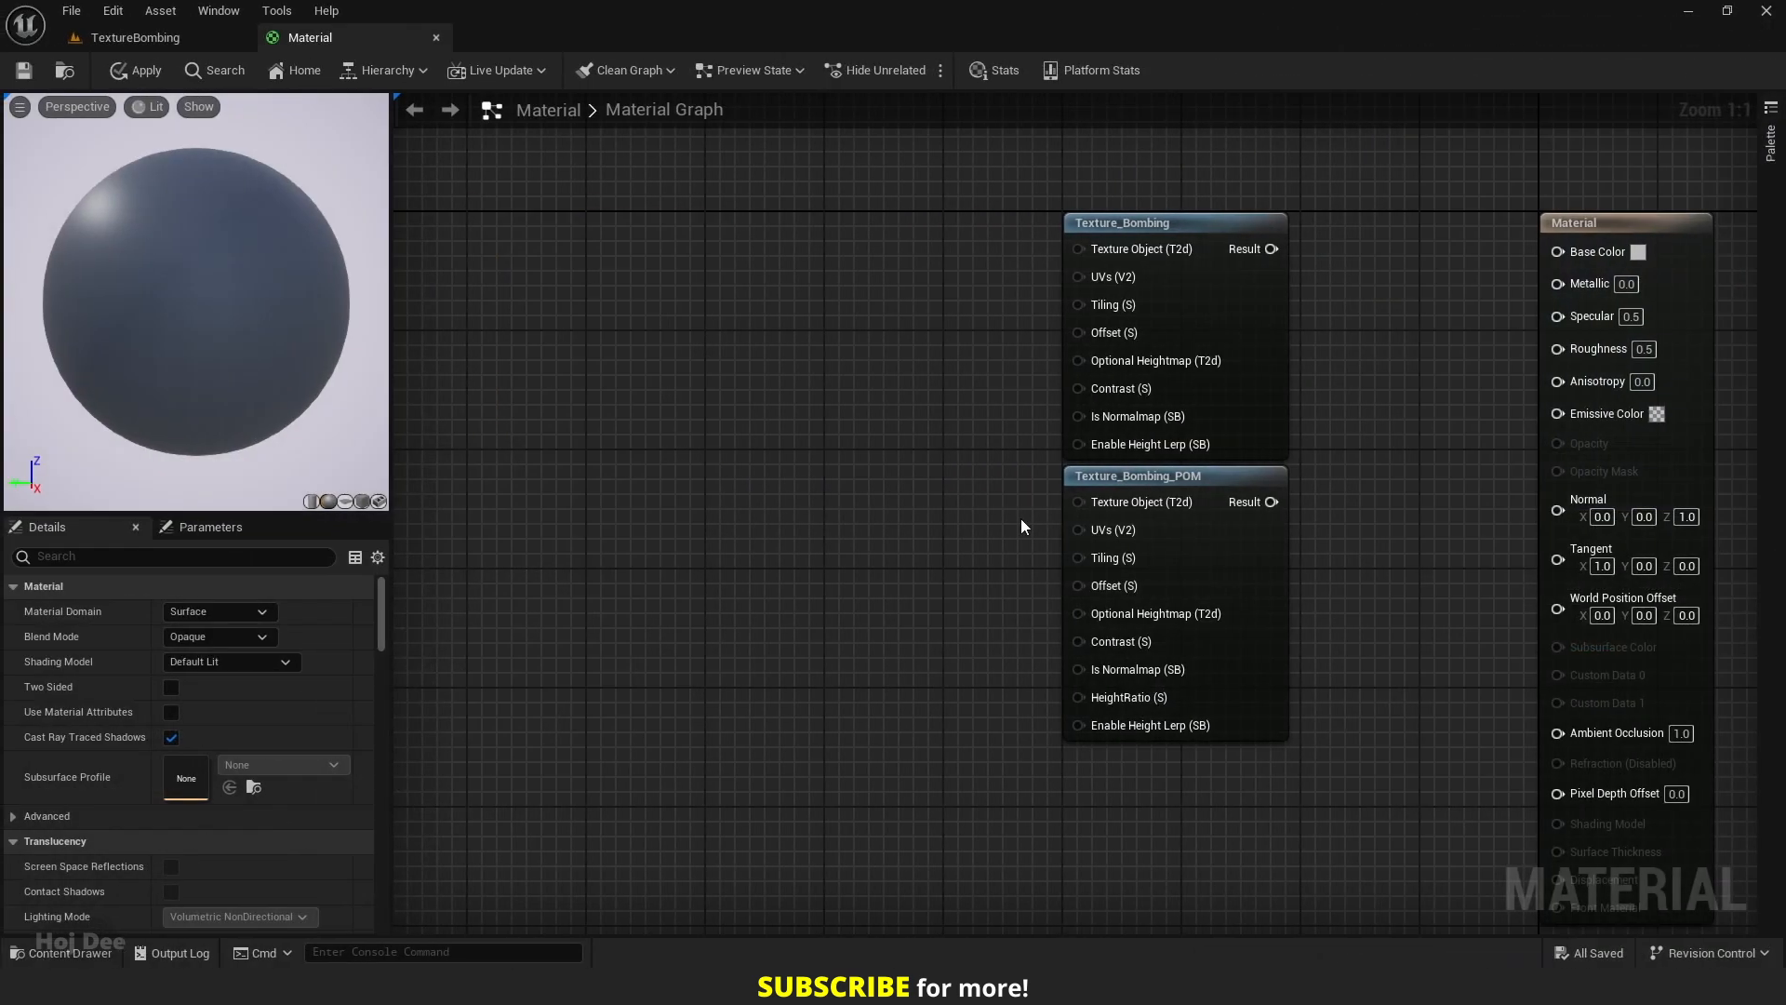
pyautogui.moveTo(1206, 398)
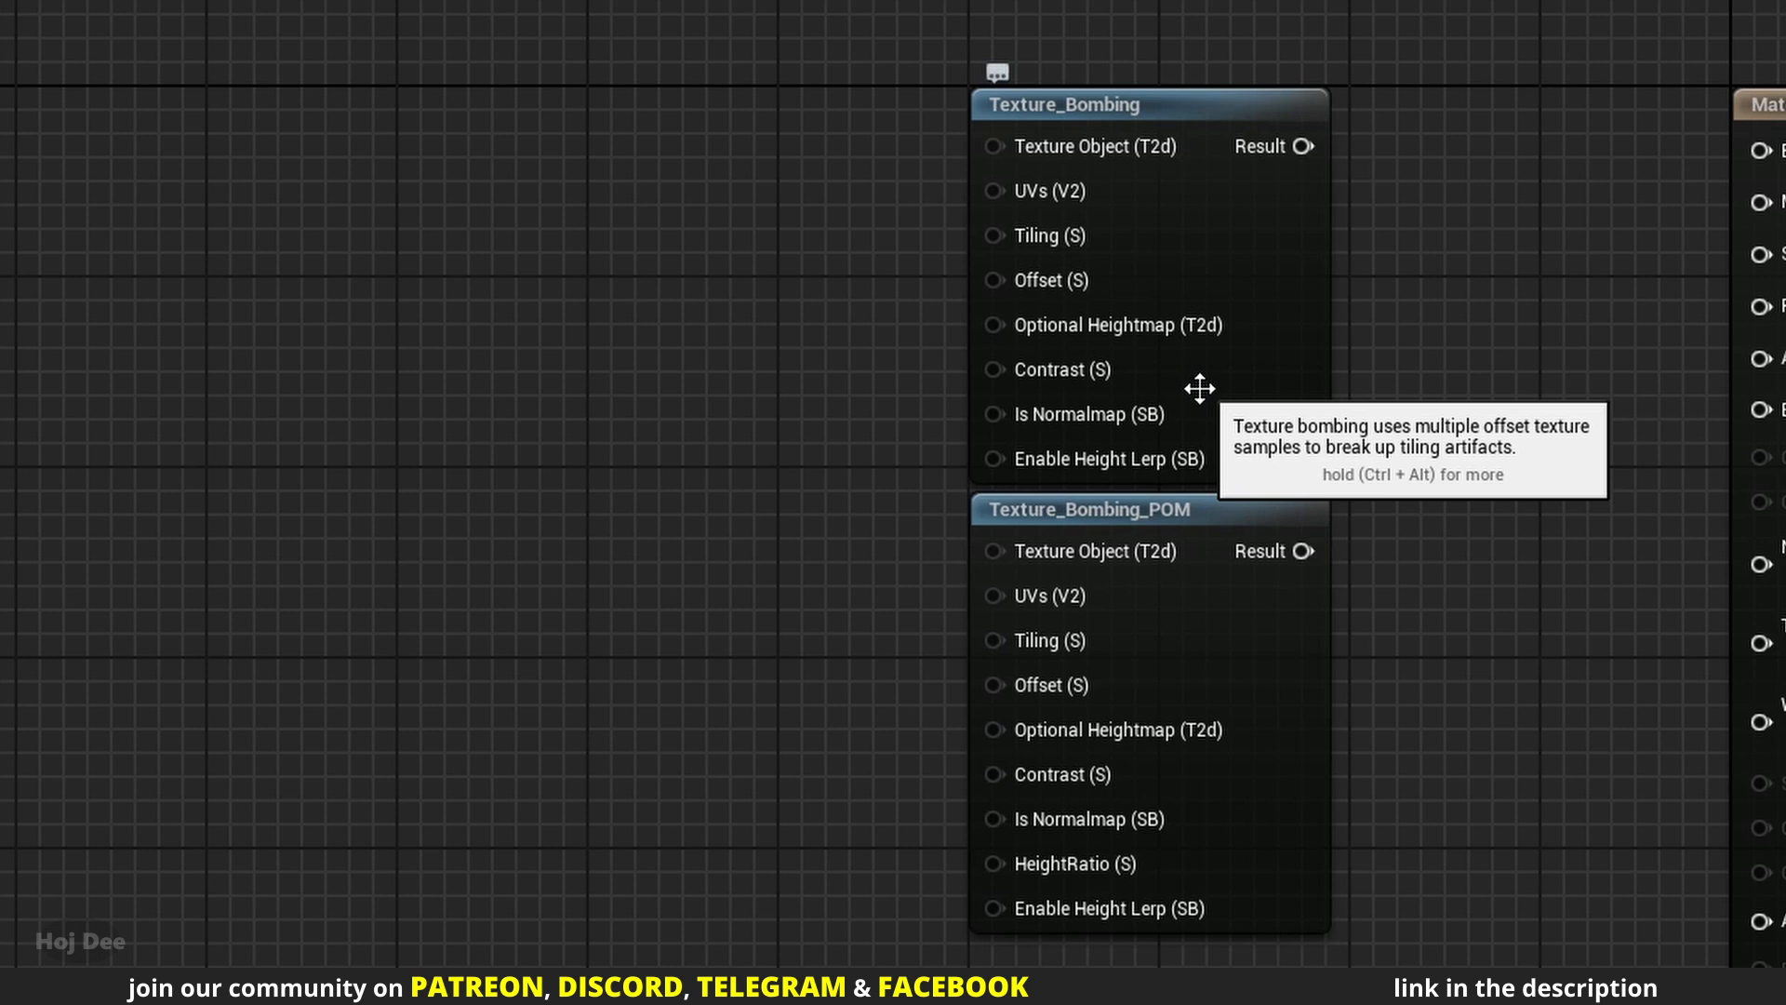
pyautogui.moveTo(730, 419)
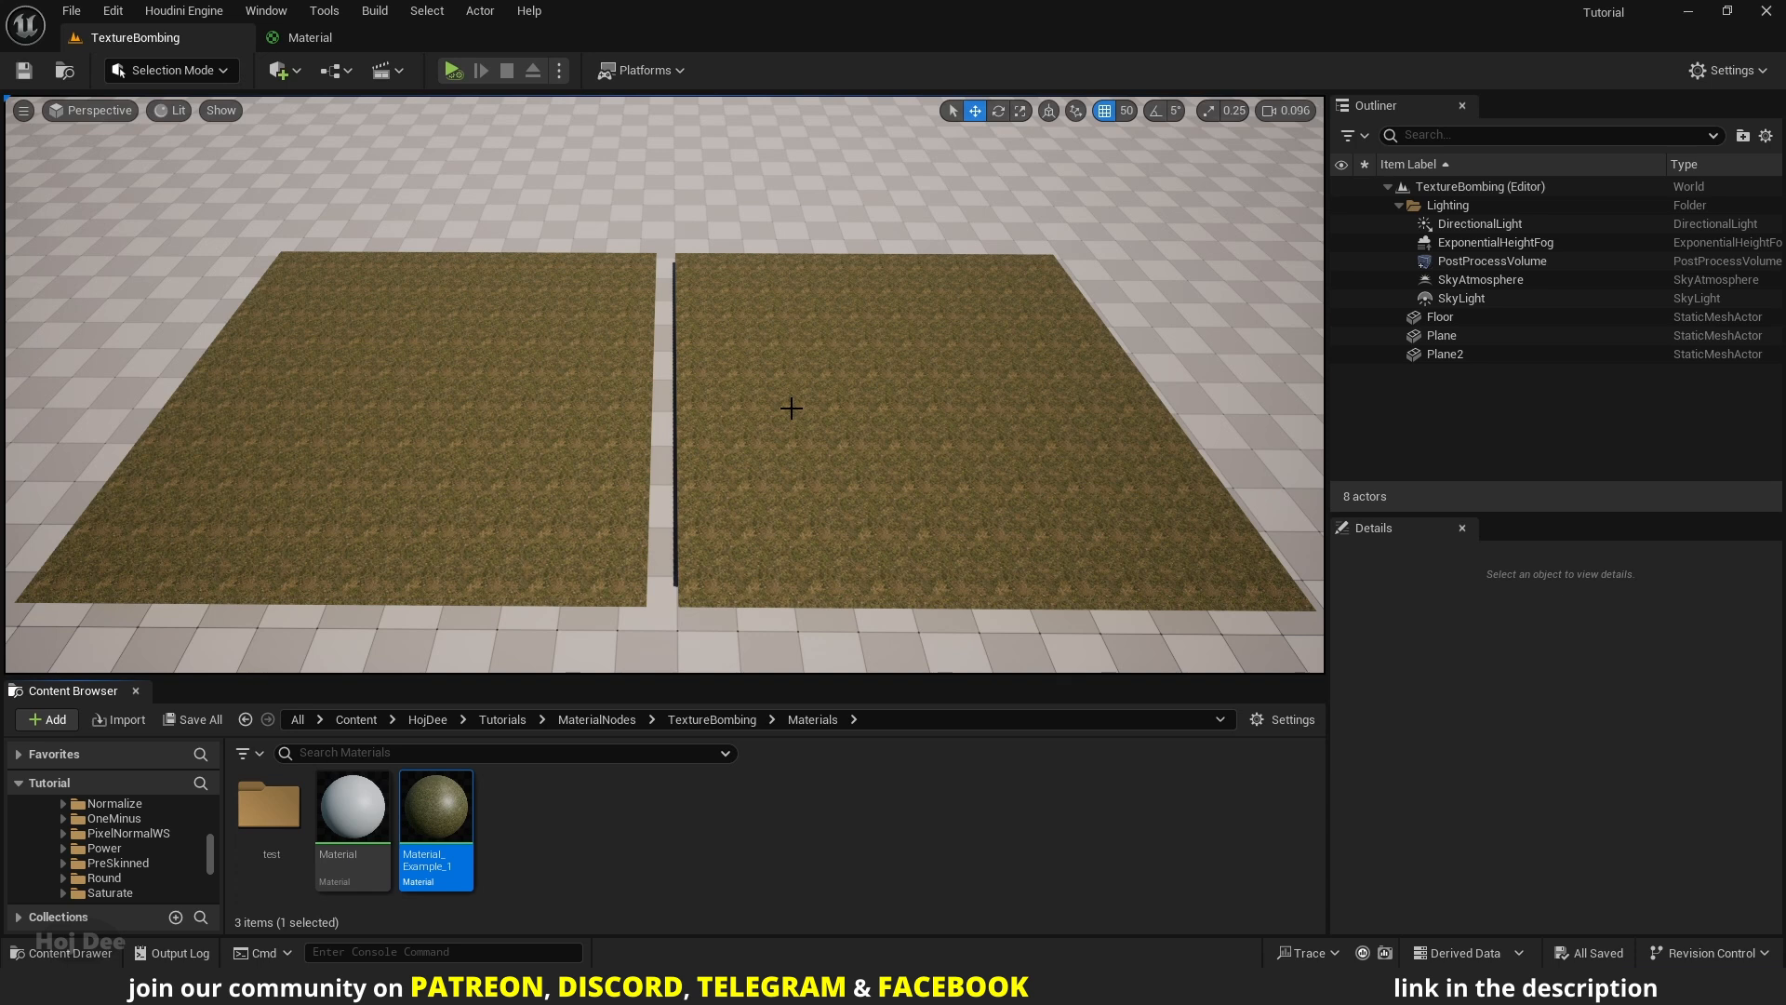
pyautogui.moveTo(435, 806)
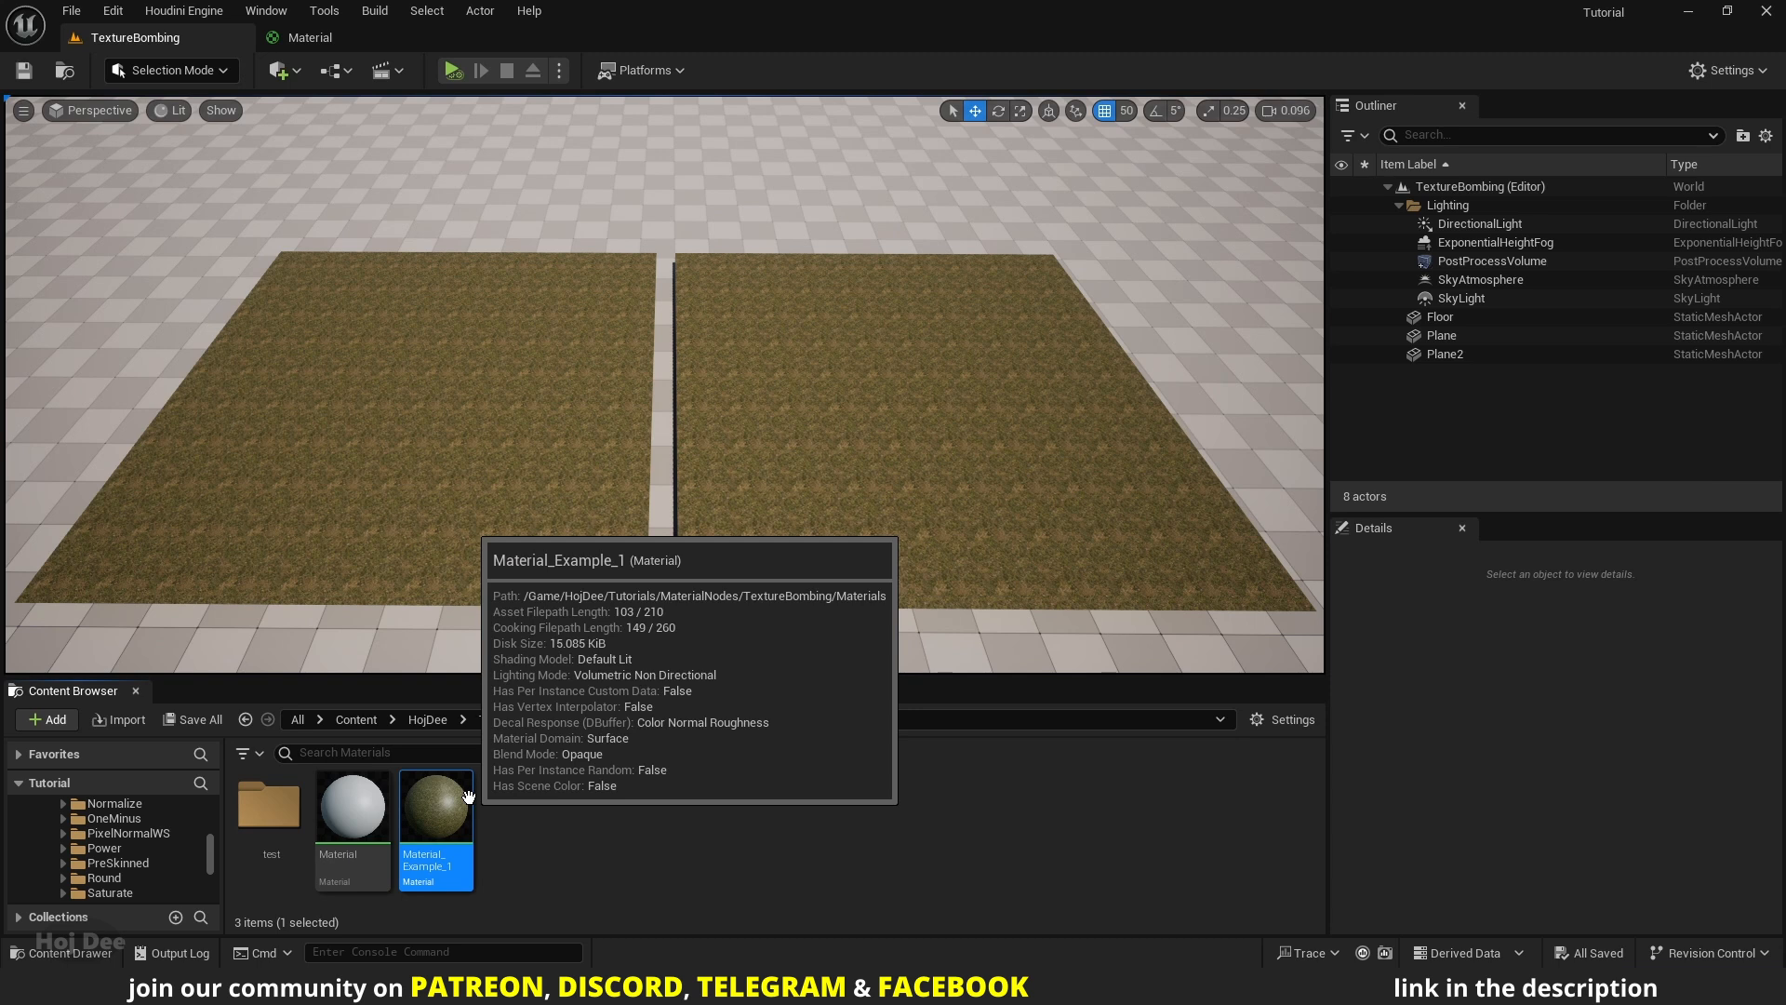
pyautogui.moveTo(493, 819)
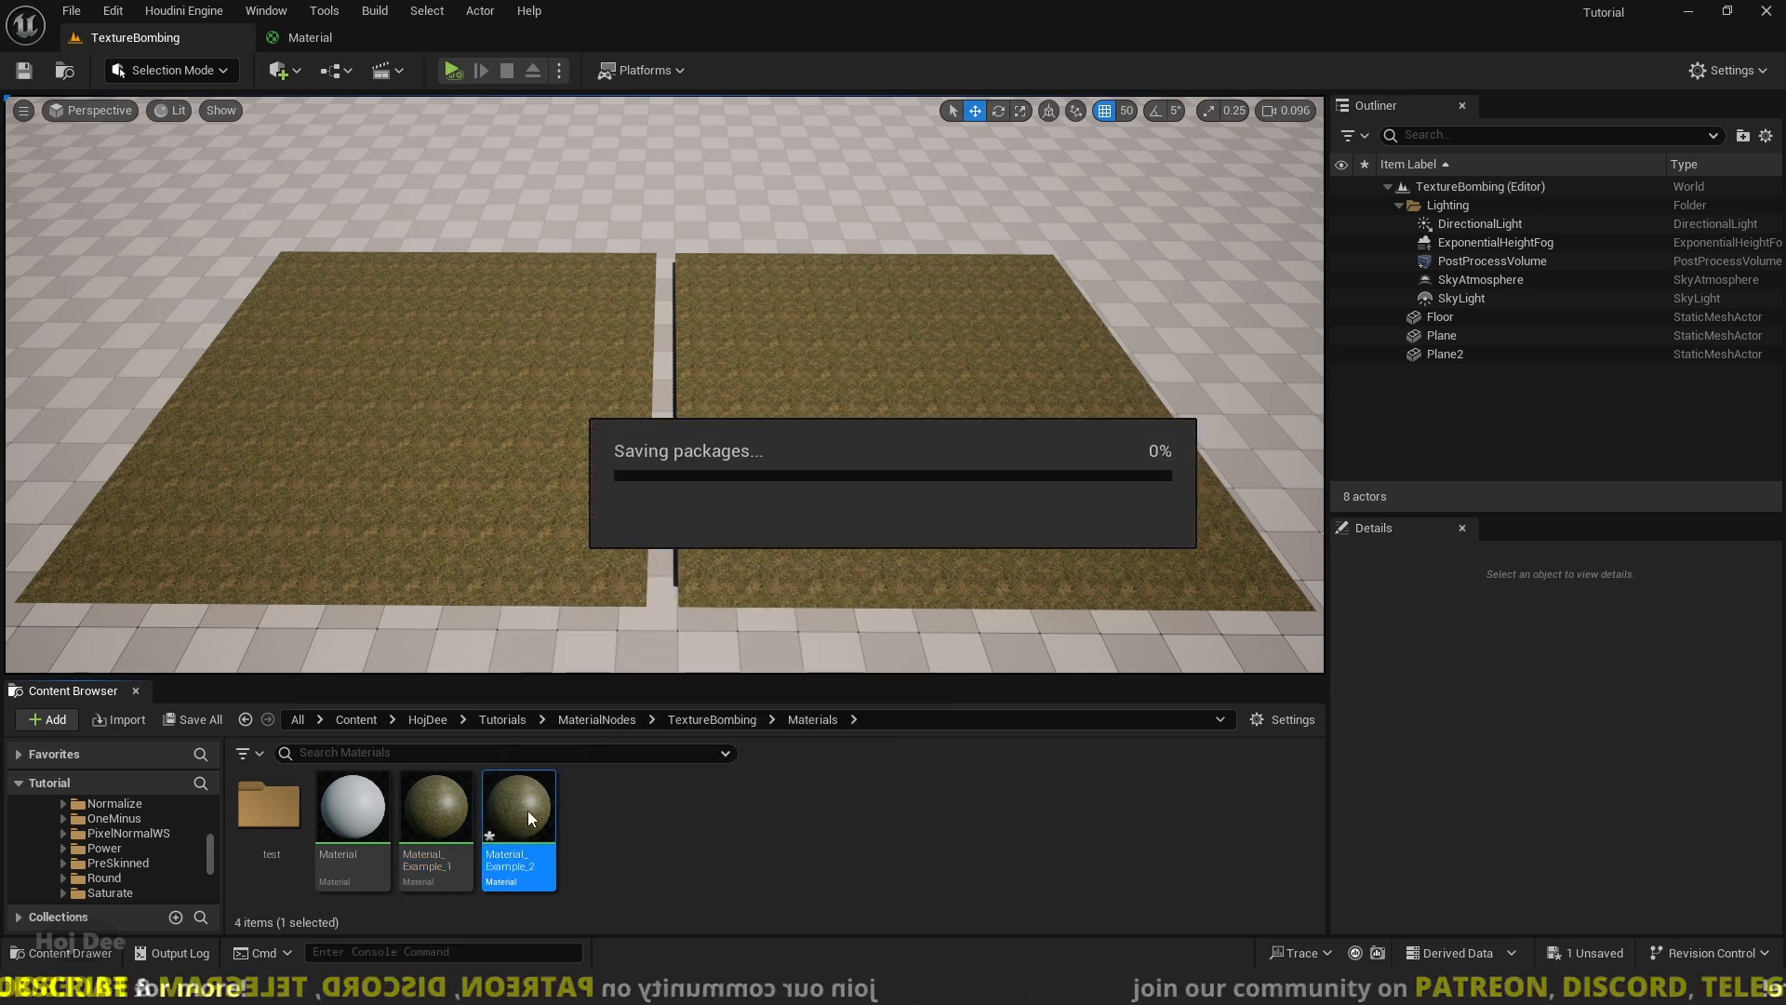
# - Open Material_Example_2 in the Material Editor
pyautogui.doubleClick(518, 802)
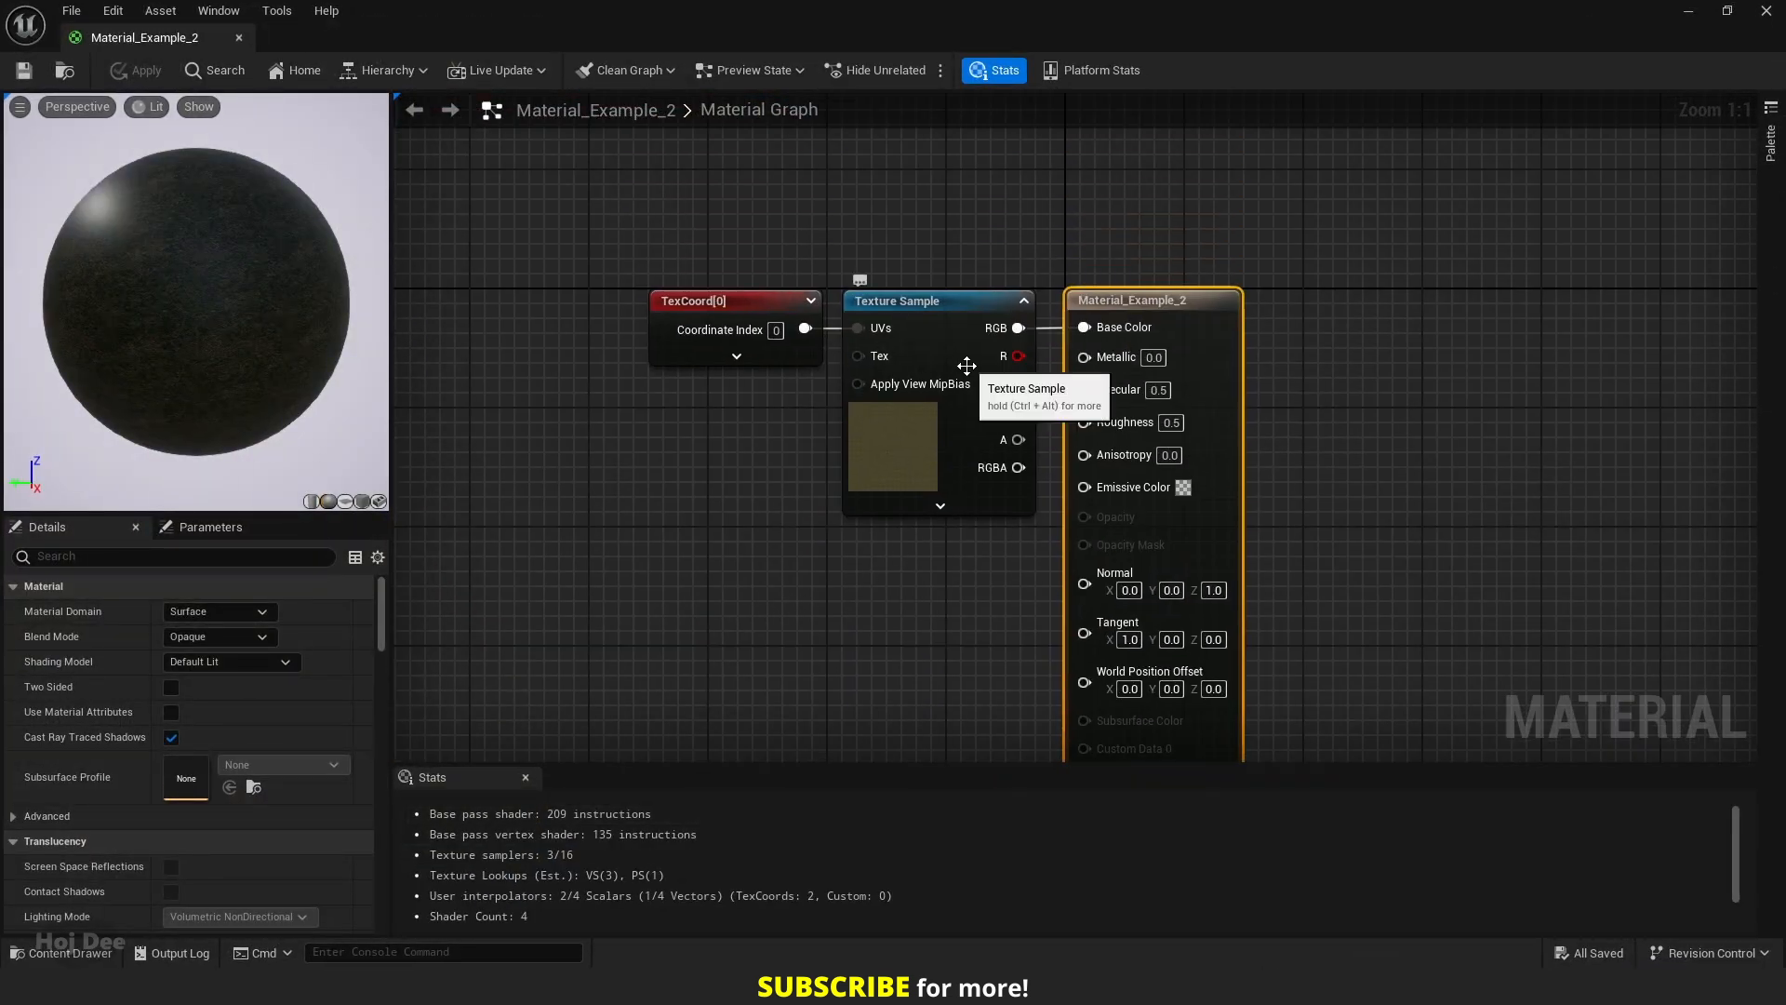
# - Replace TexCoord with a Texture_Bombing node and add a grass Texture Sample beside it
pyautogui.click(735, 300)
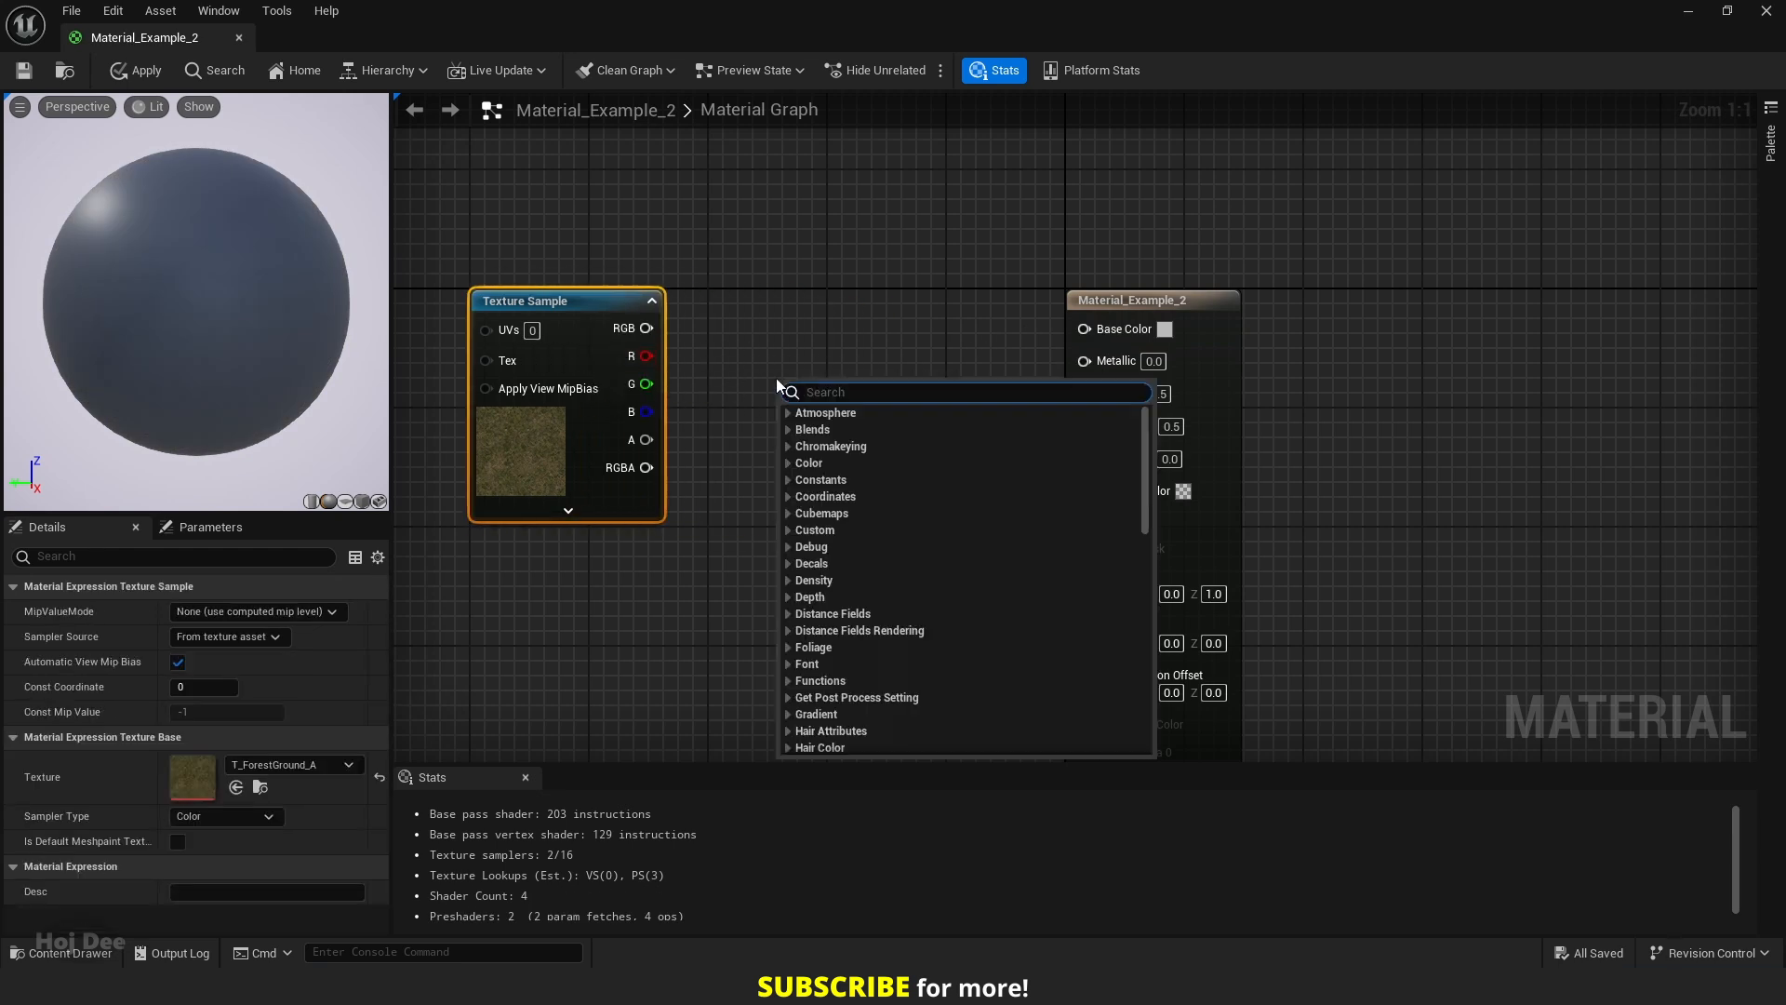
pyautogui.write('texture b')
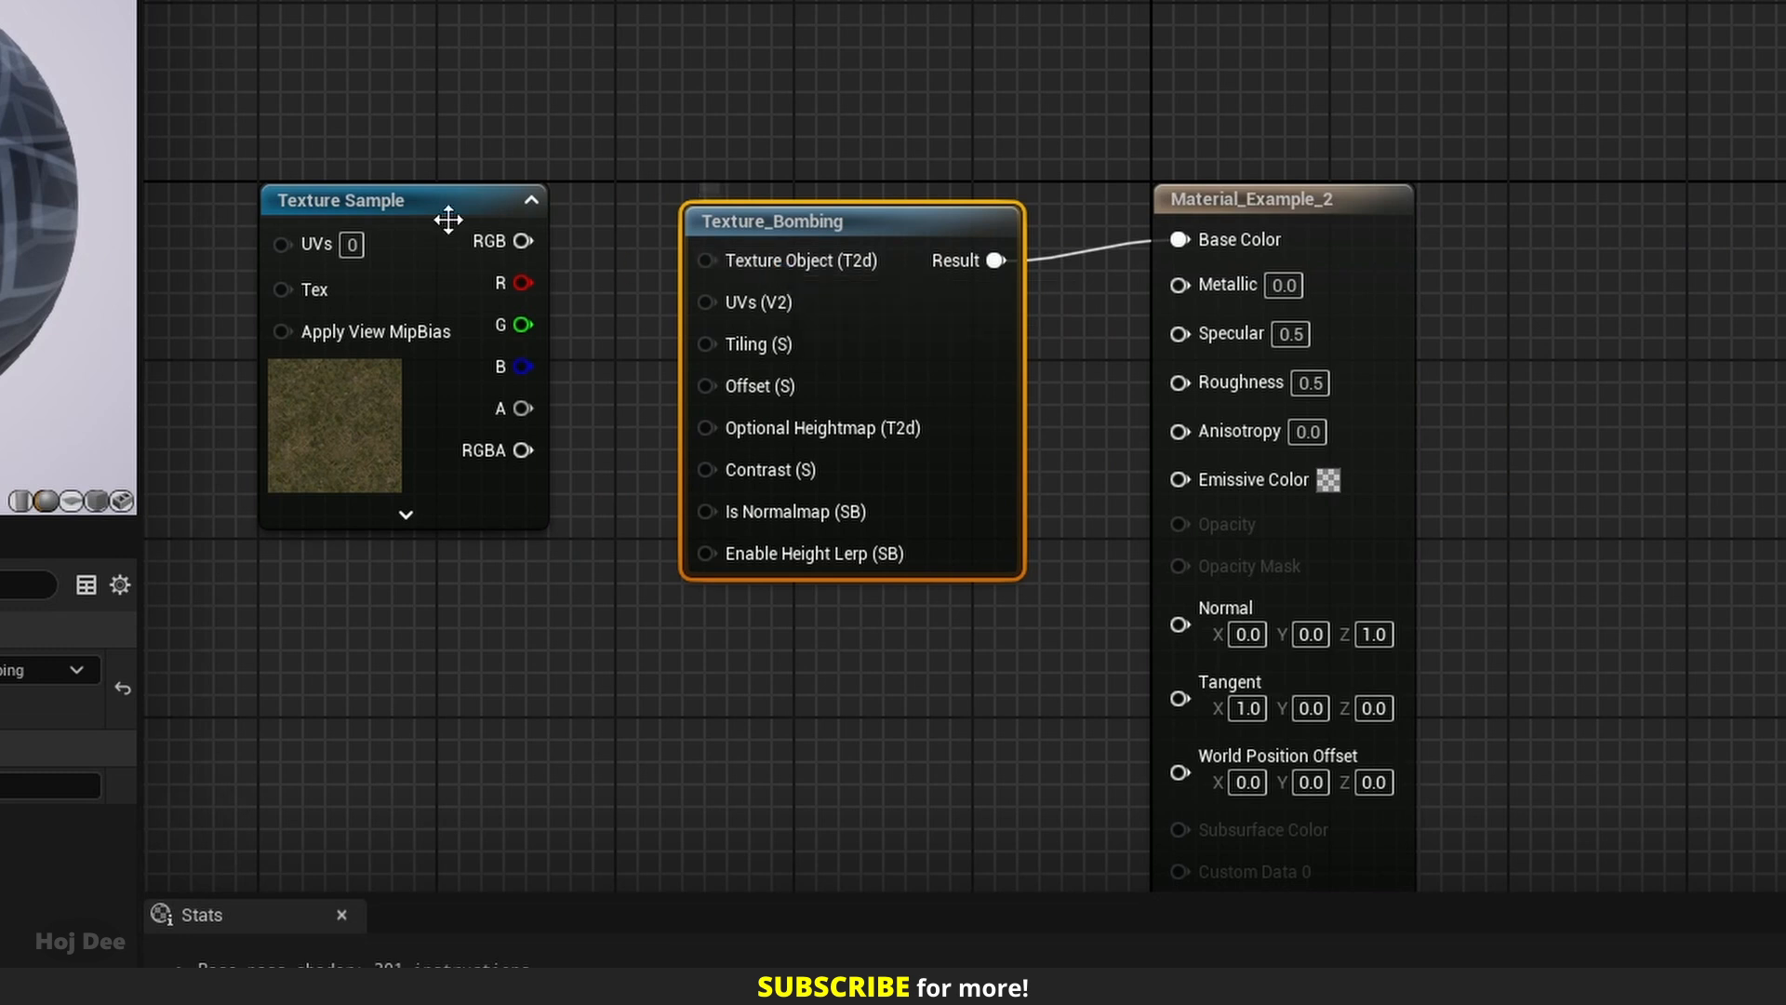
pyautogui.moveTo(523, 240); pyautogui.dragTo(709, 261)
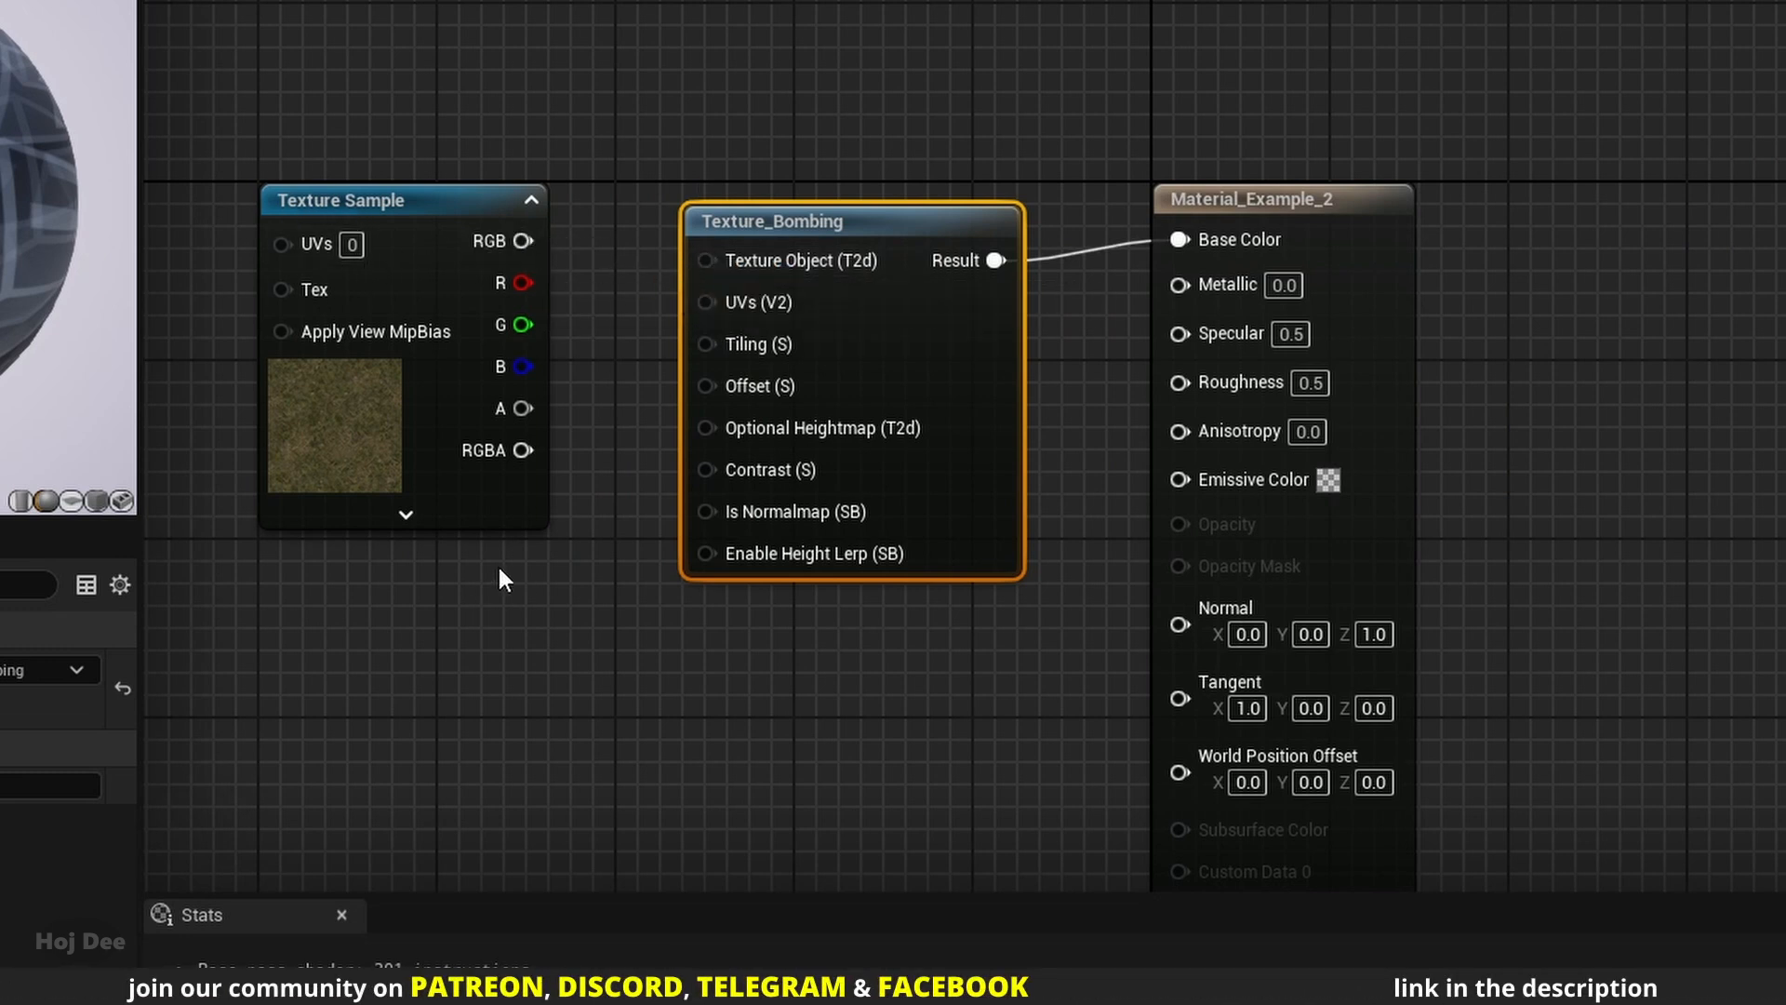
pyautogui.write('t')
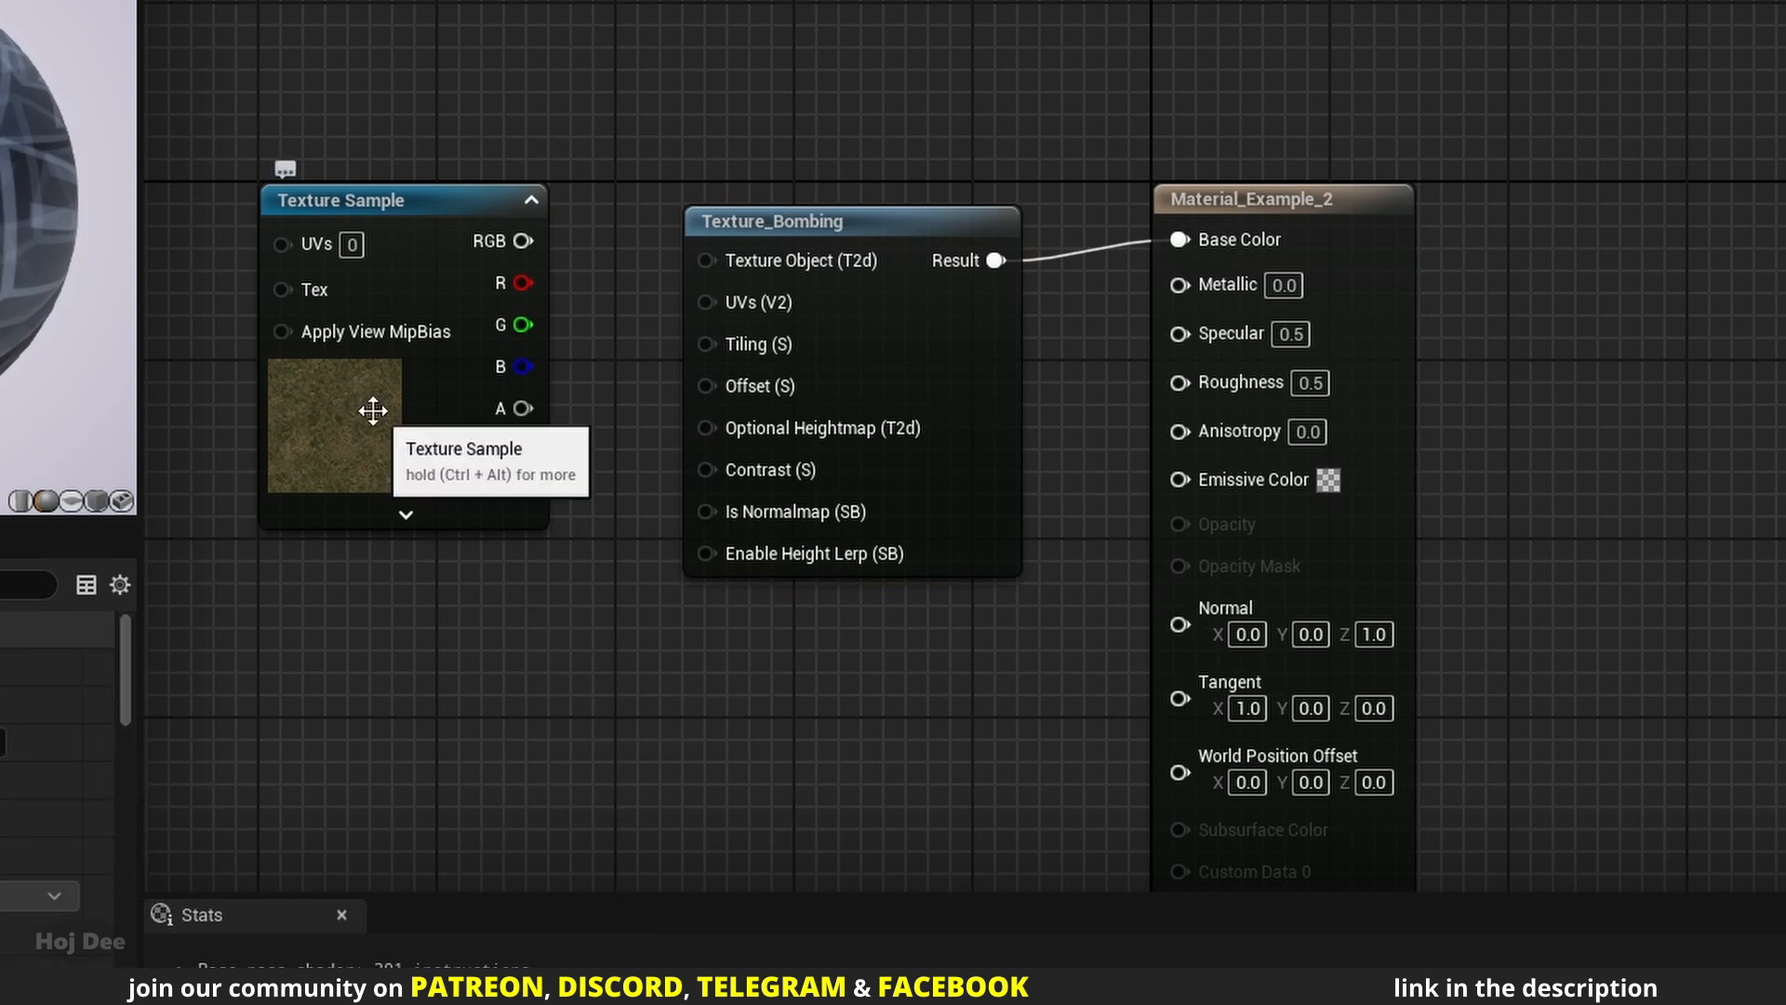
# - Convert the grass Texture Sample into a Texture Object
pyautogui.rightClick(374, 409)
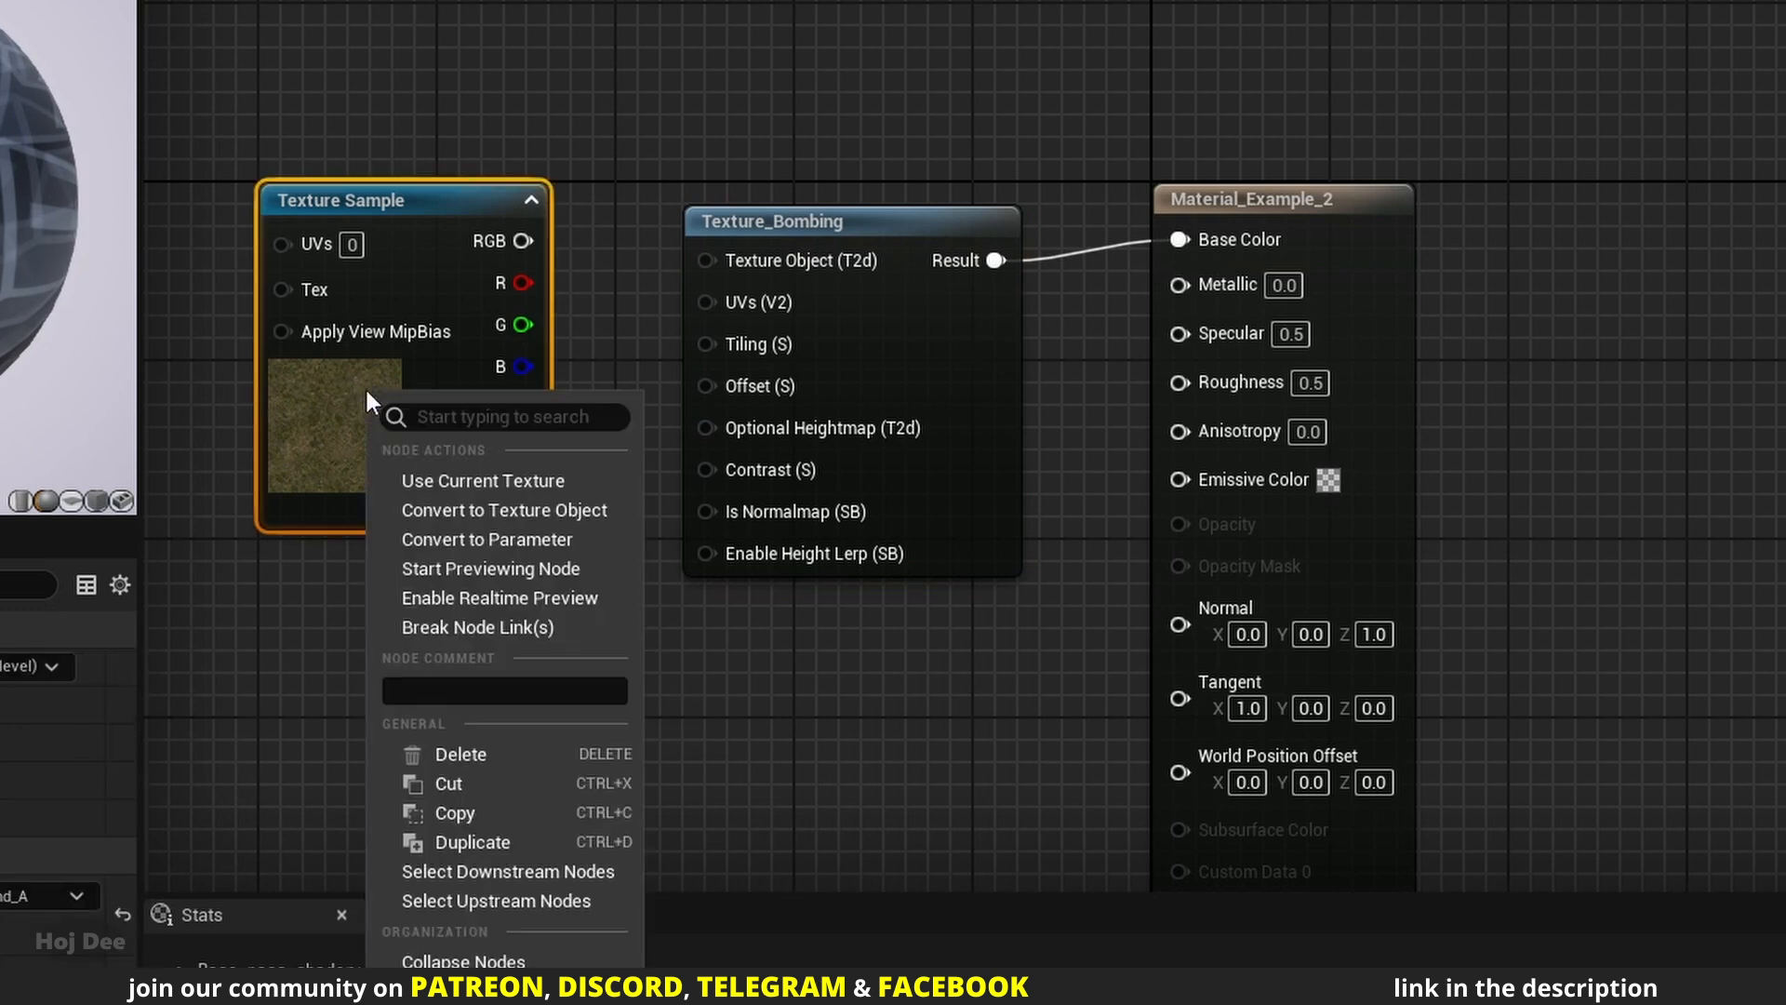
pyautogui.click(502, 510)
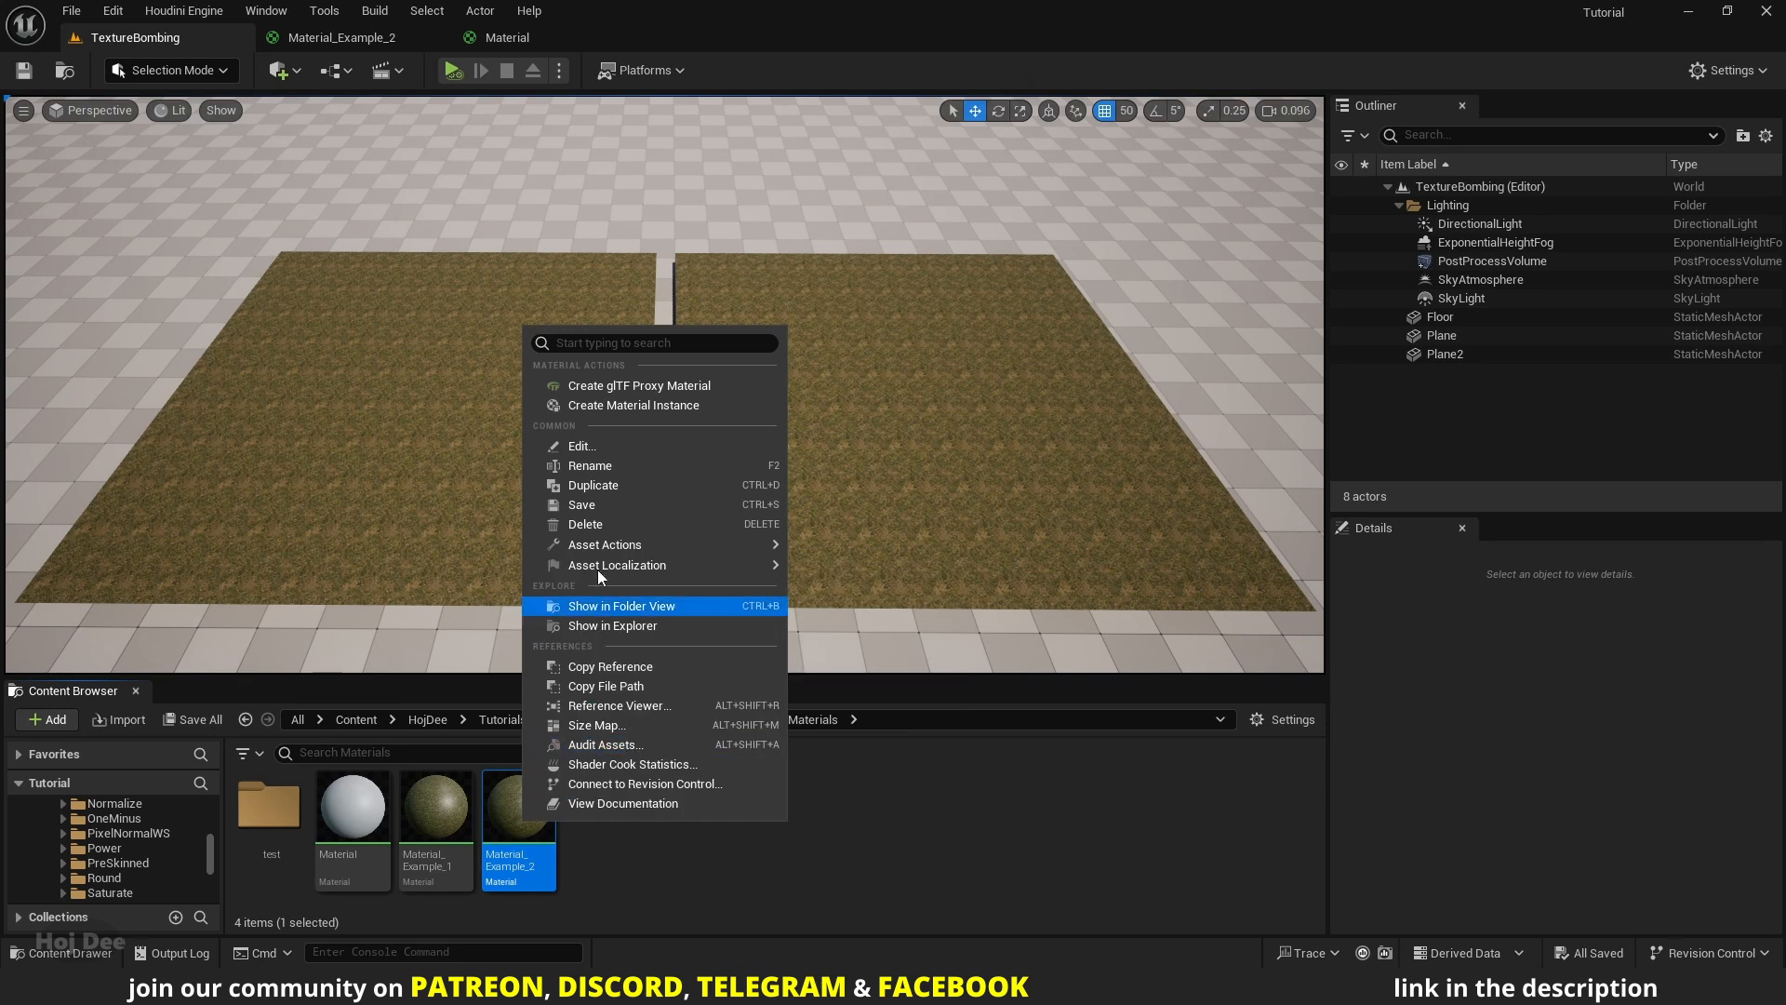
# - Create a material instance of Material_Example_2
pyautogui.click(633, 406)
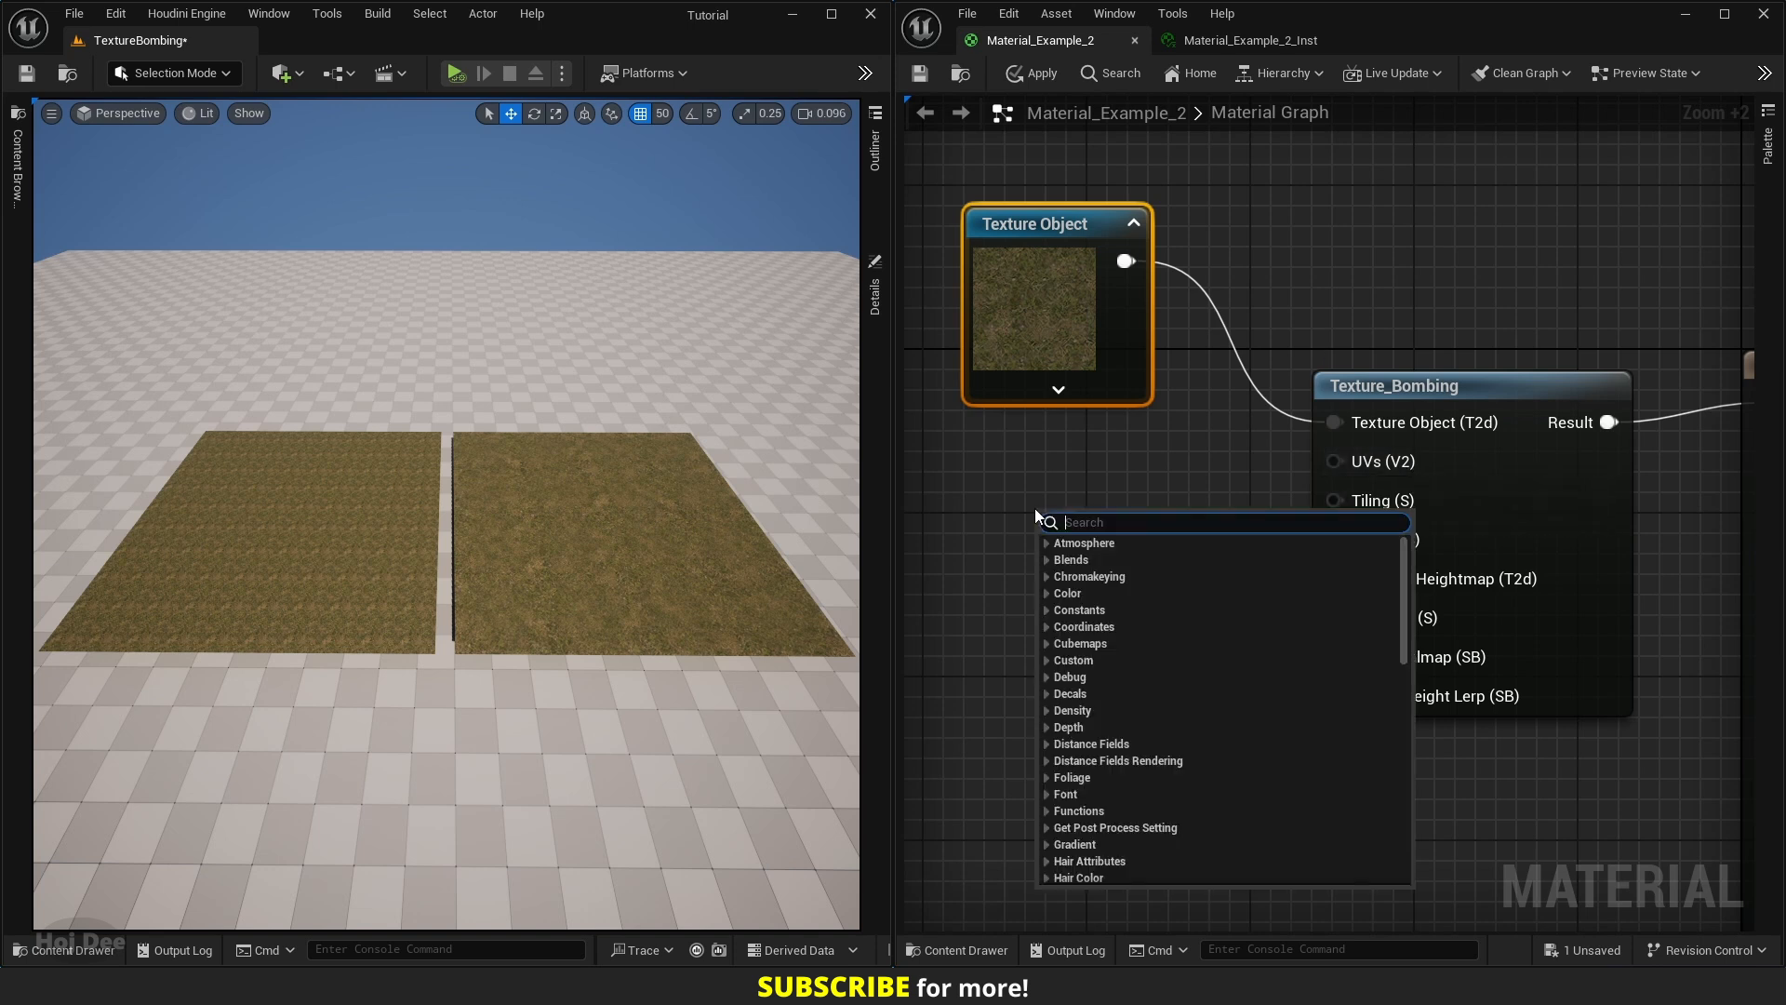
pyautogui.write('world pos')
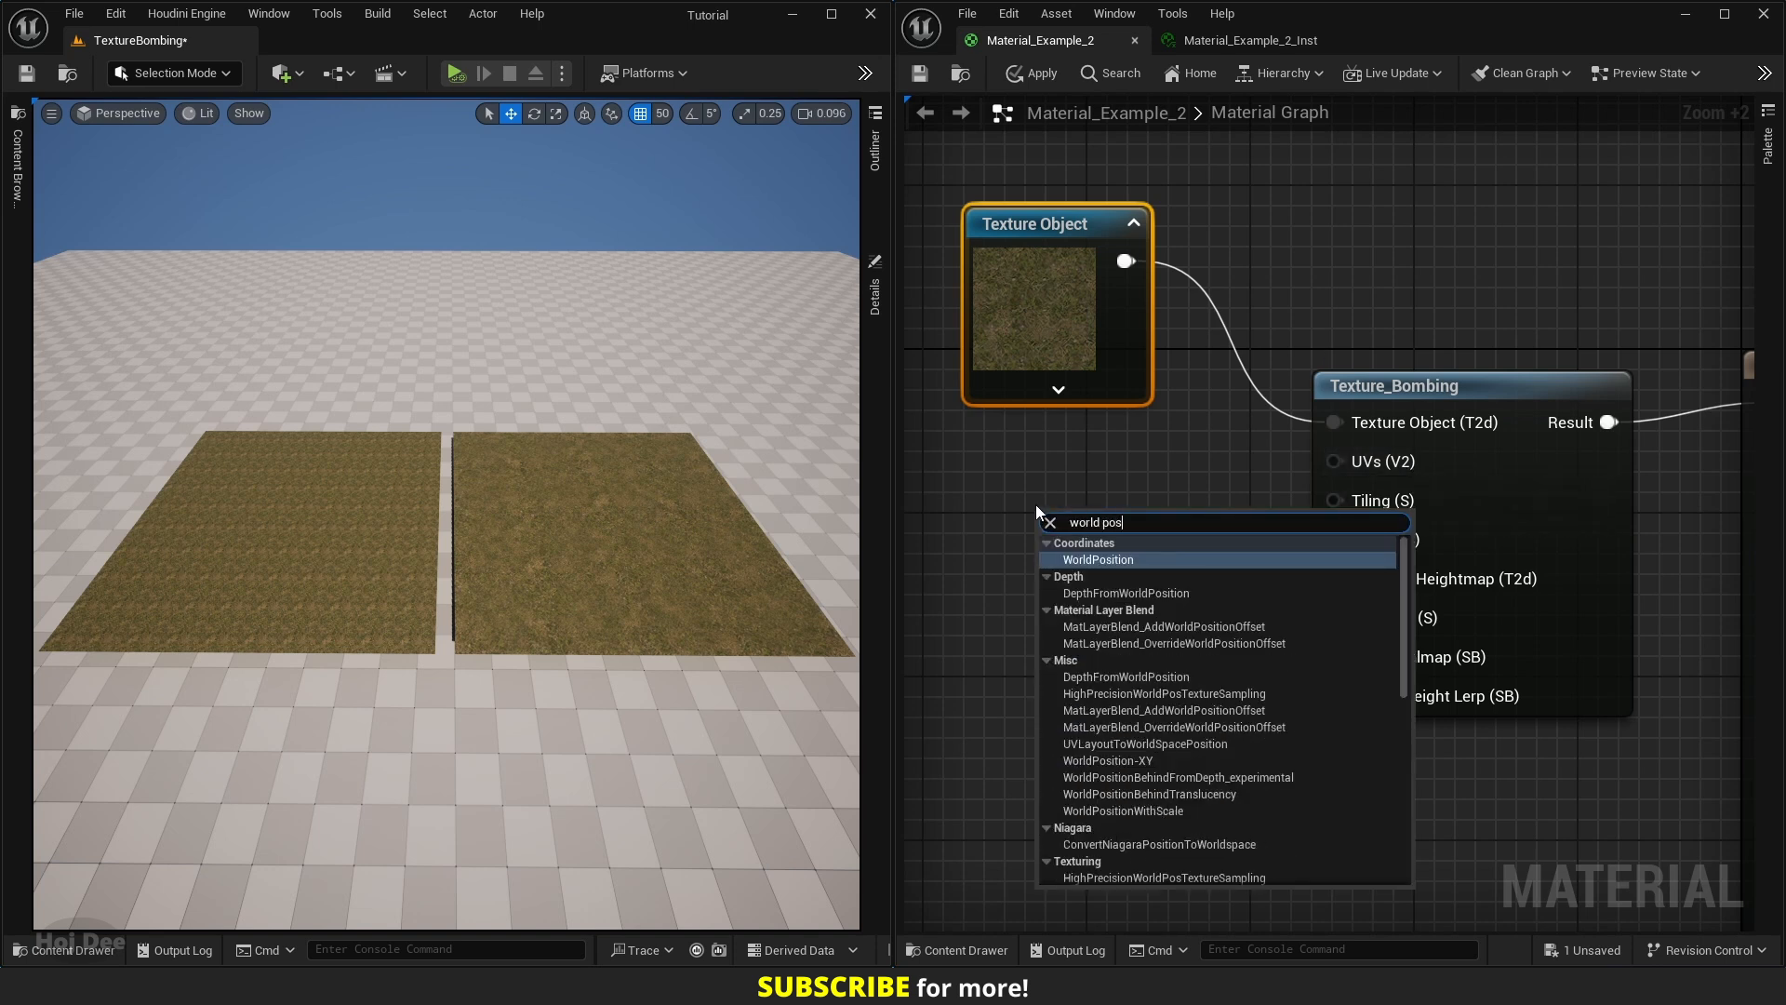
pyautogui.click(1098, 560)
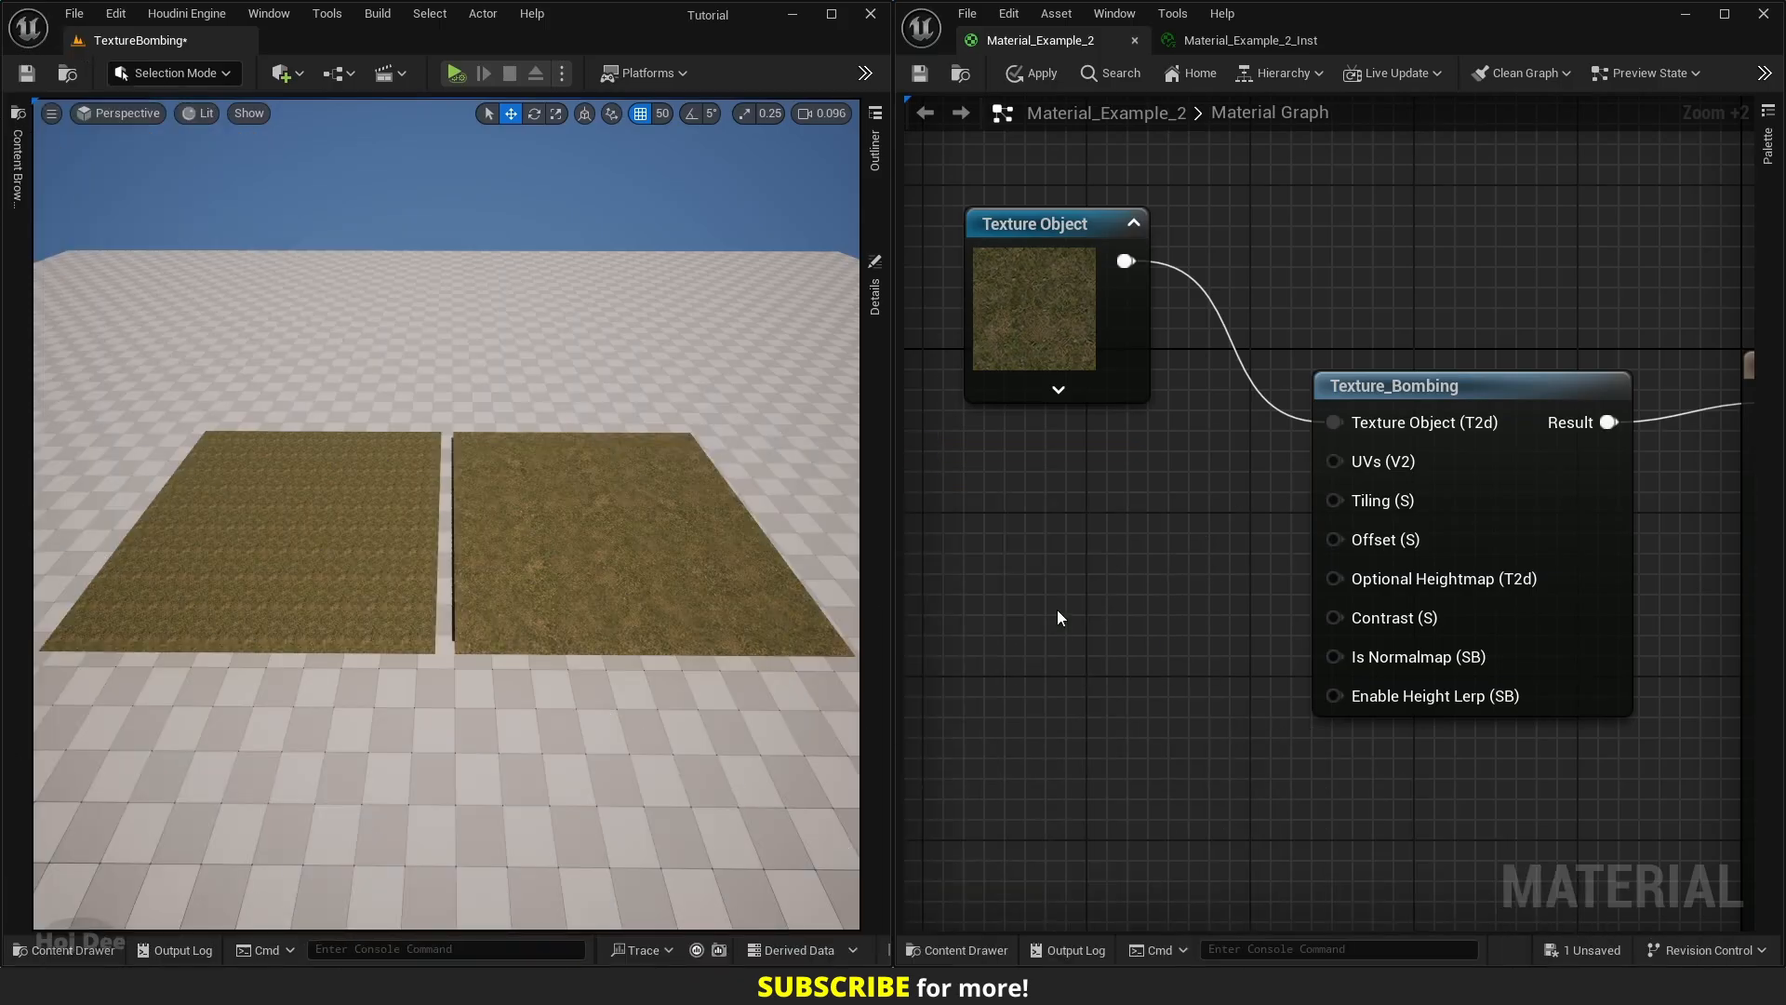
pyautogui.moveTo(1379, 510)
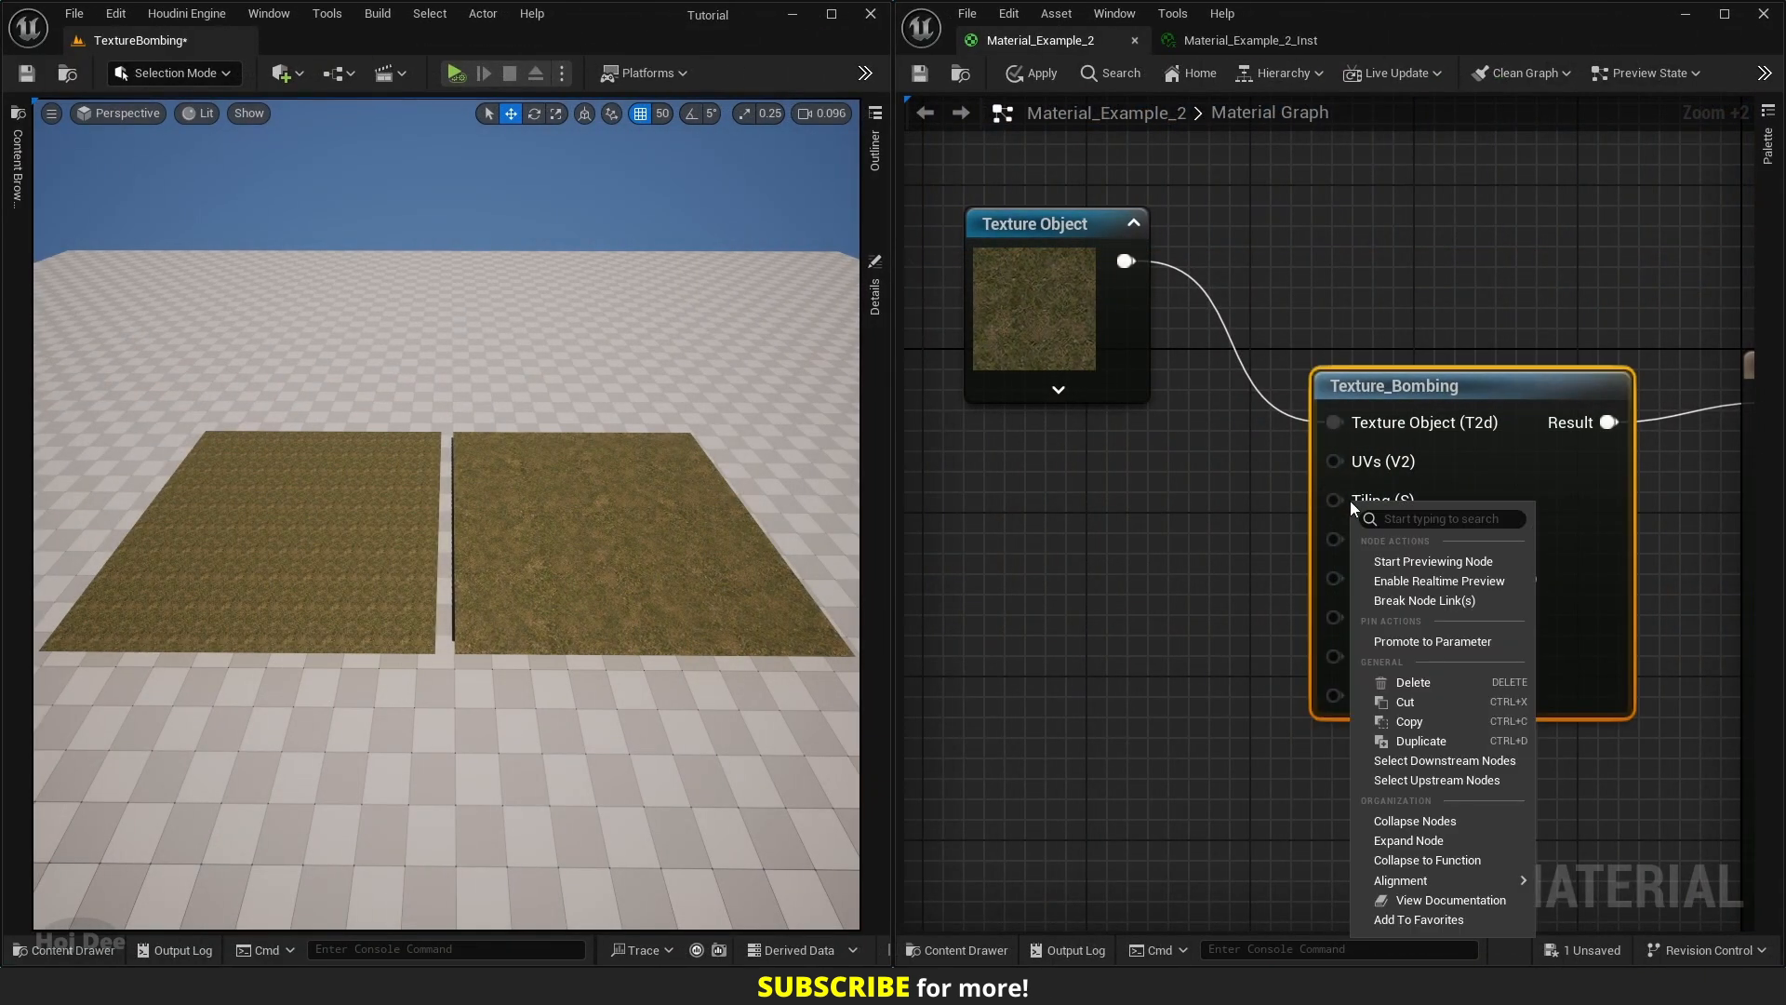
pyautogui.moveTo(1433, 642)
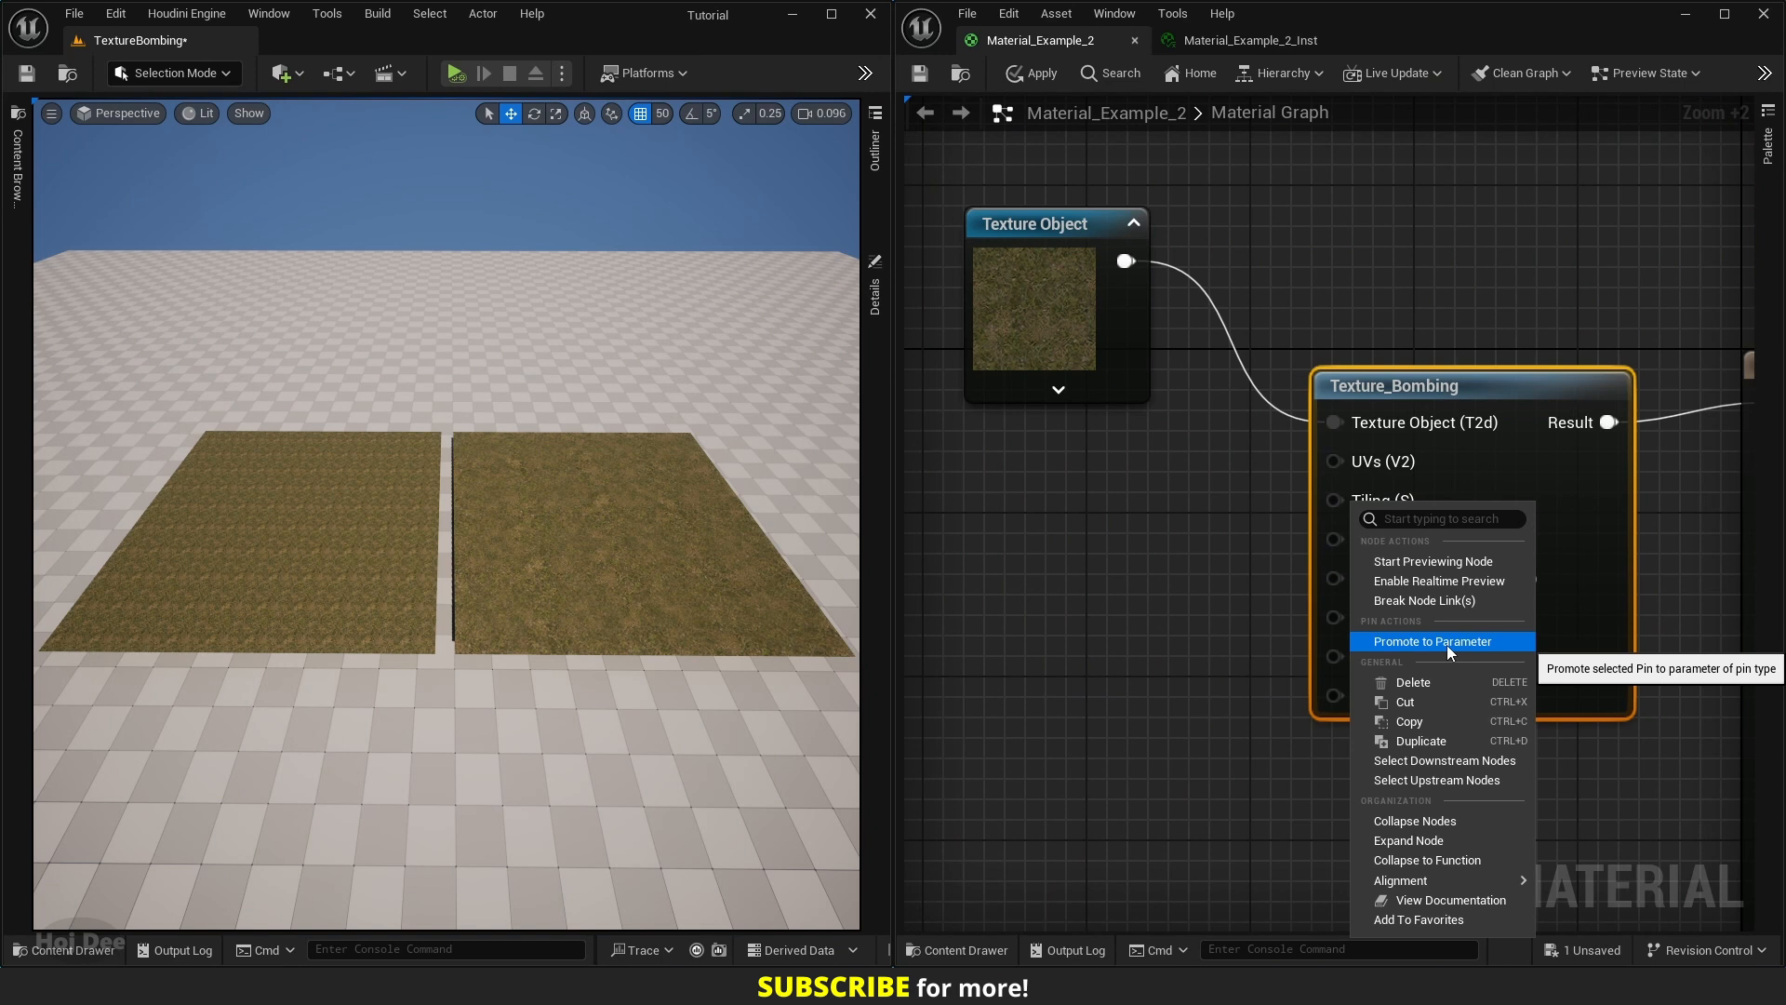
# - Promote Tiling to a parameter with default 10.0 and save the material
pyautogui.click(1433, 641)
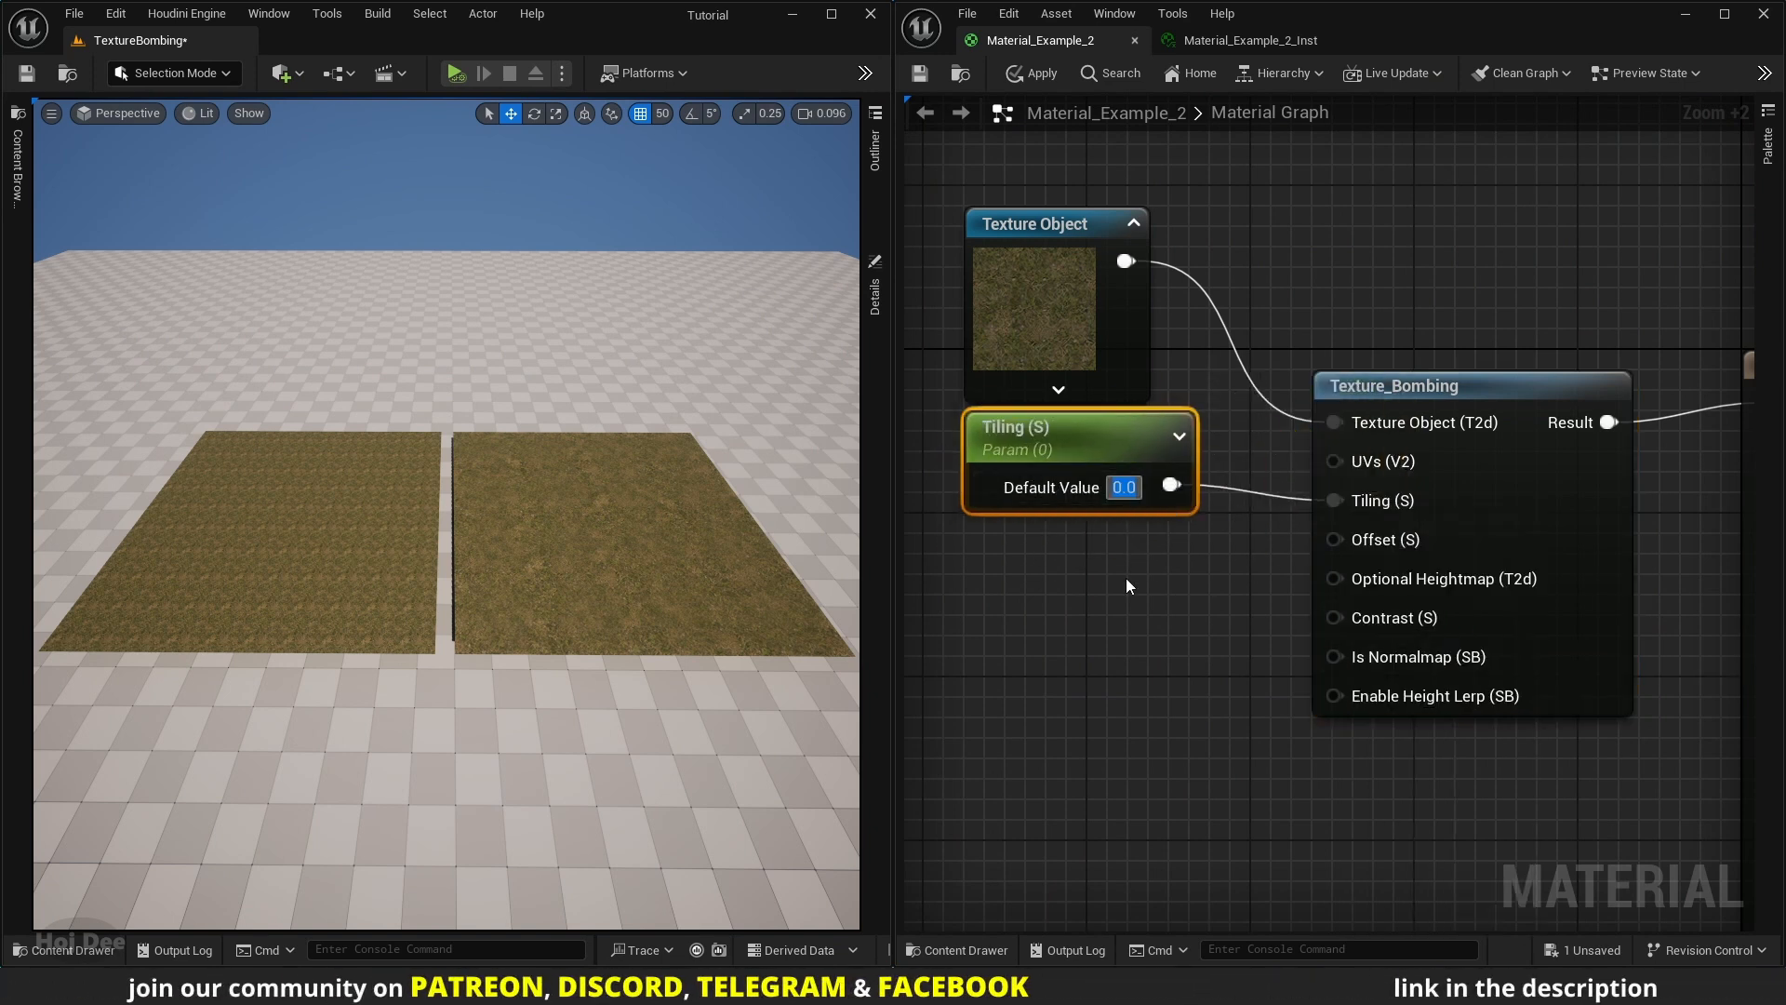
pyautogui.write('10.0')
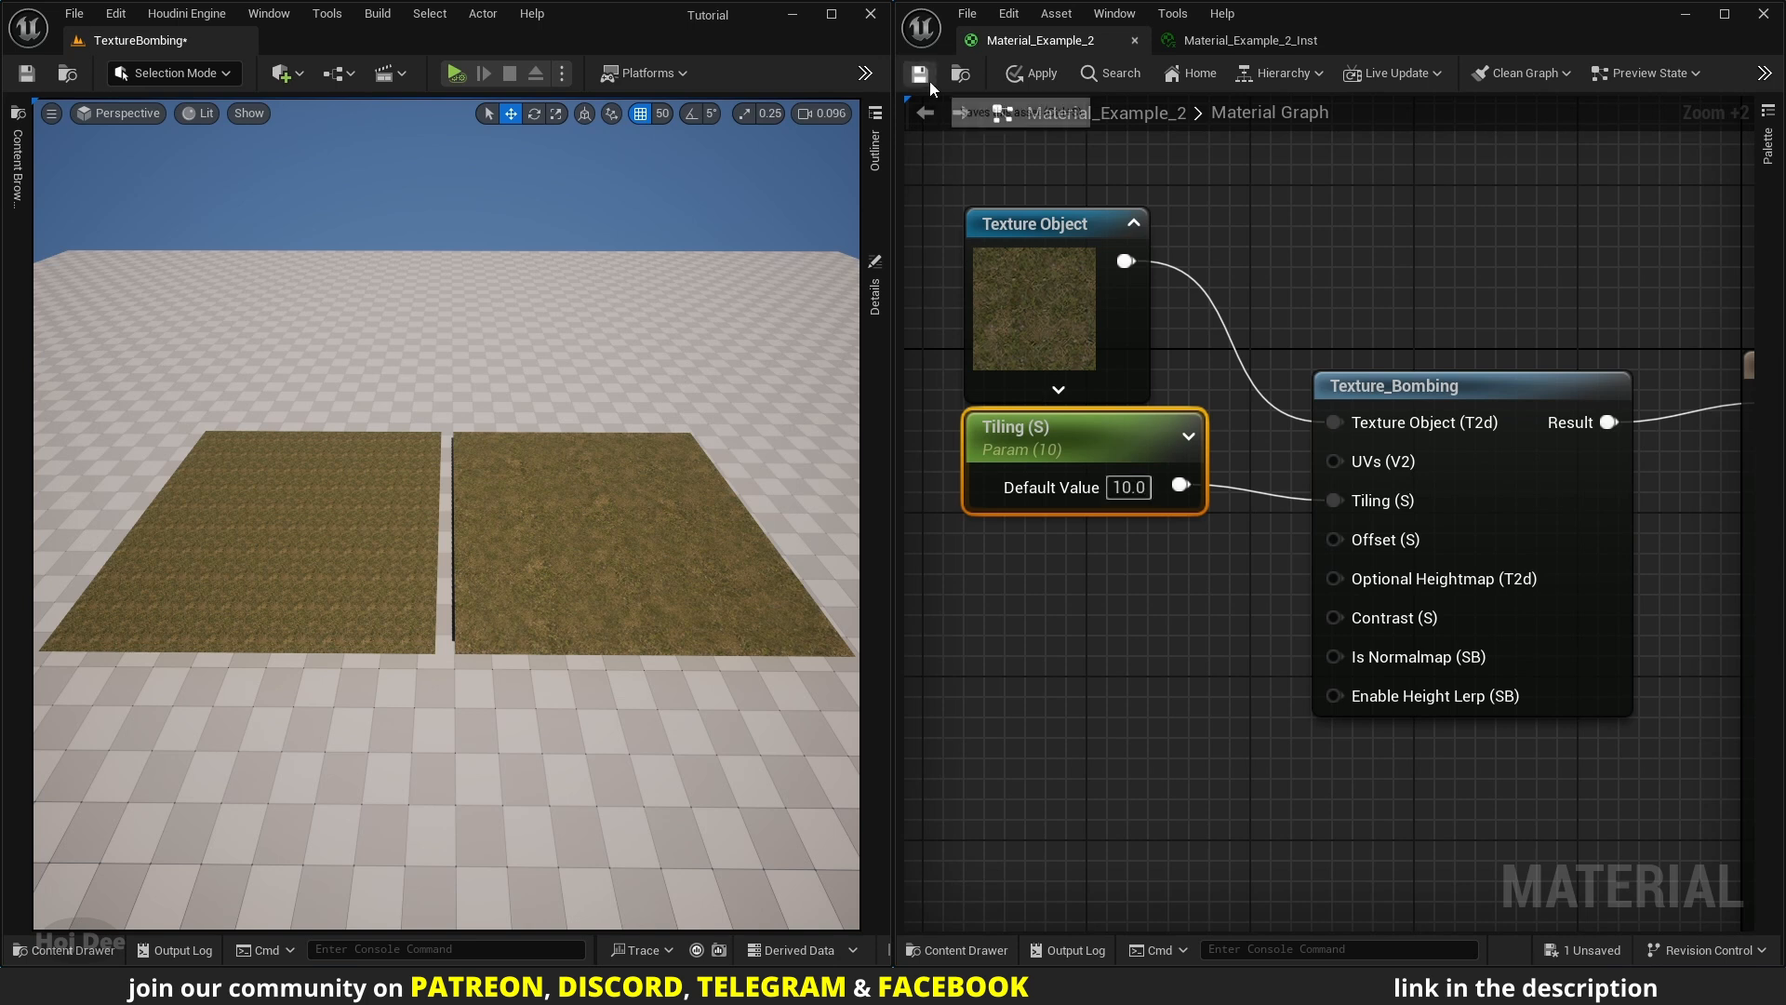
pyautogui.click(1245, 39)
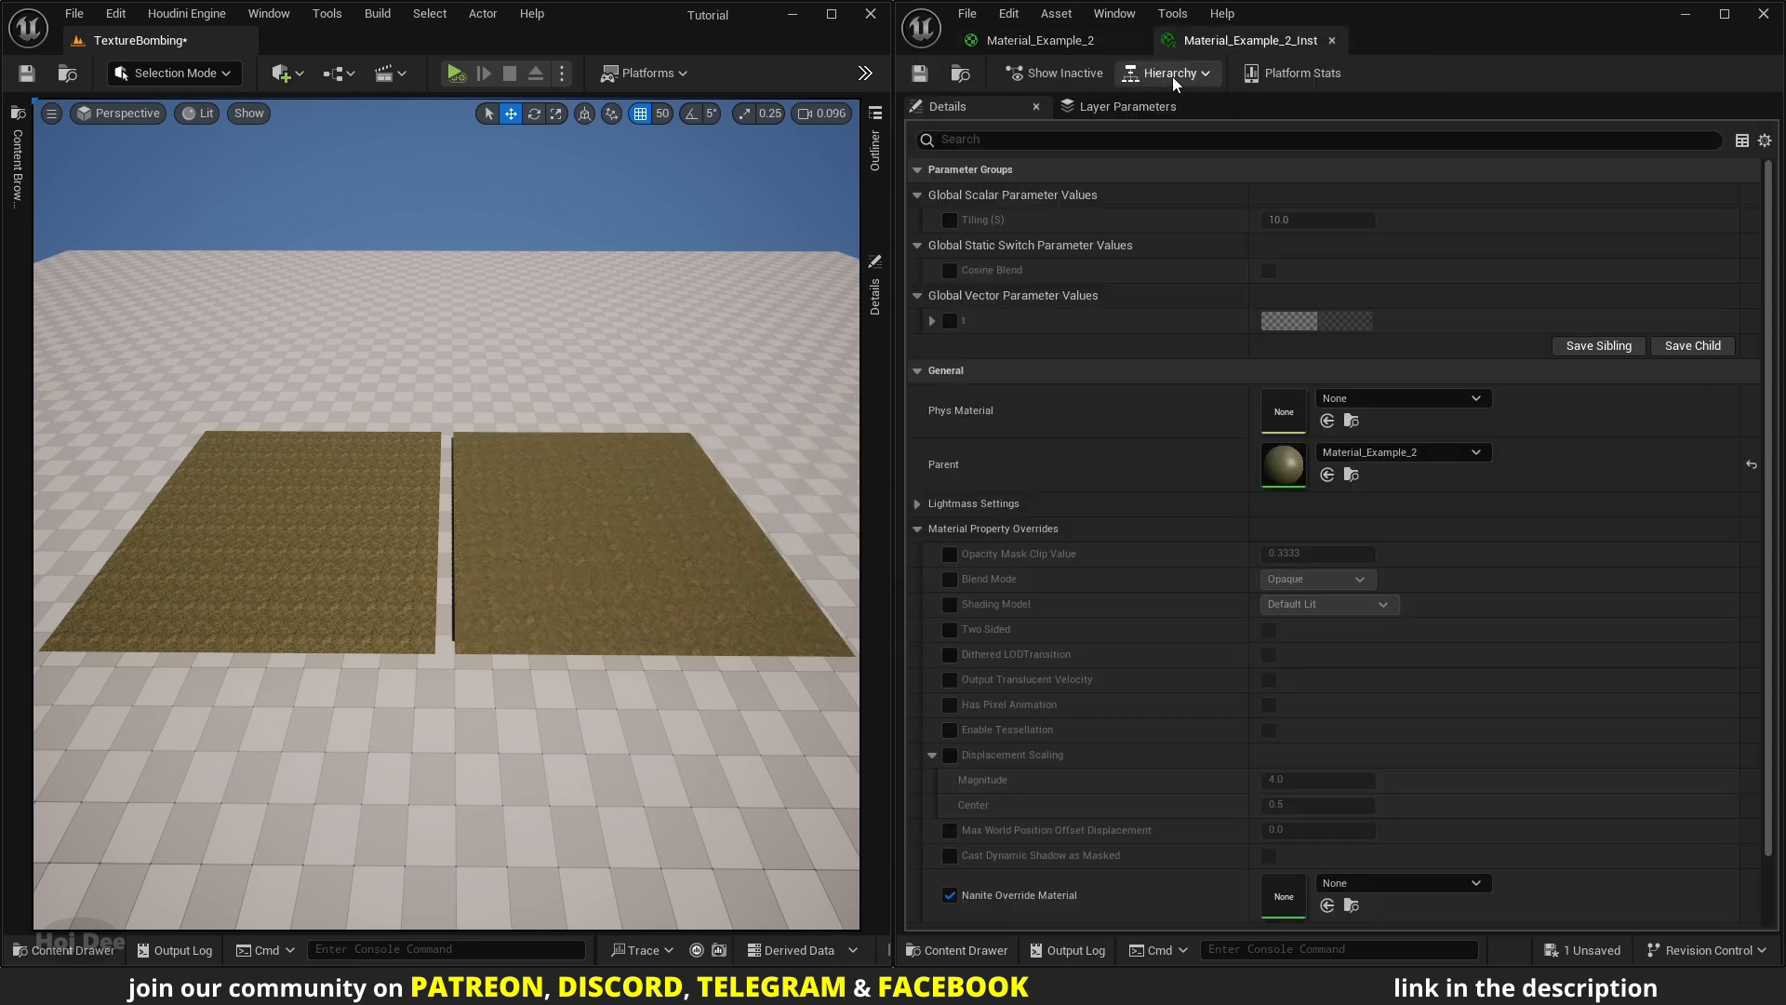
# - Override Tiling in the instance and scrub it through 6.66, 17.61 and 6.61
pyautogui.click(951, 220)
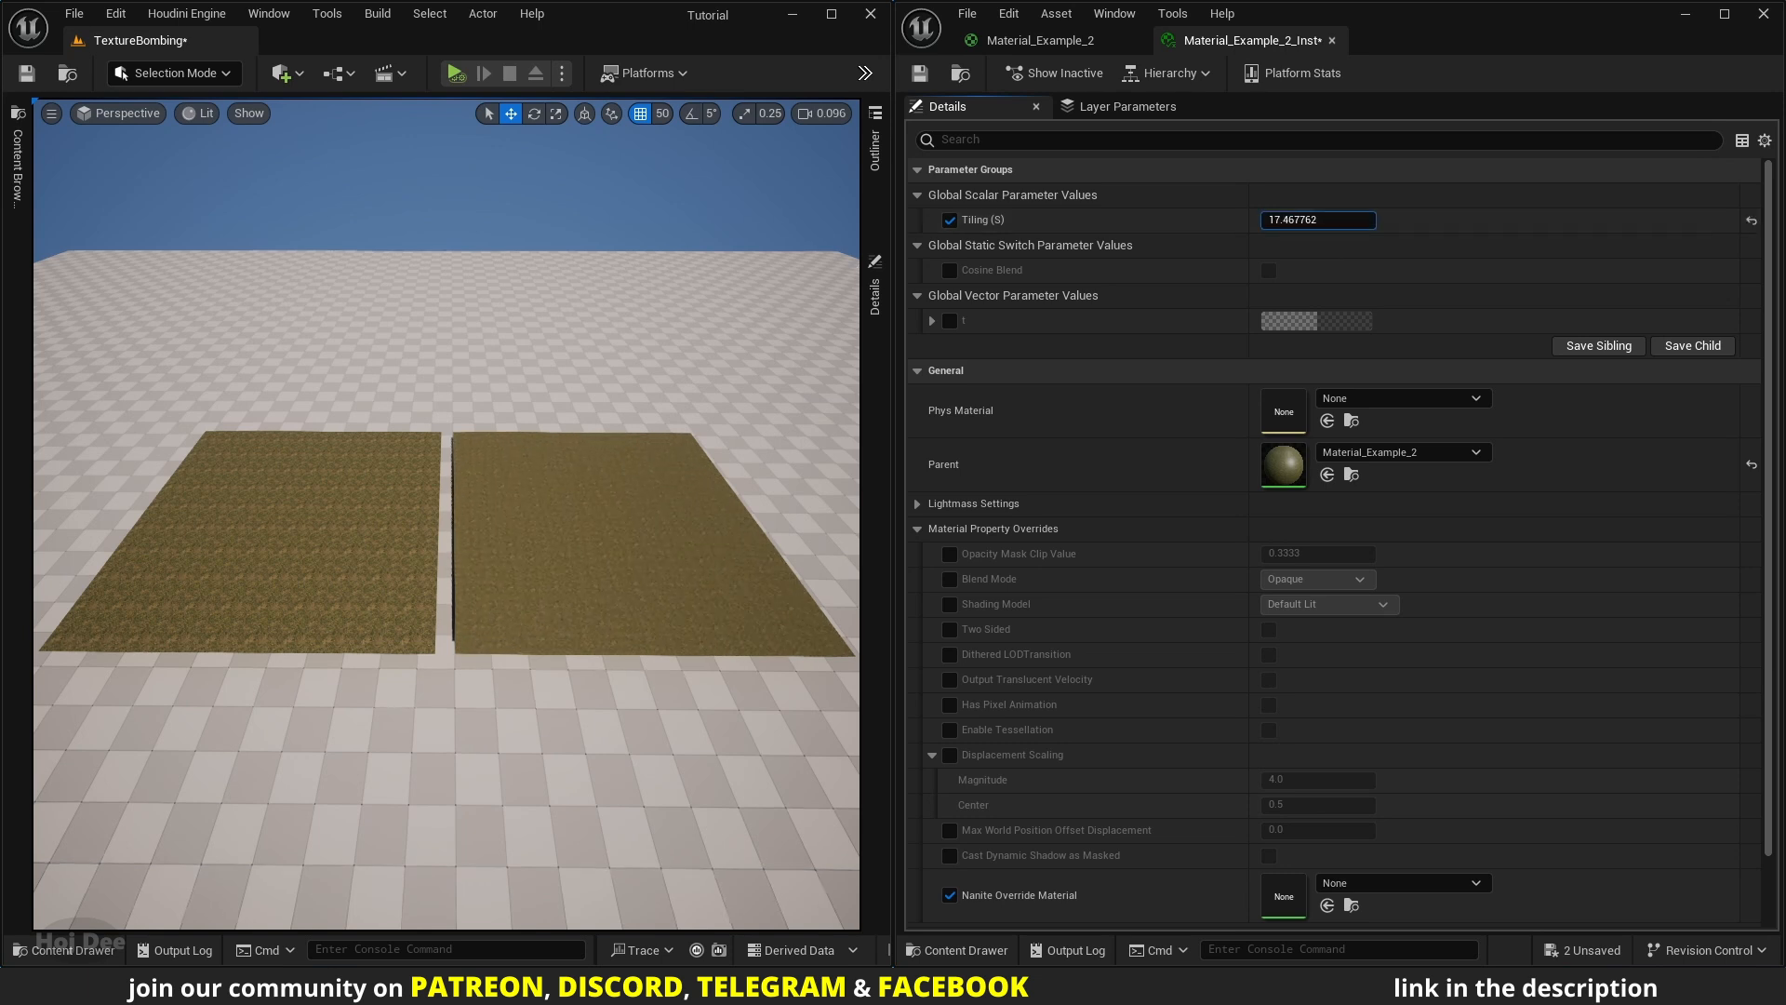
pyautogui.write('6.661224')
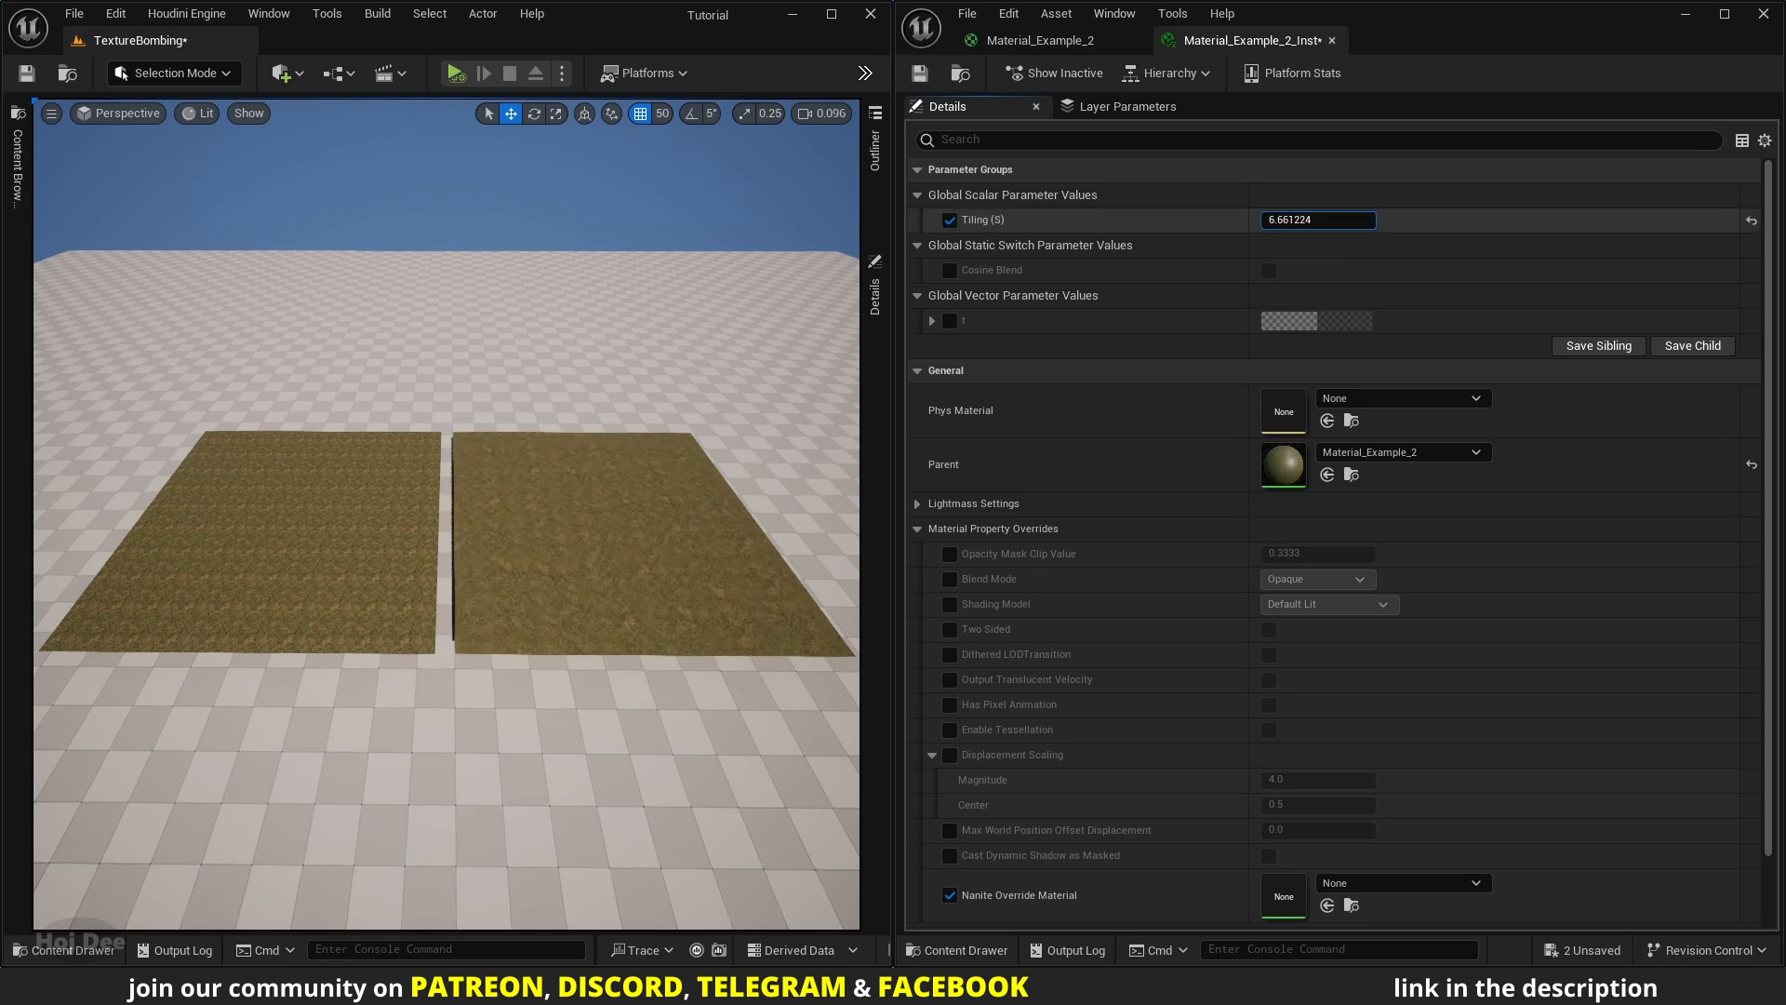
pyautogui.write('17.609175')
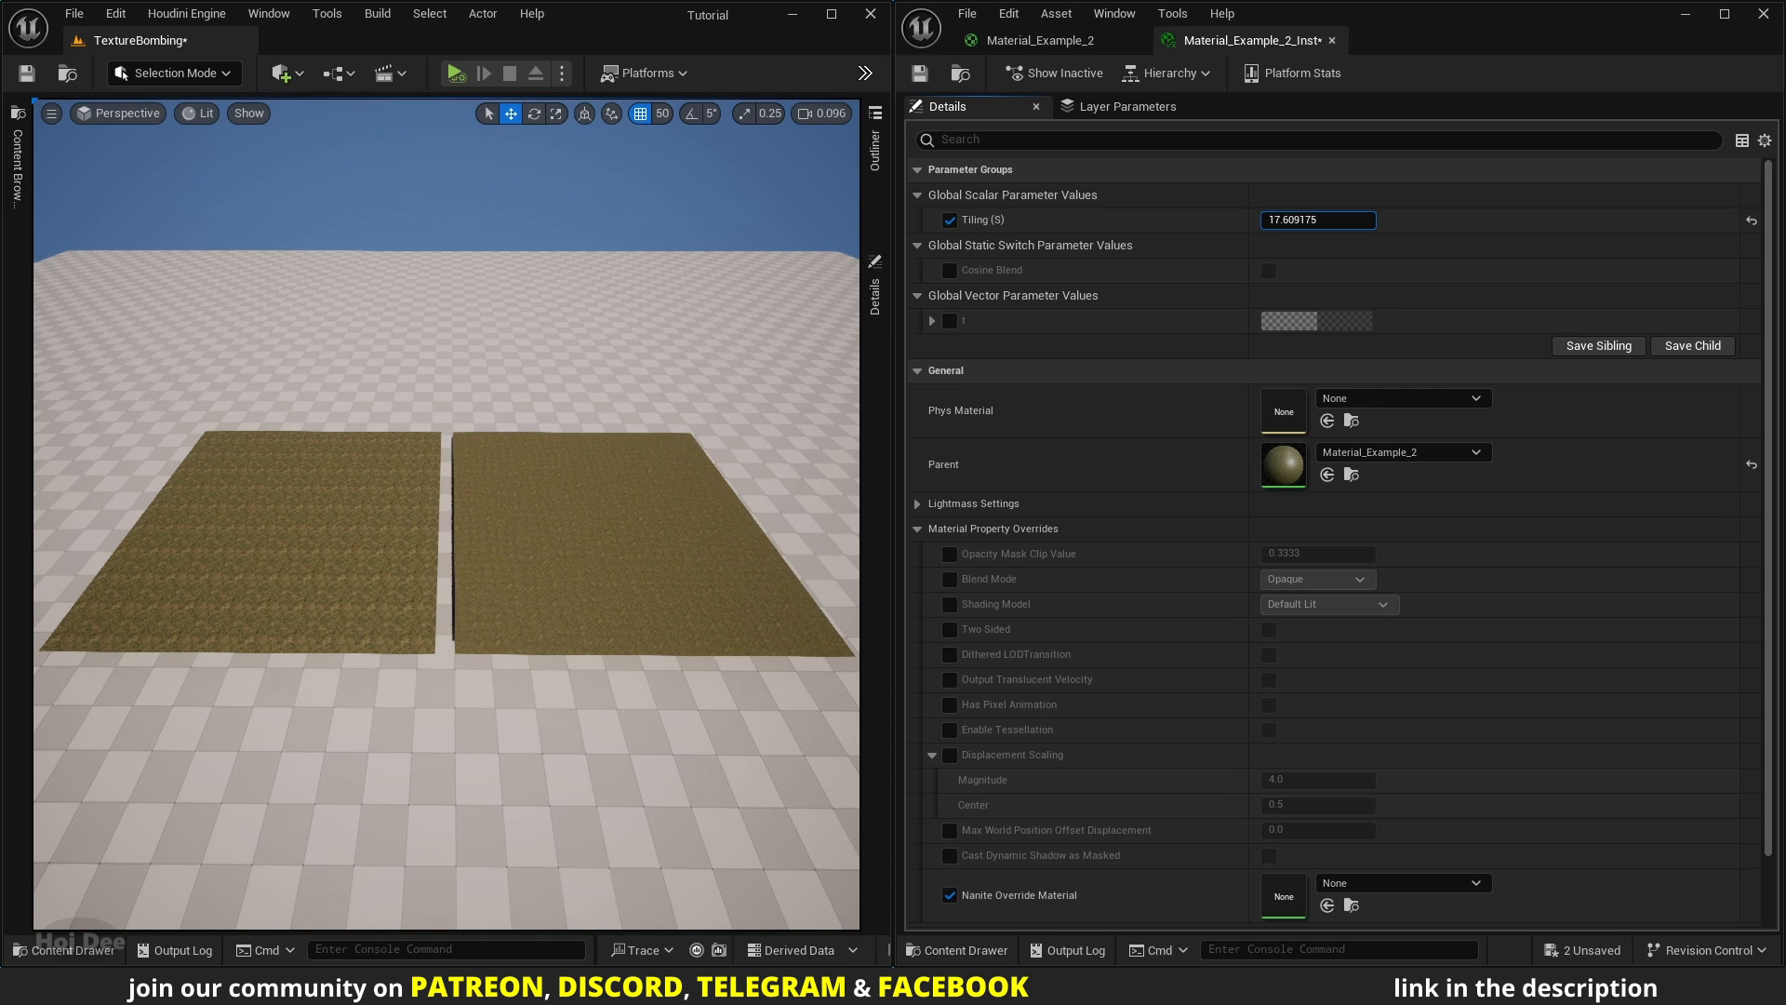
pyautogui.write('6.609415')
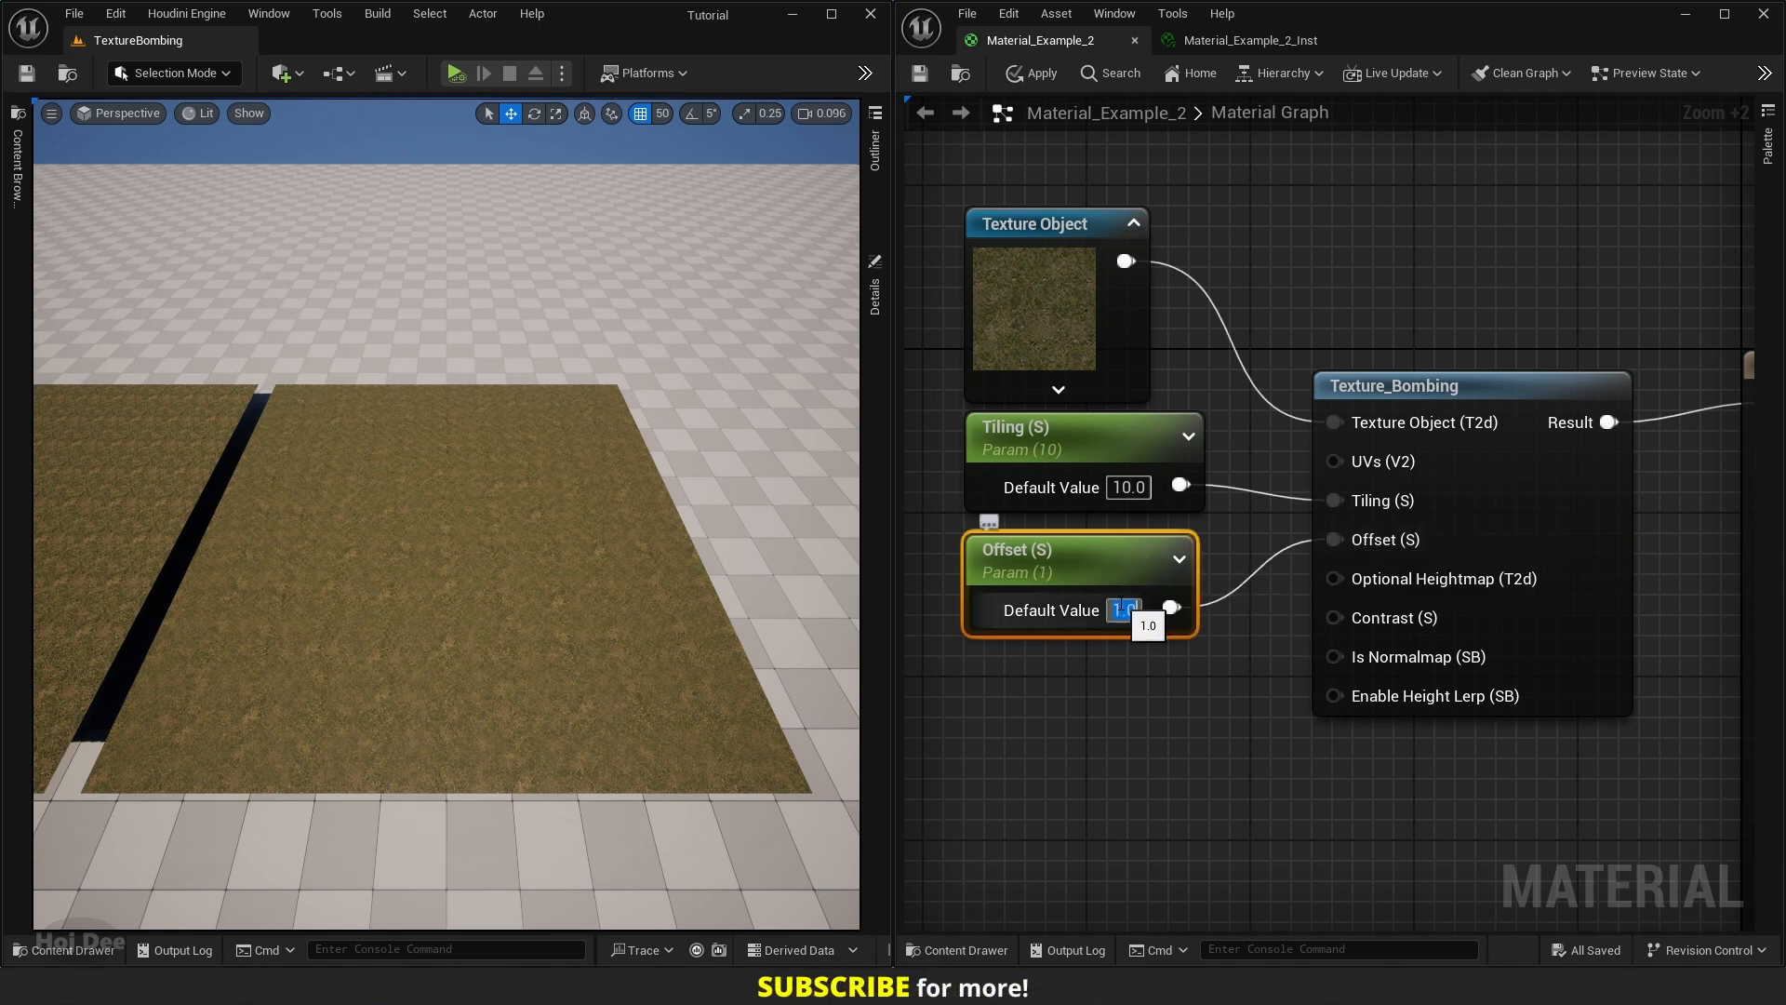
# - Save the Offset parameter and override Offset in the instance at 1.0
pyautogui.click(919, 73)
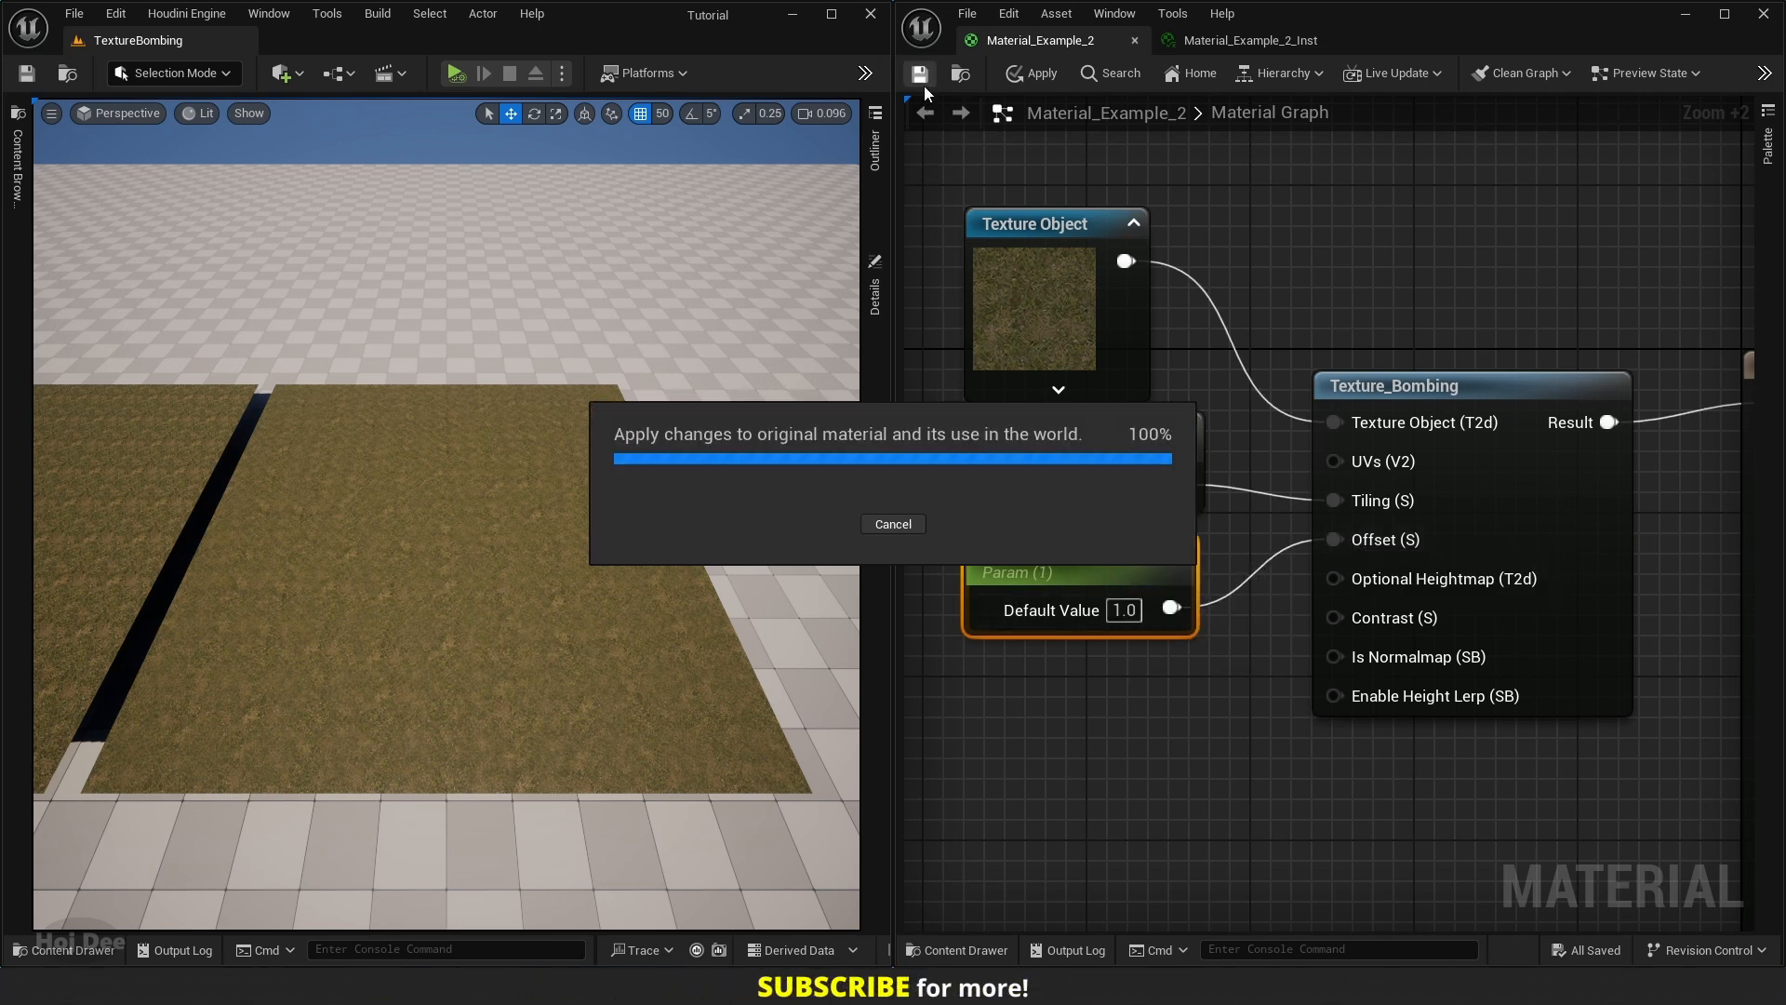
pyautogui.click(1246, 39)
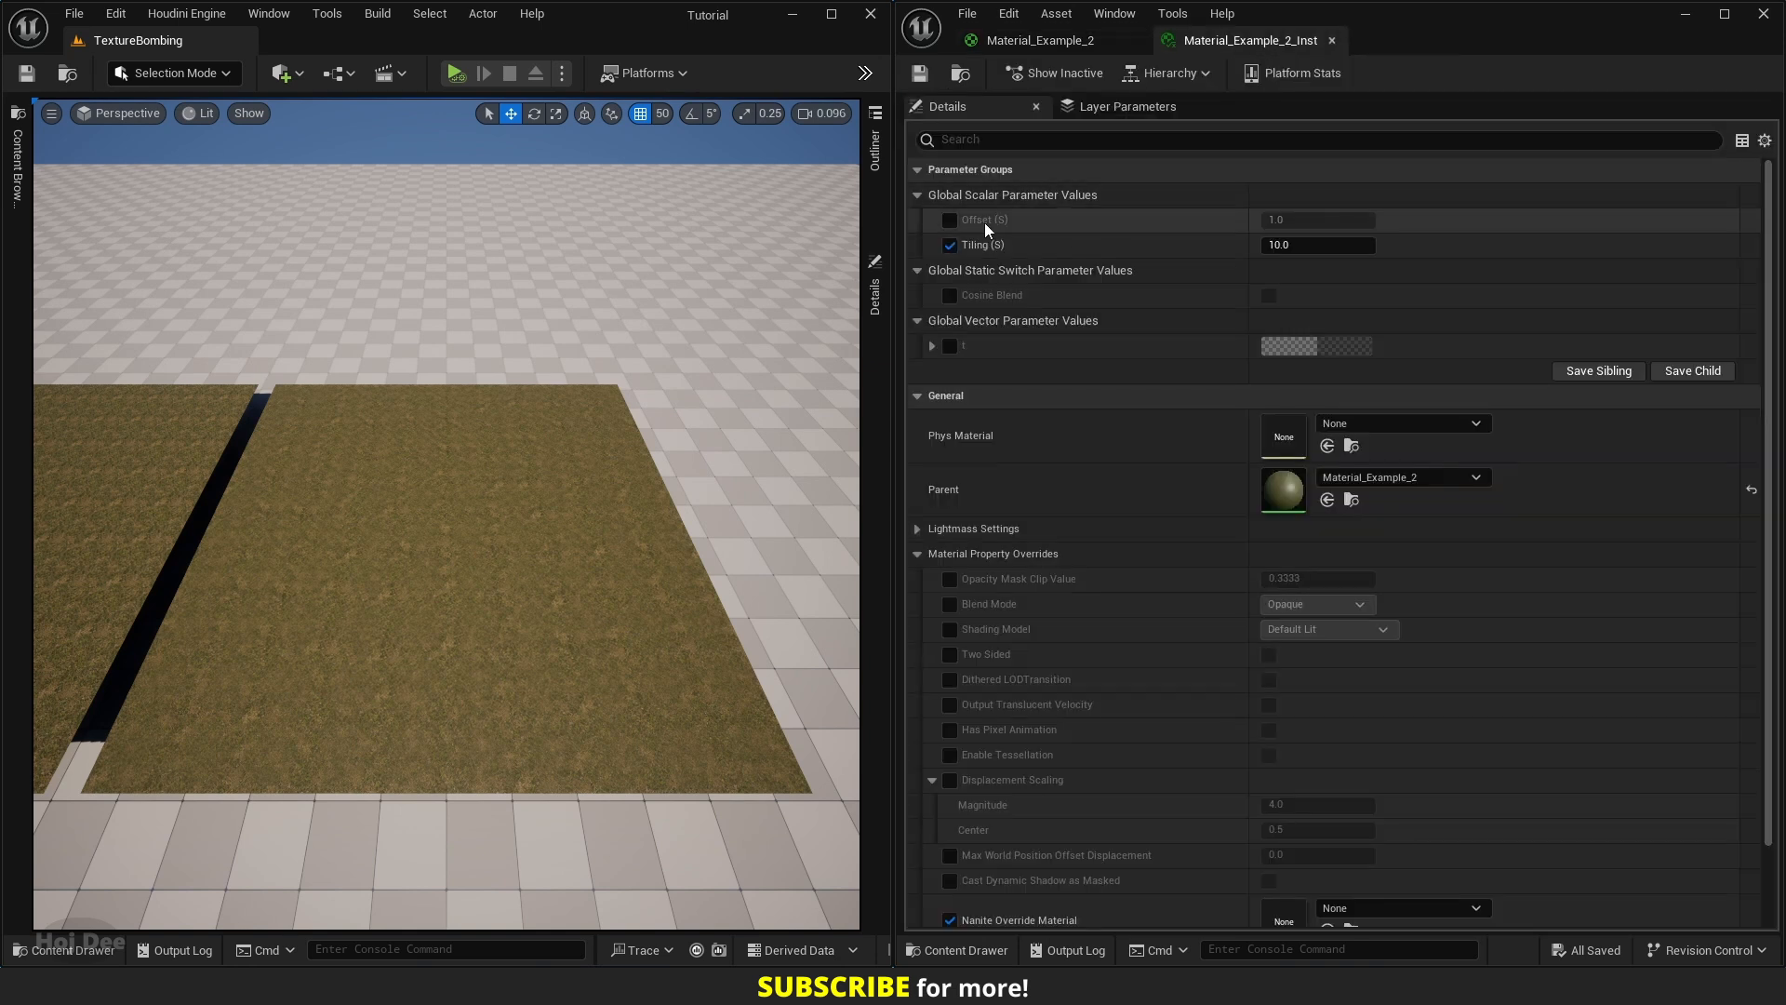
pyautogui.click(951, 220)
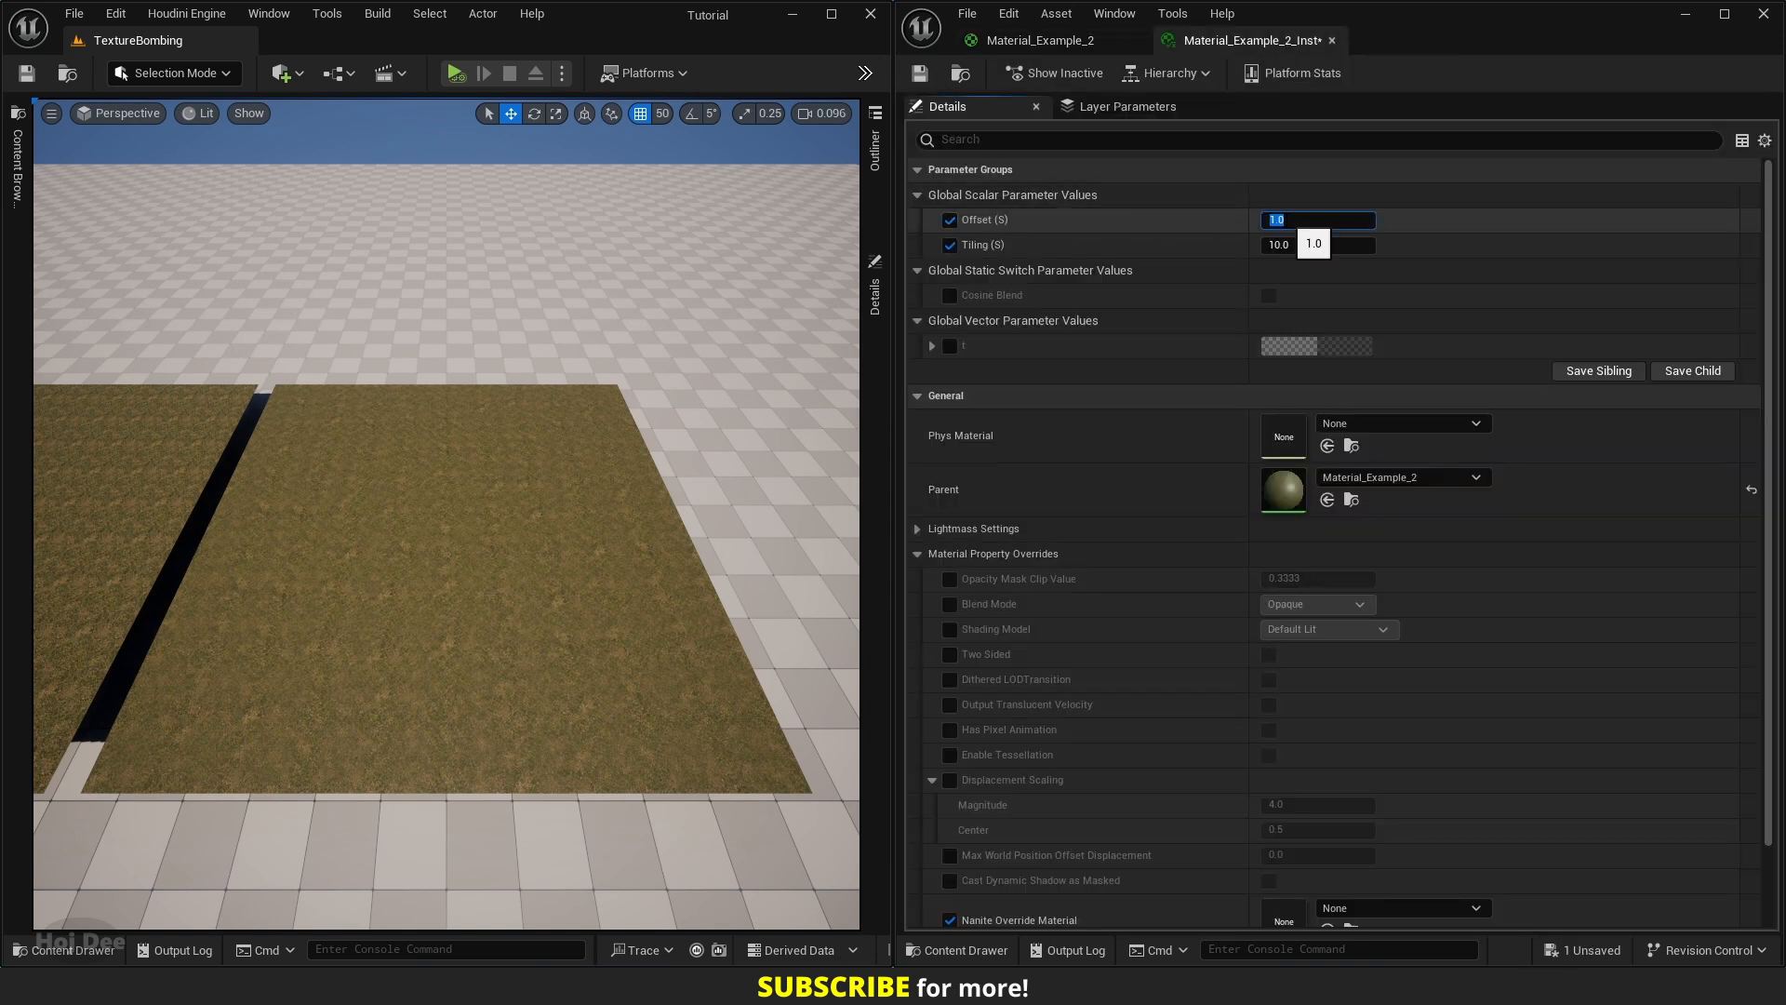
pyautogui.write('0.0')
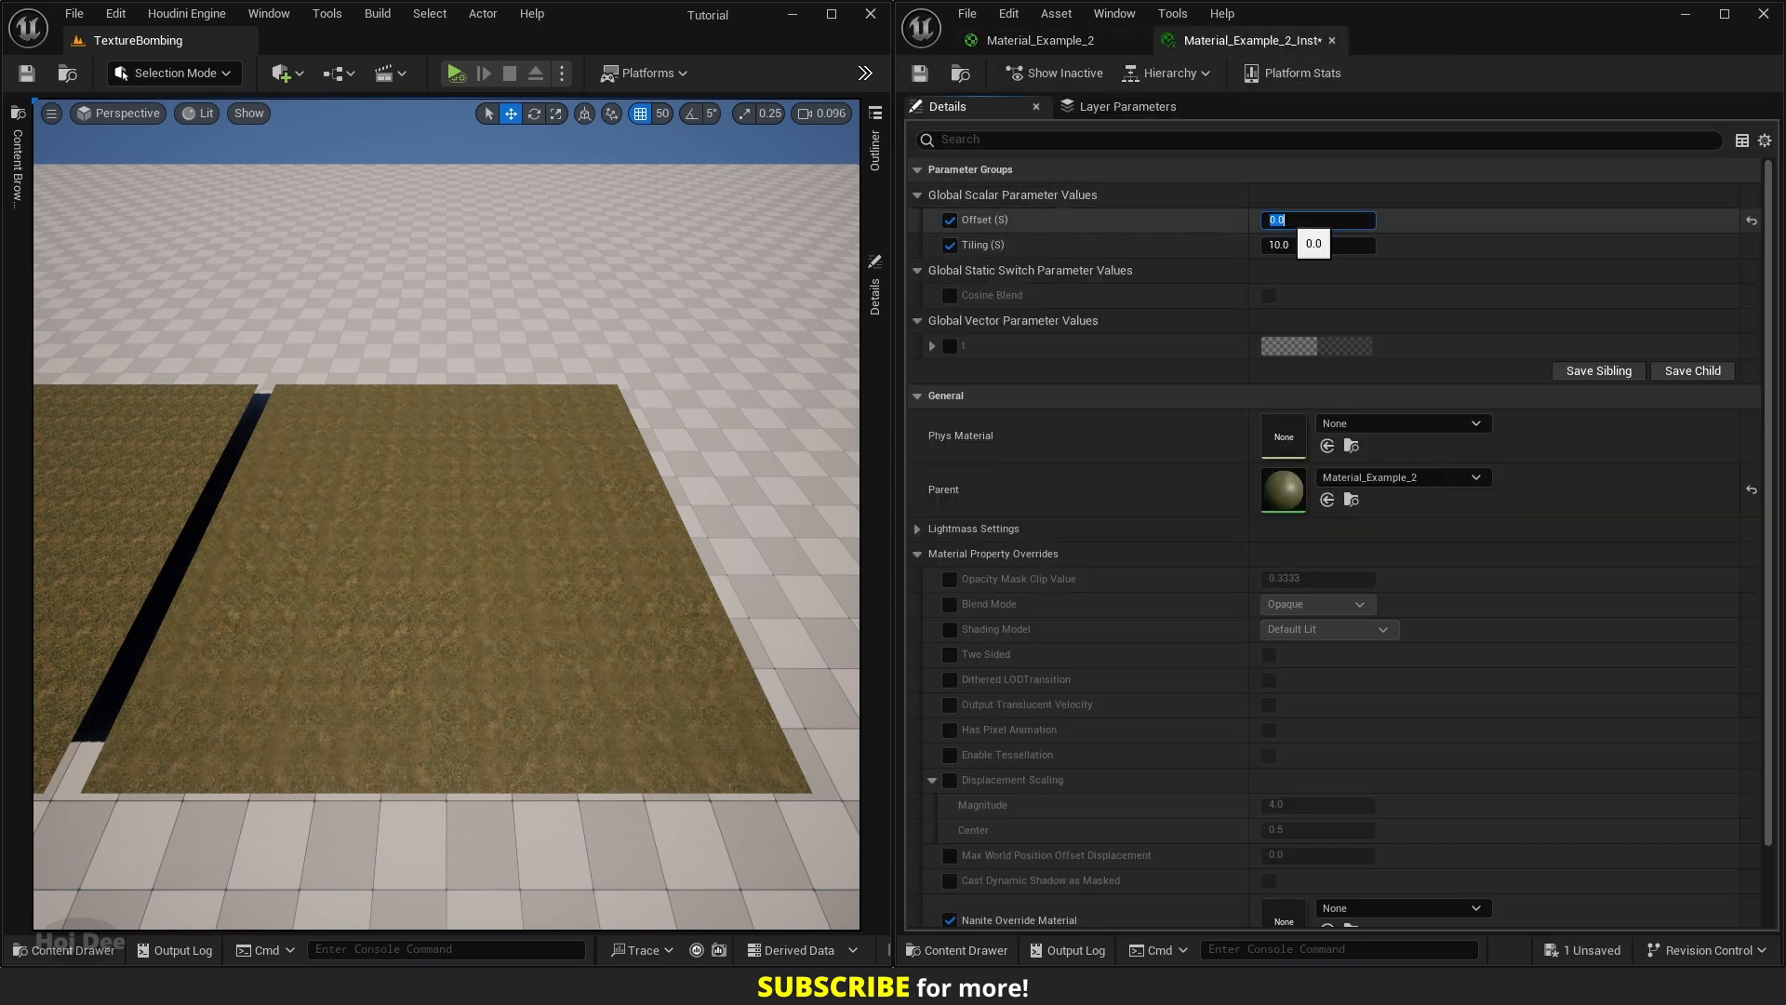
pyautogui.write('1.0')
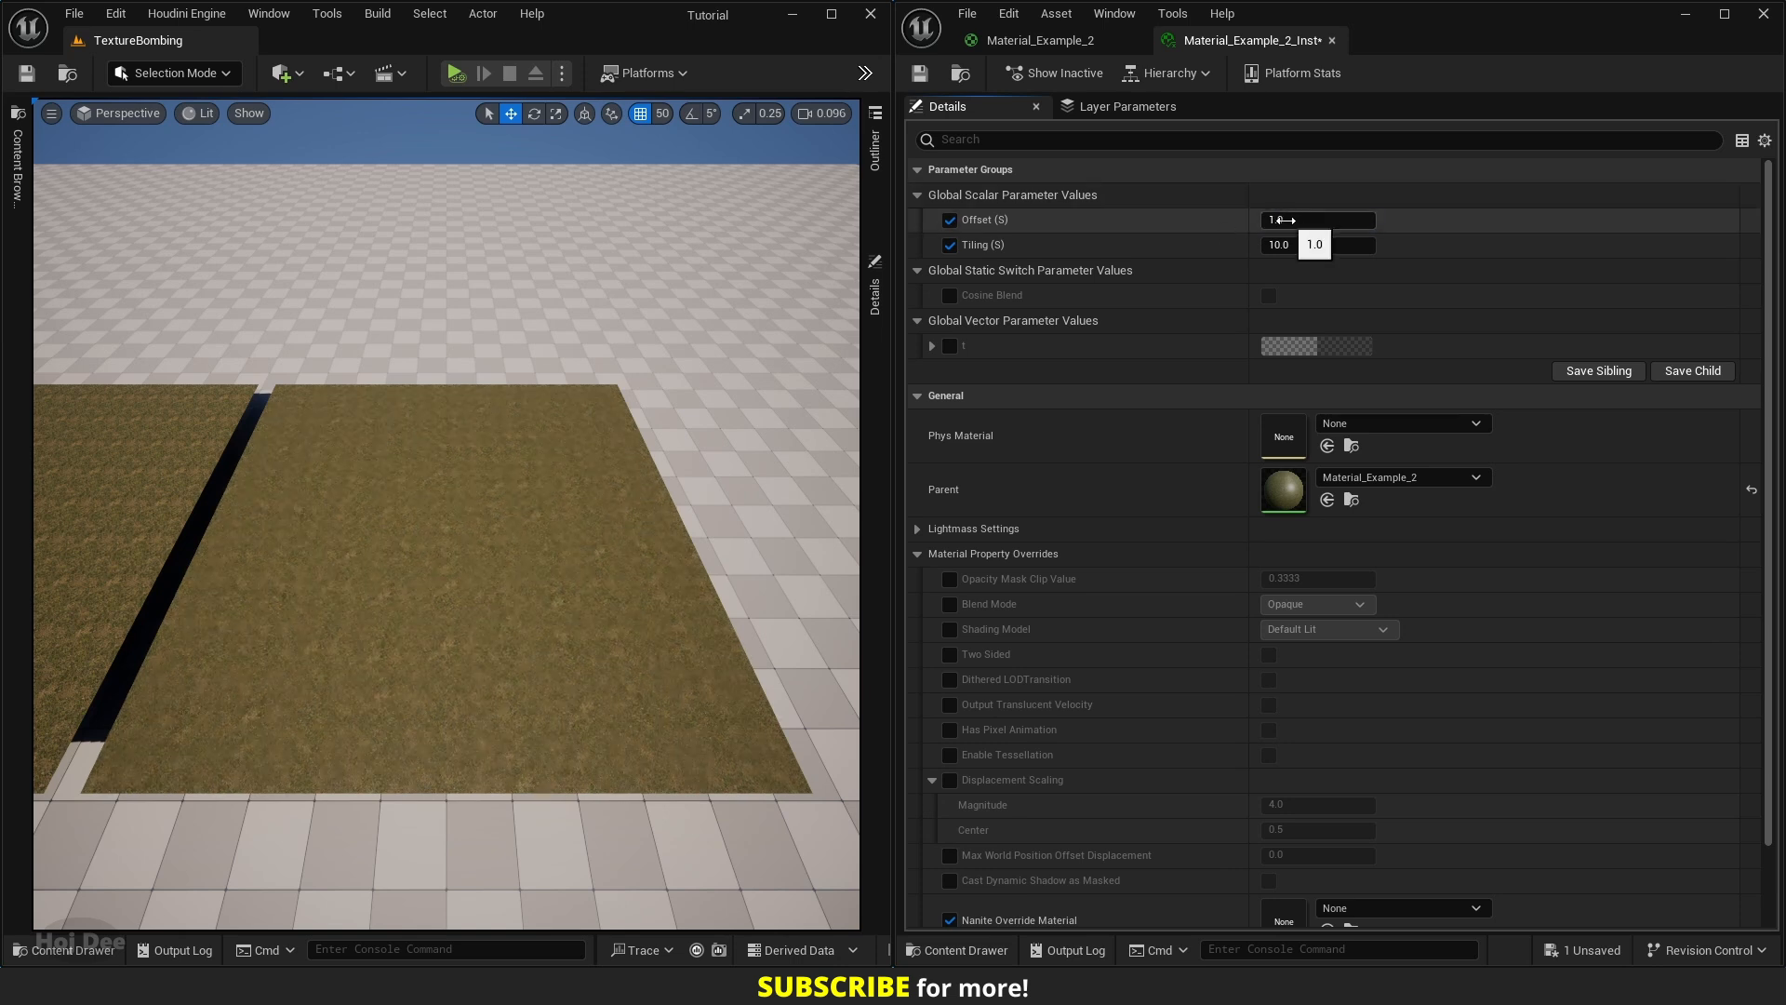
# - Scrub the instance Offset through test values 7.10 and 9.11
pyautogui.click(1316, 219)
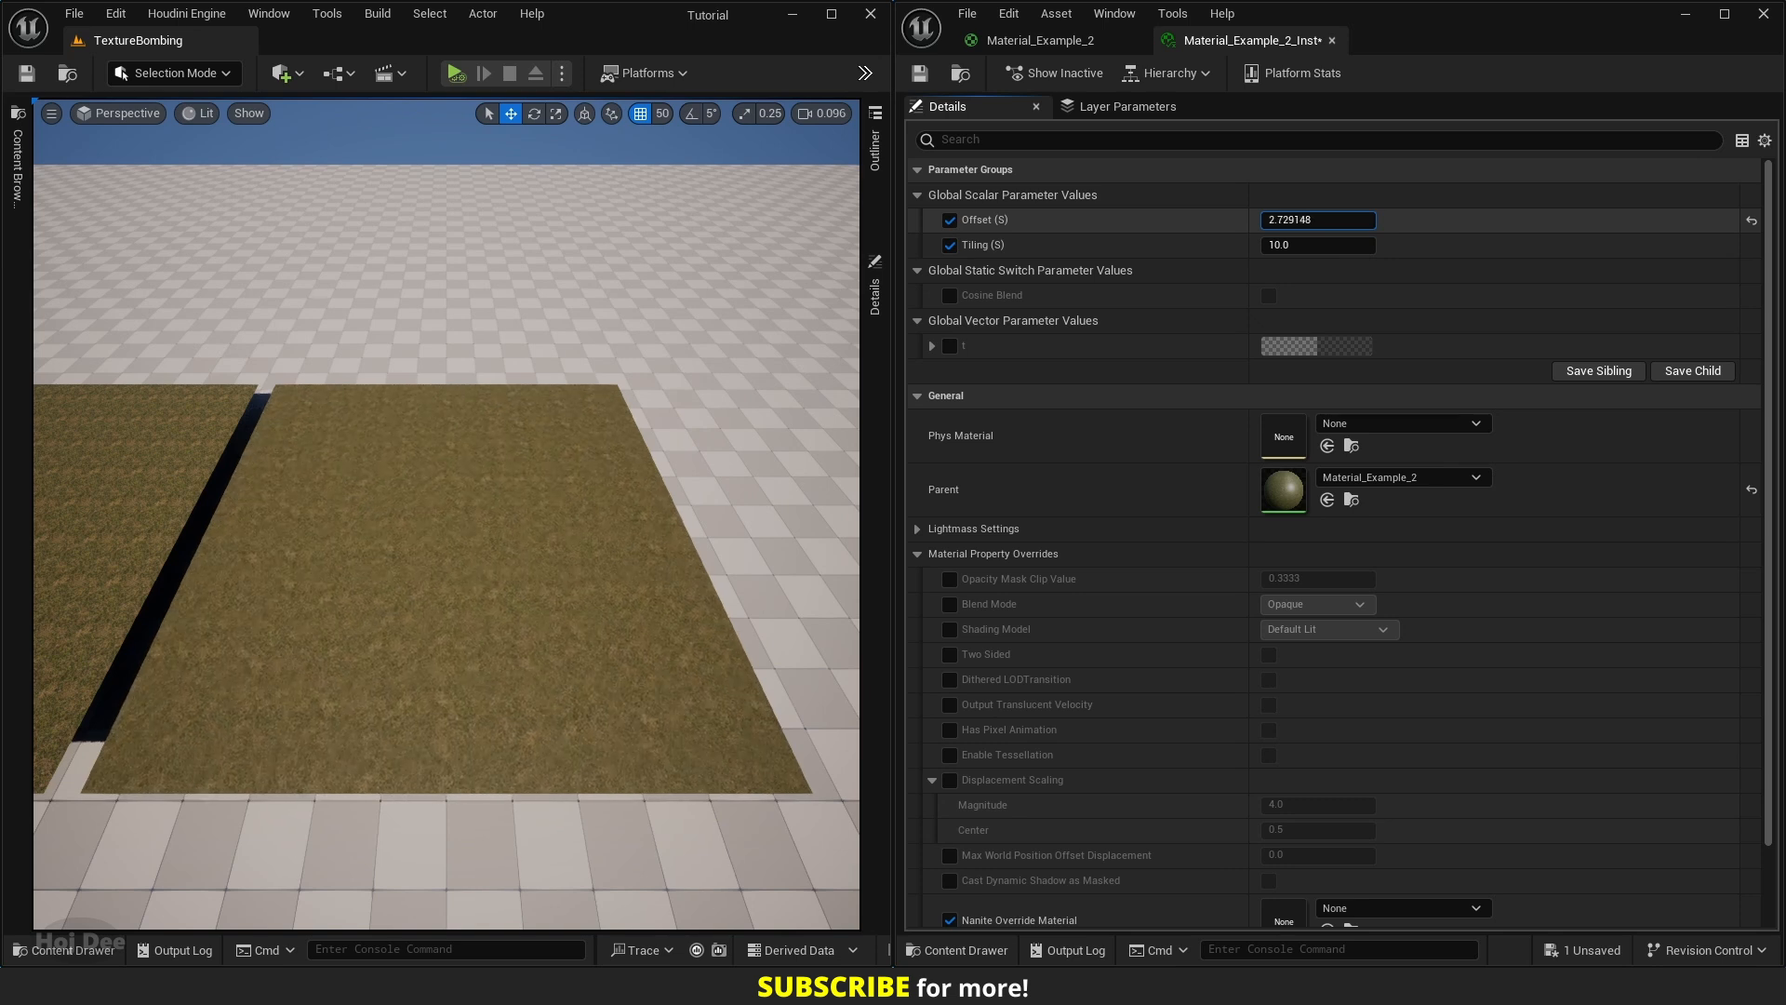
pyautogui.write('7.100533')
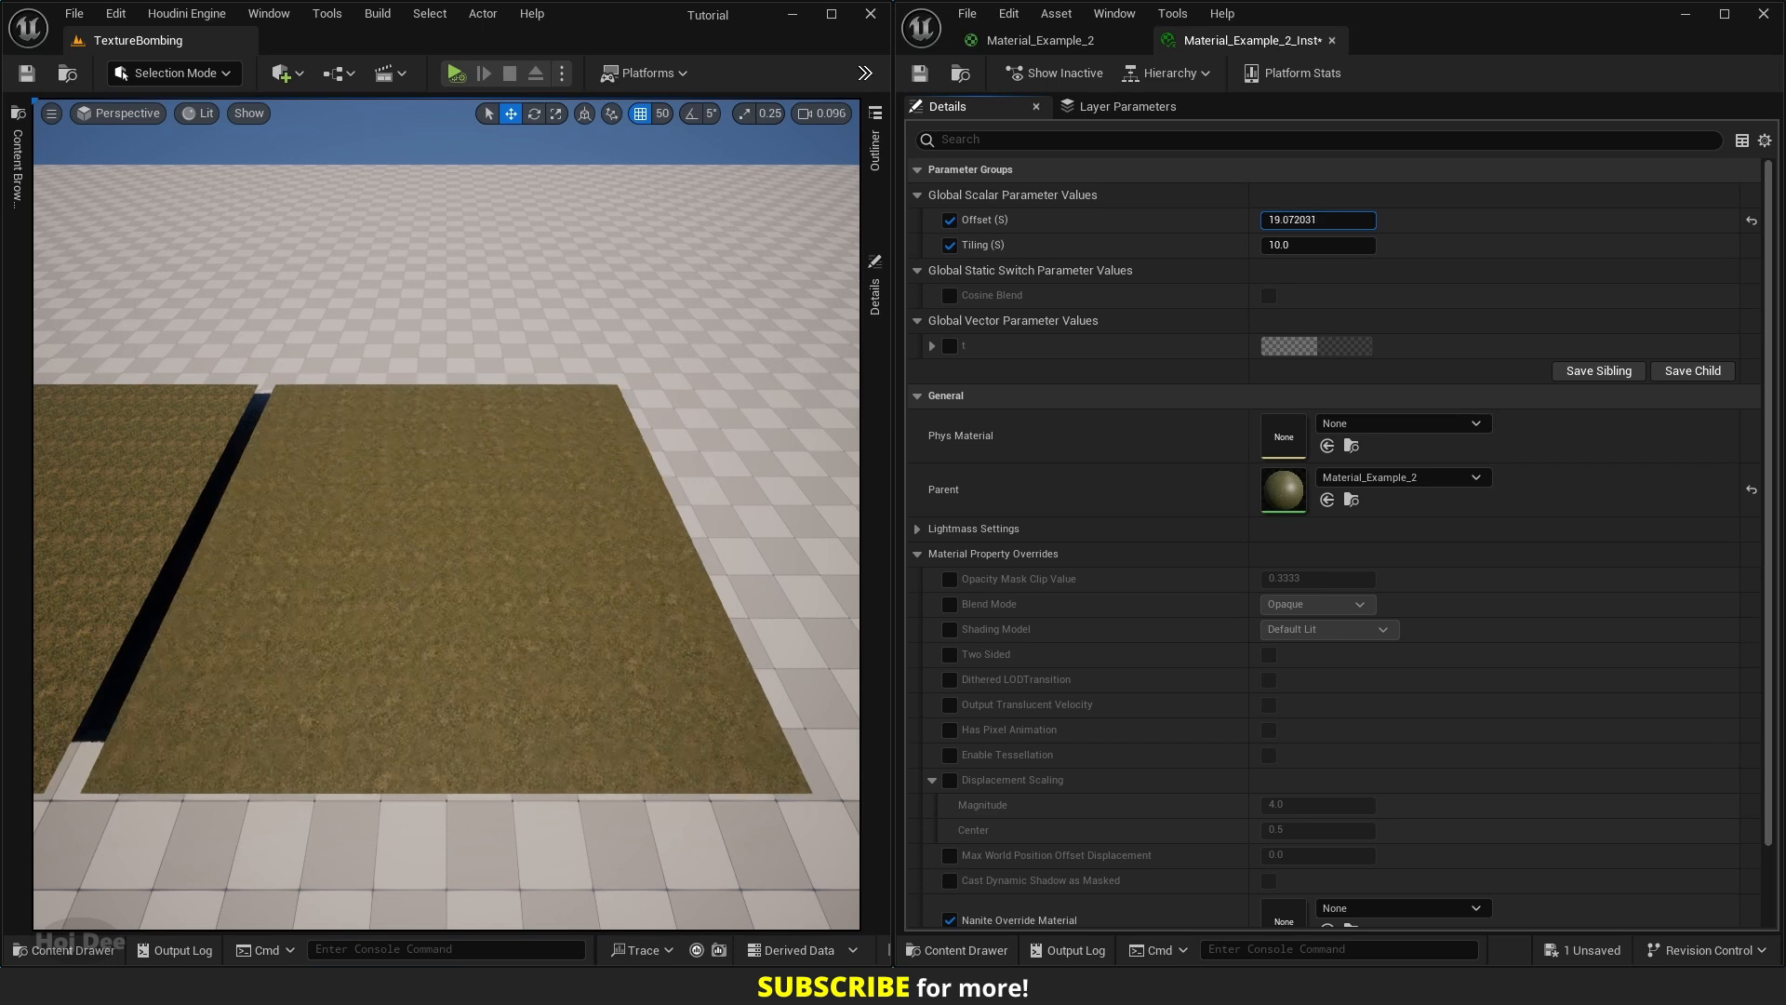
pyautogui.write('9.109001')
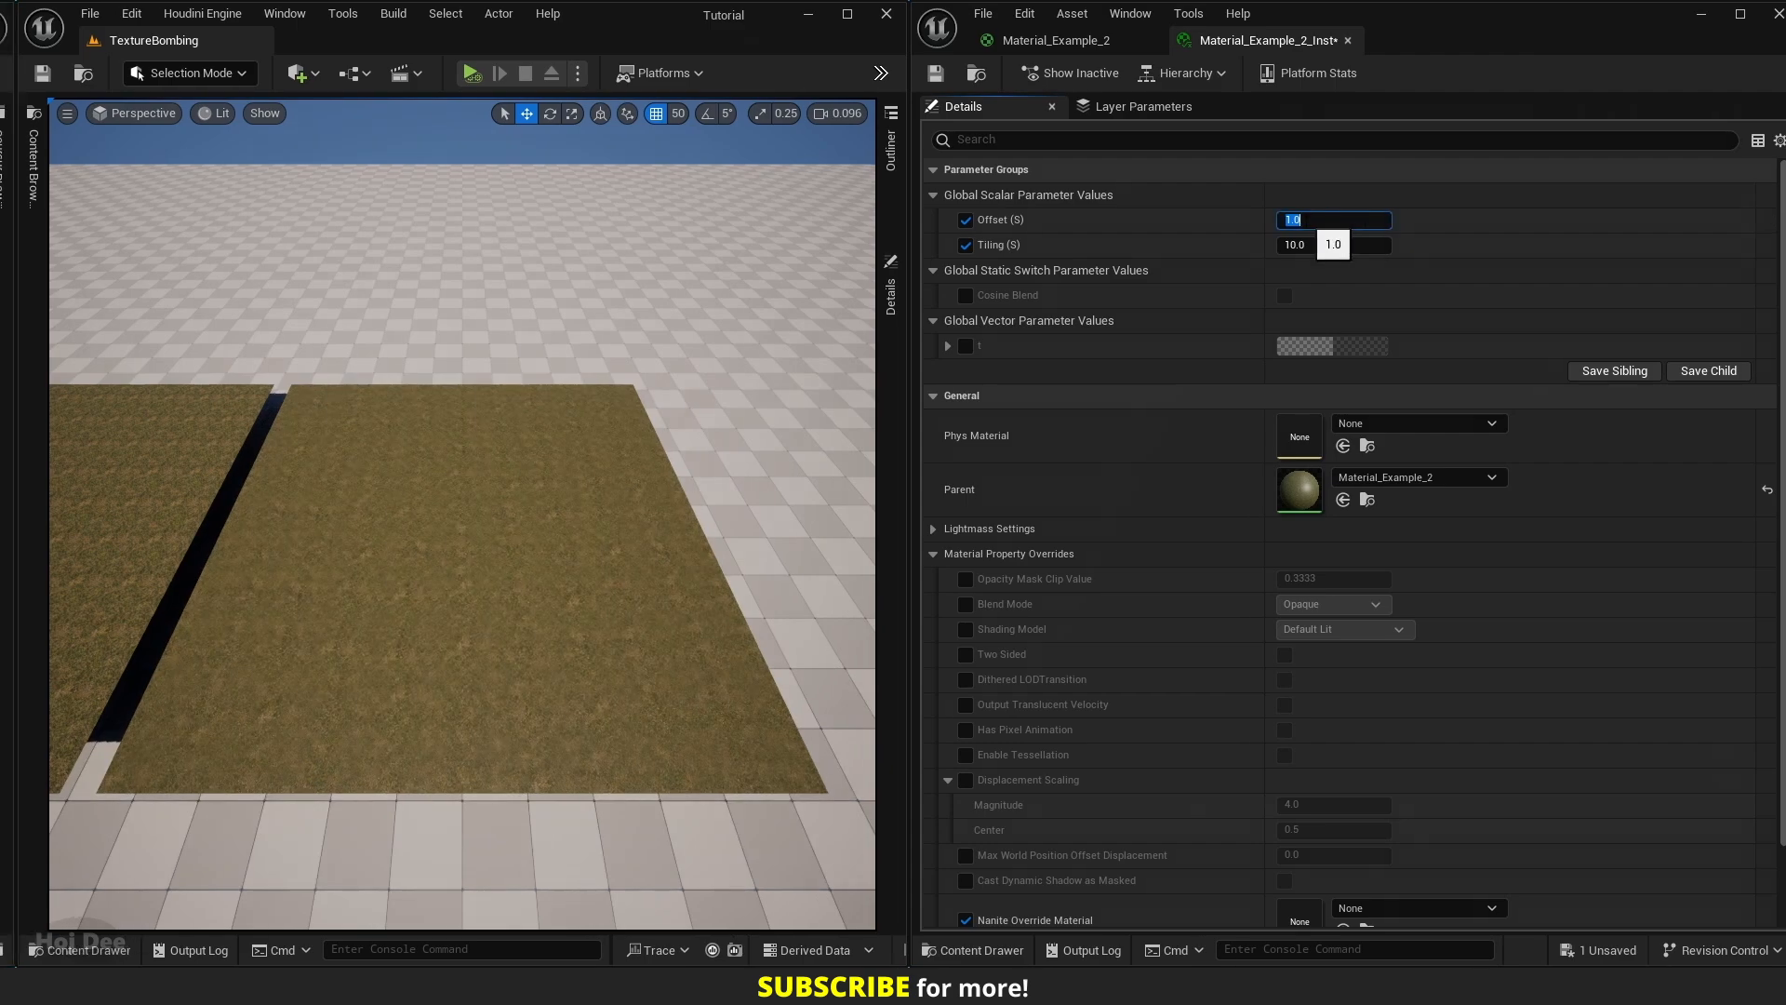
# - Assign T_Perlin_Noise as the Optional Heightmap texture in the parent material
pyautogui.click(1048, 39)
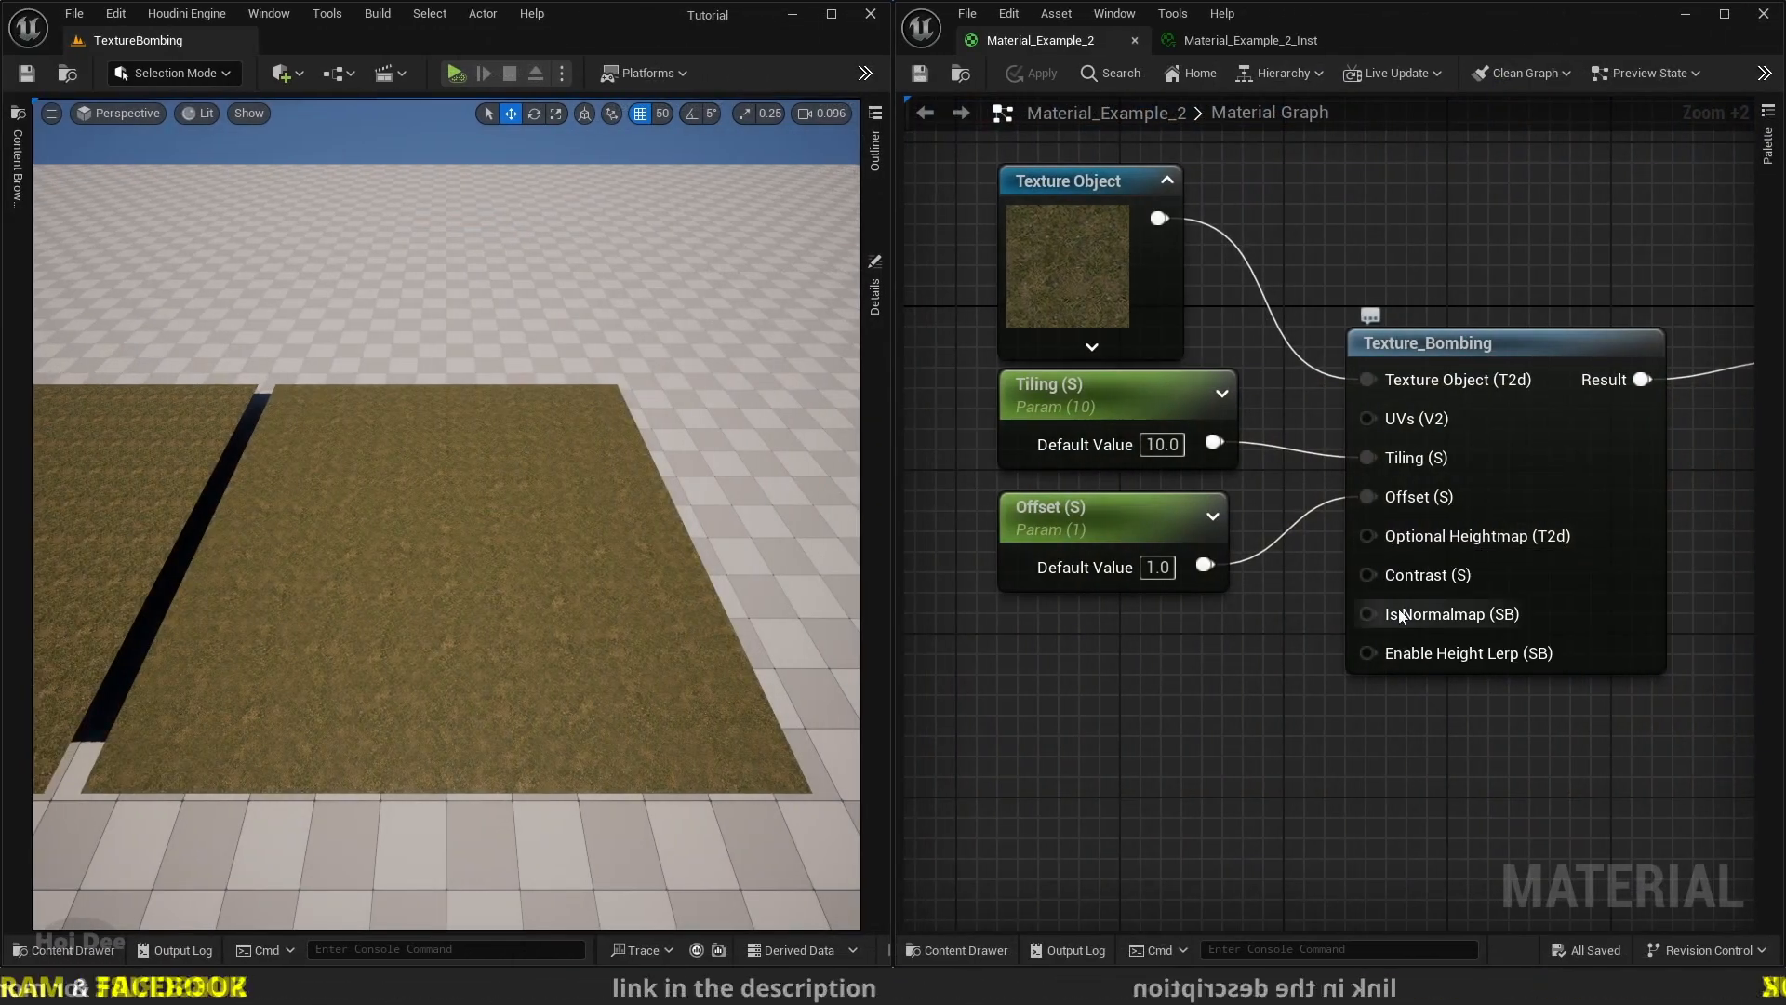
pyautogui.moveTo(1468, 672)
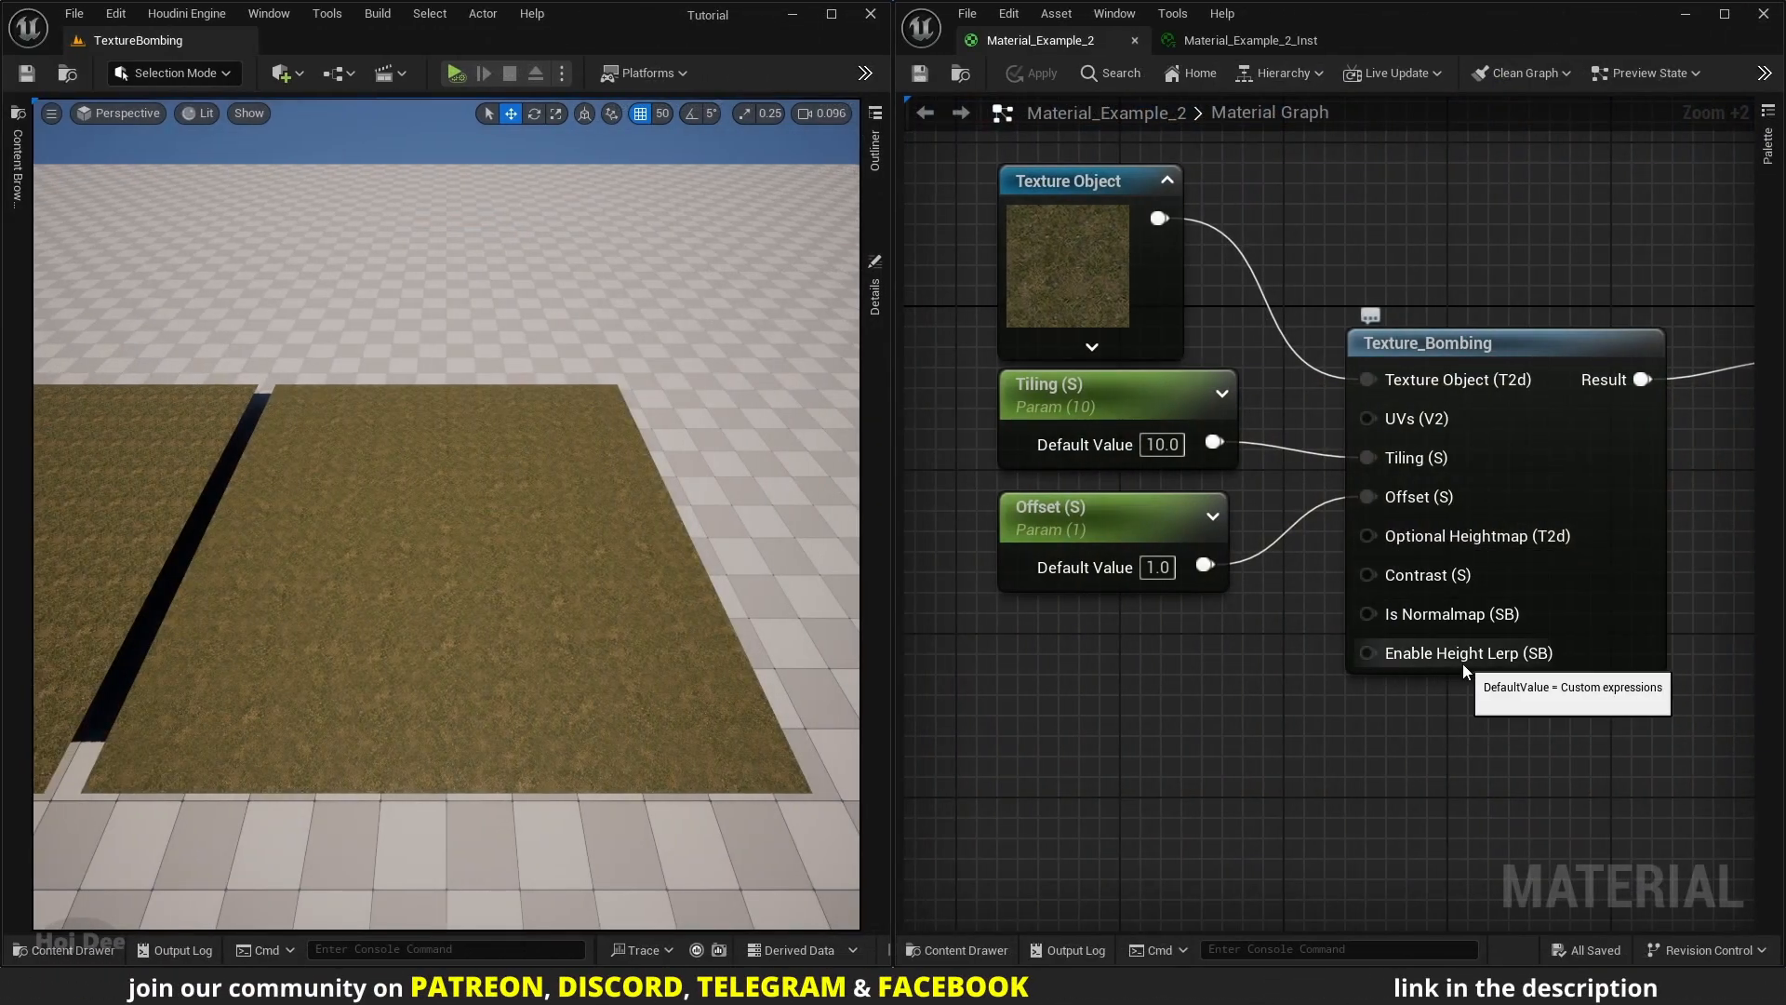
pyautogui.moveTo(1277, 601)
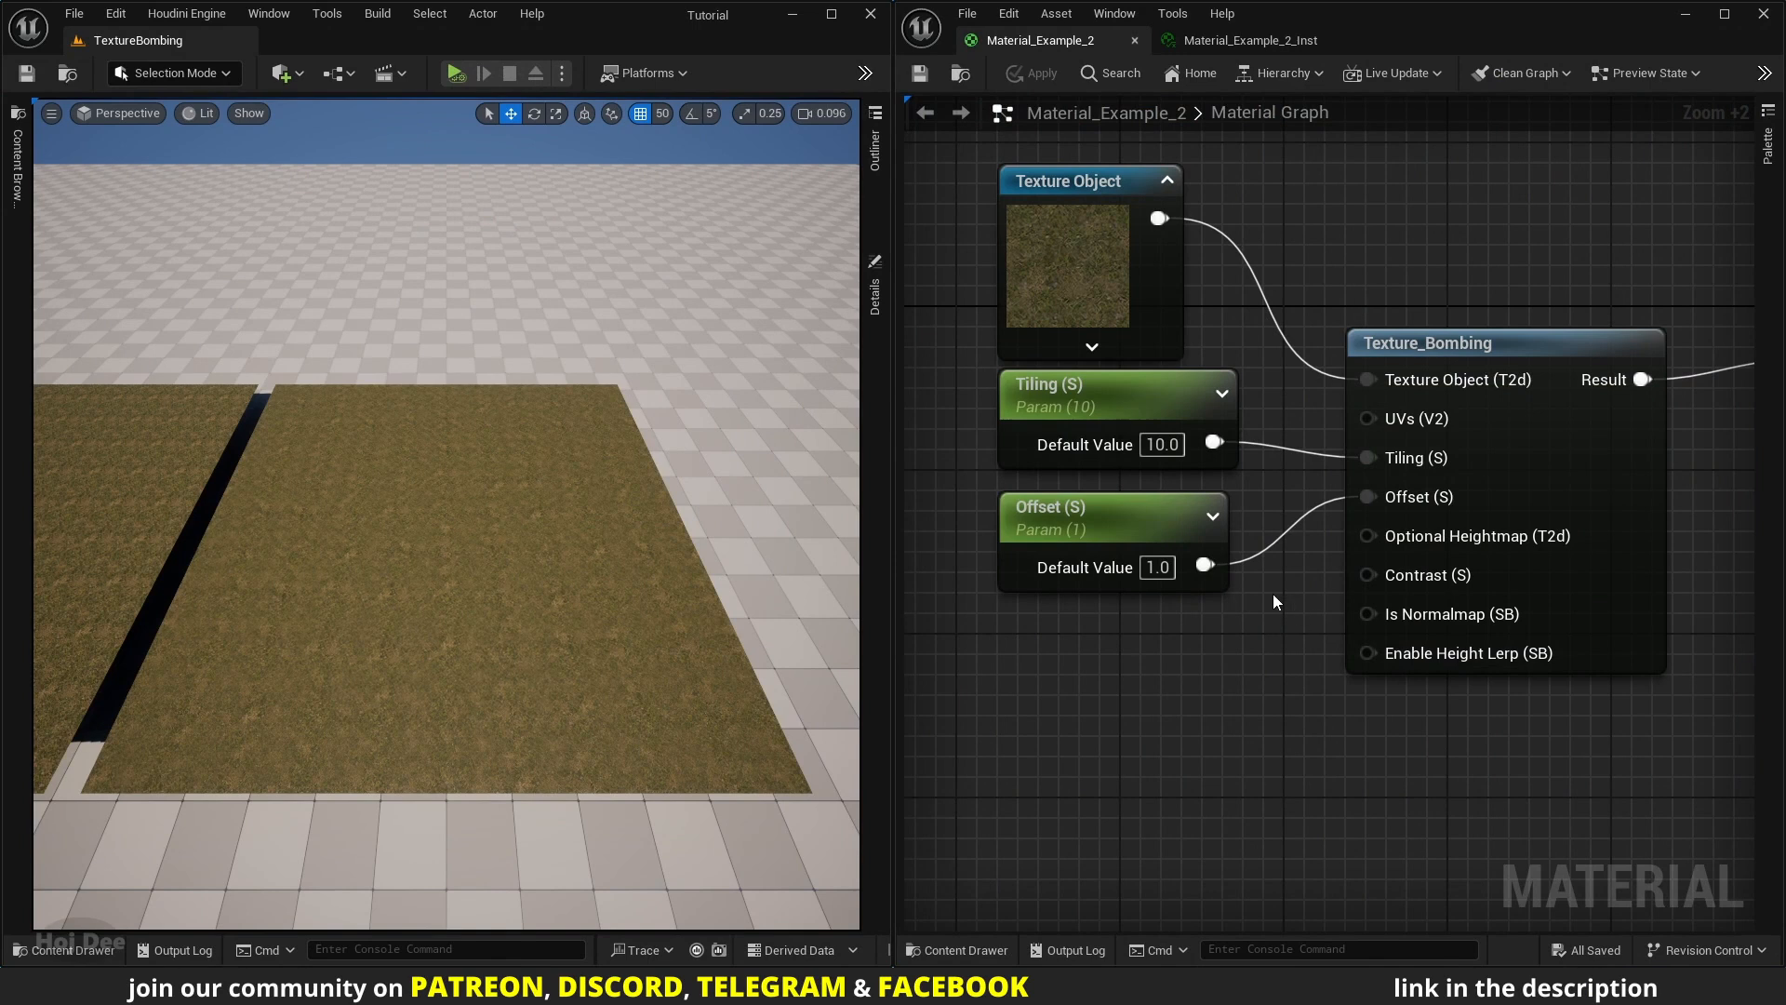
pyautogui.moveTo(1418, 662)
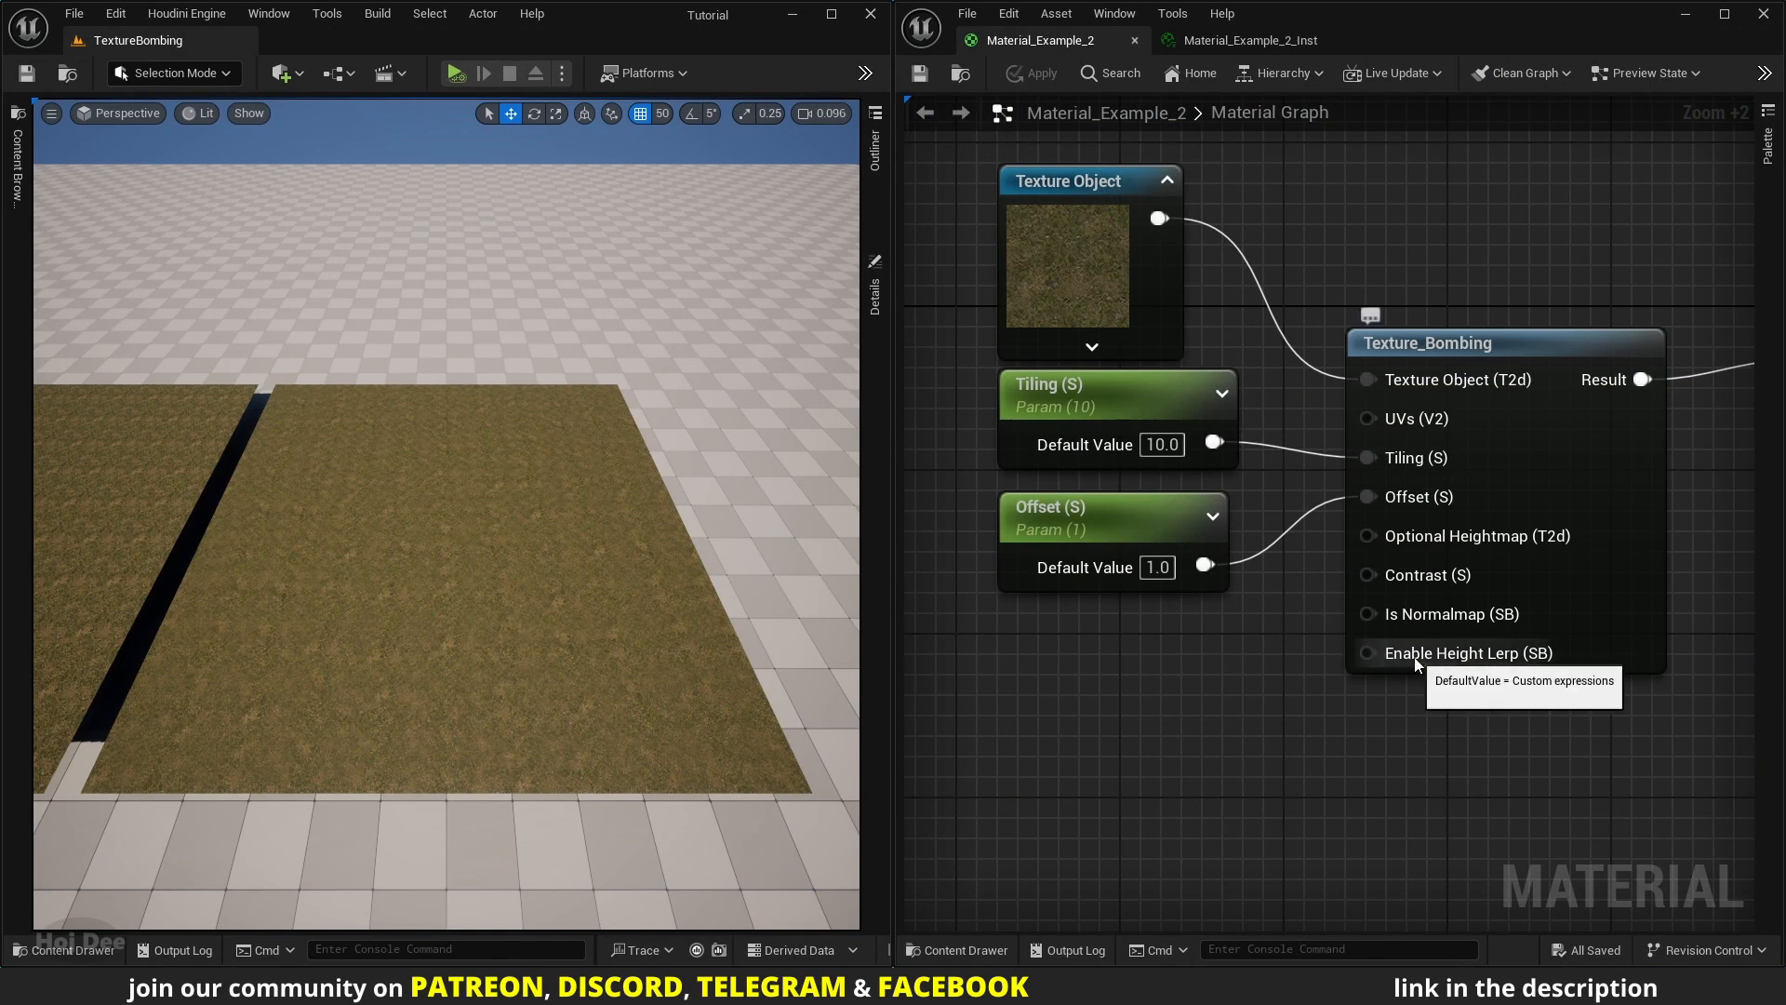
pyautogui.moveTo(1448, 614)
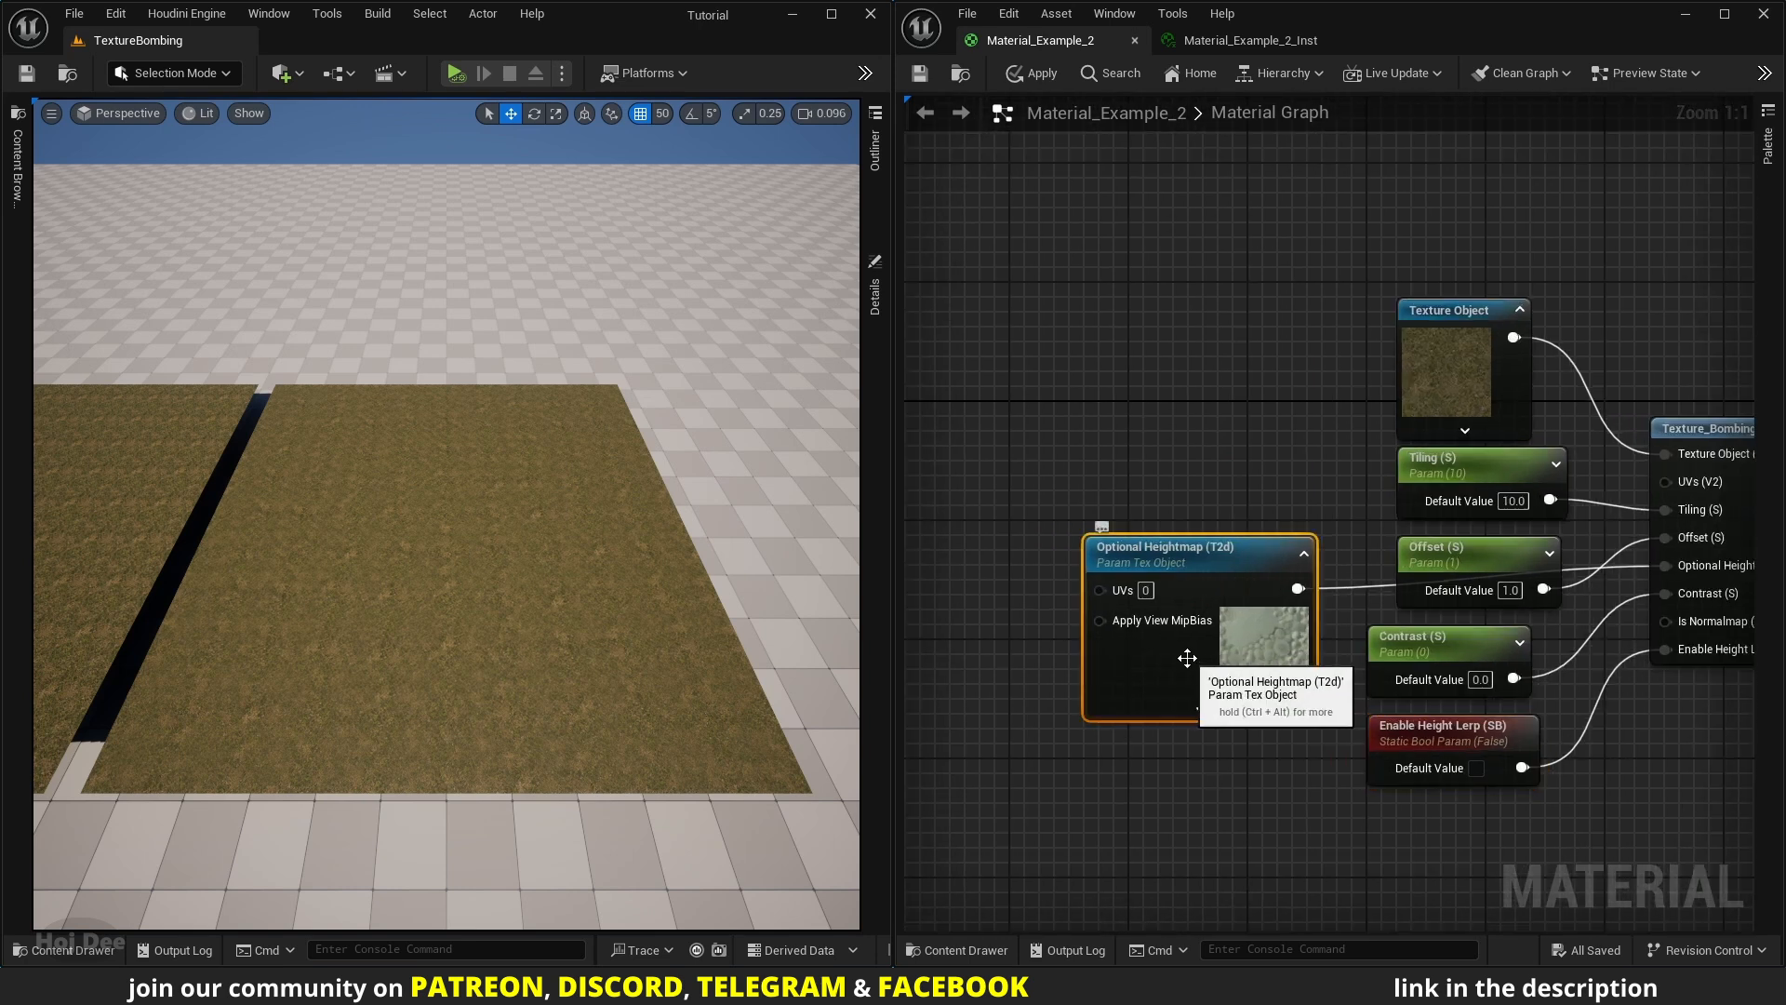
pyautogui.moveTo(1044, 646)
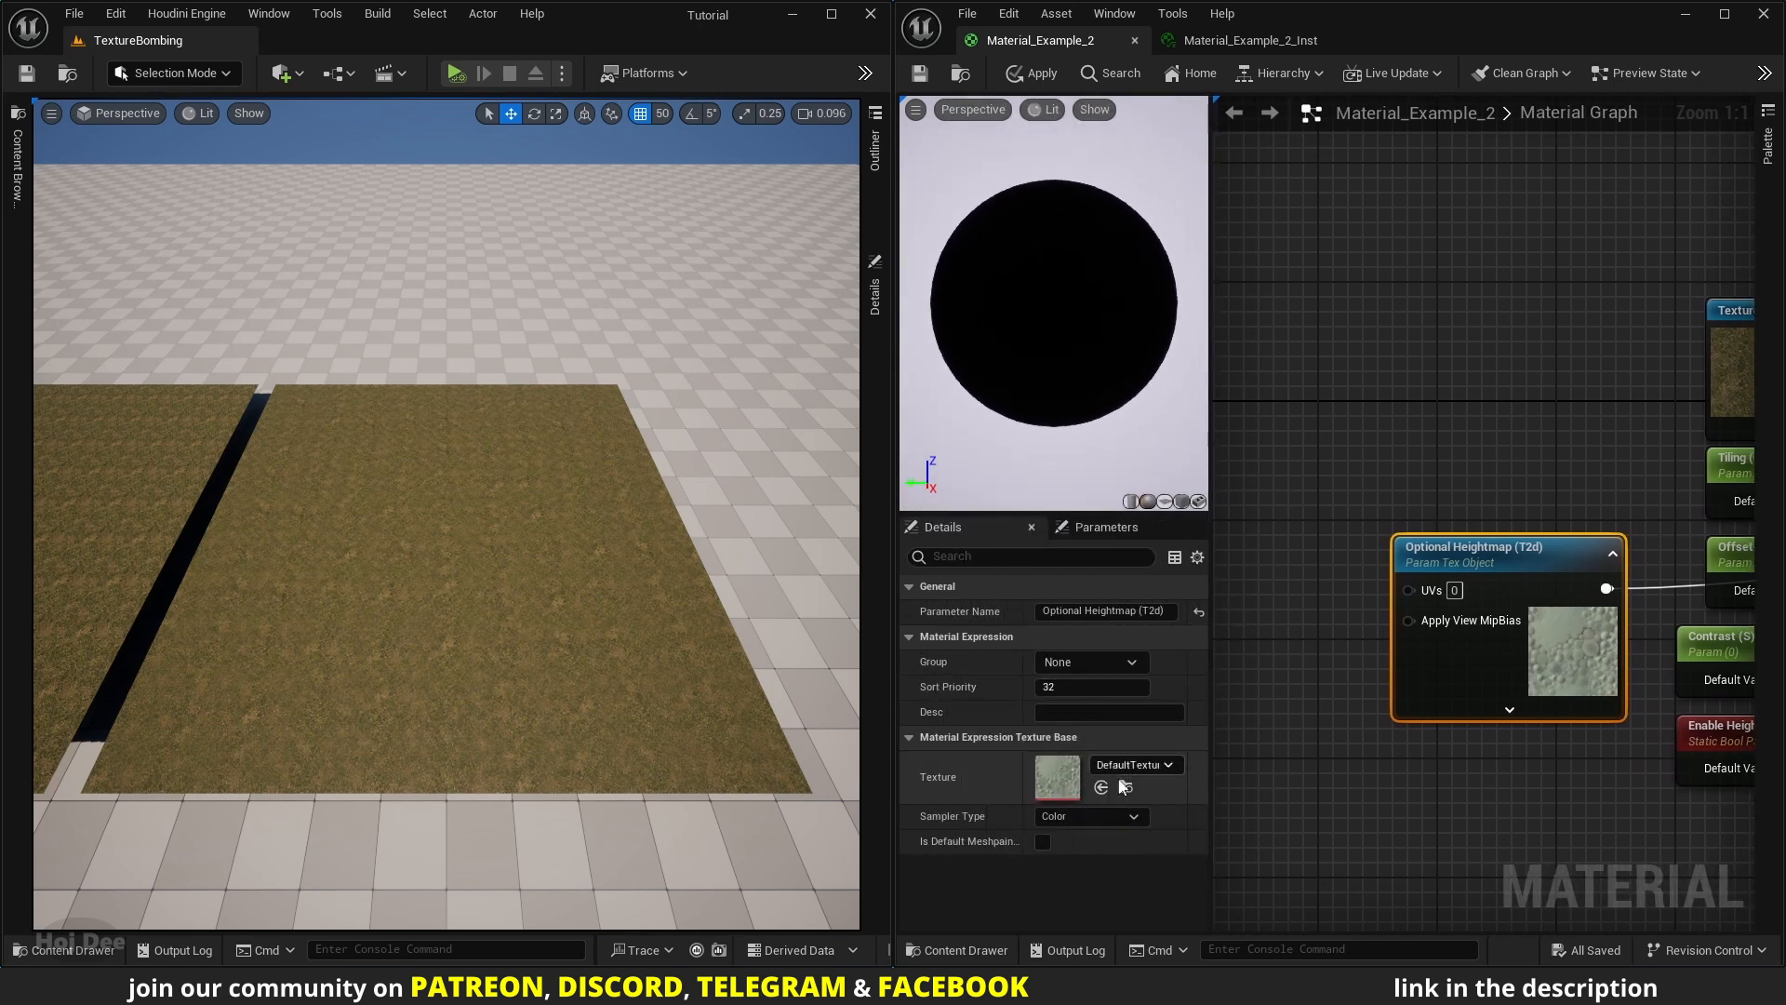
pyautogui.click(1164, 765)
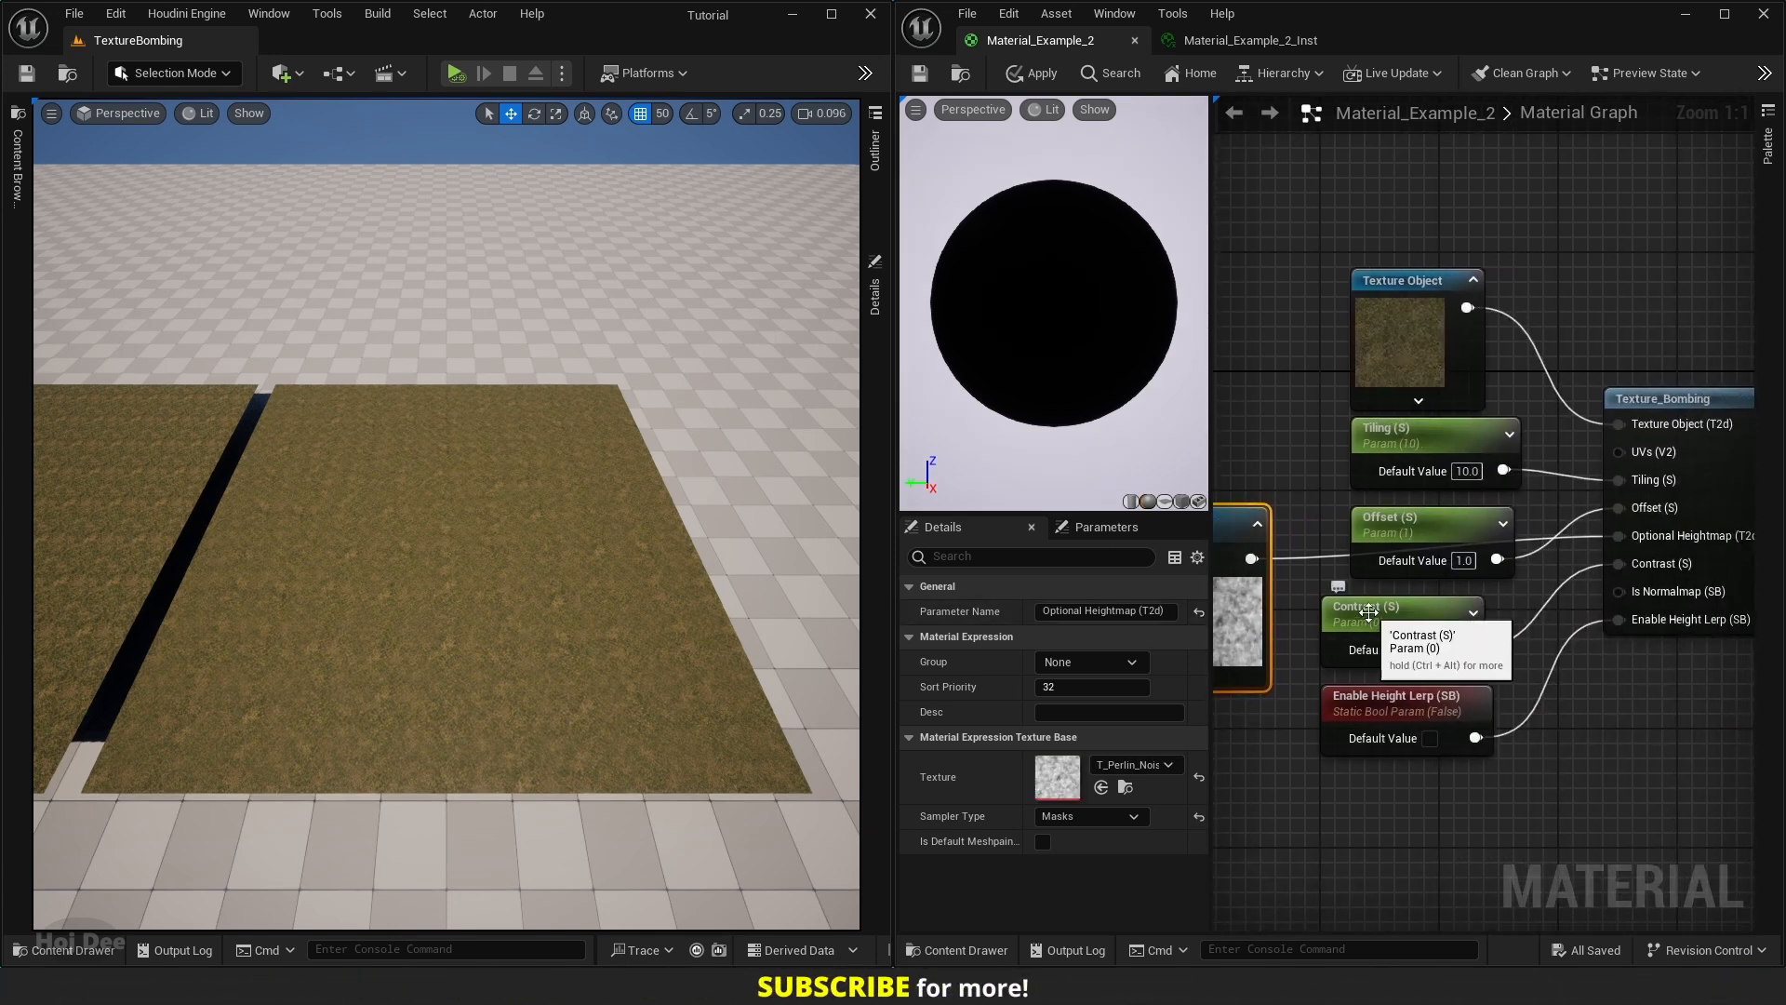
pyautogui.moveTo(1378, 618)
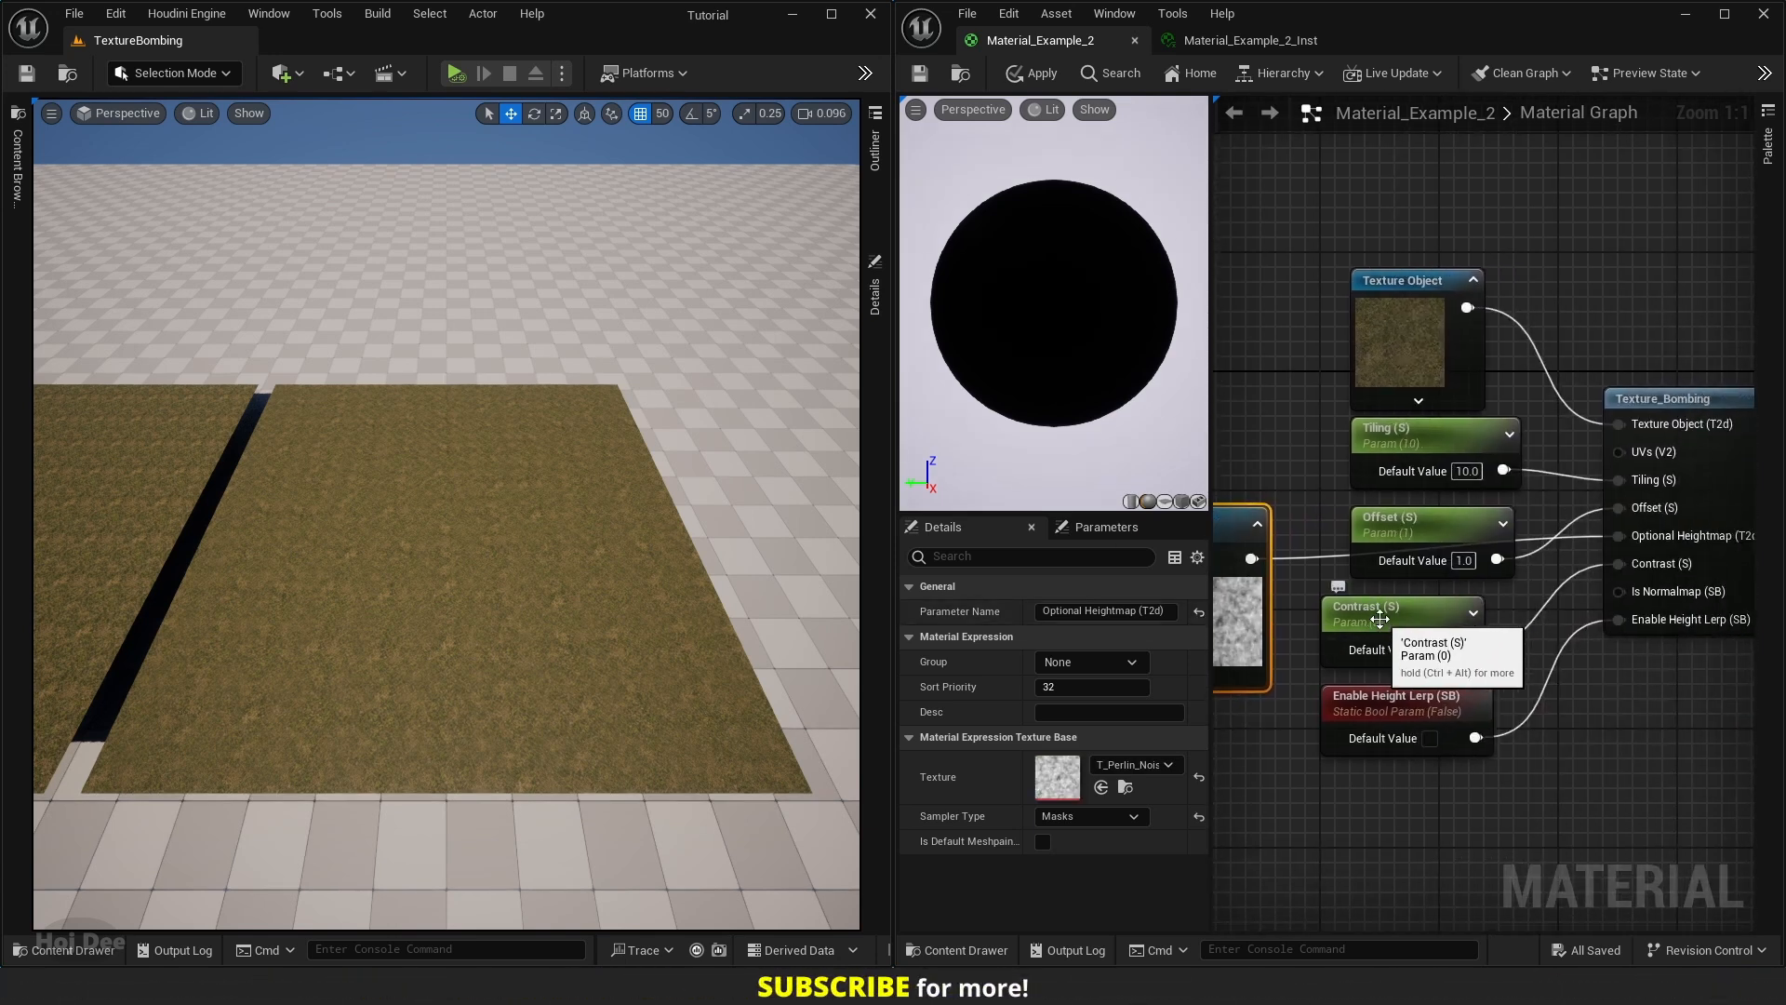
pyautogui.moveTo(1420, 709)
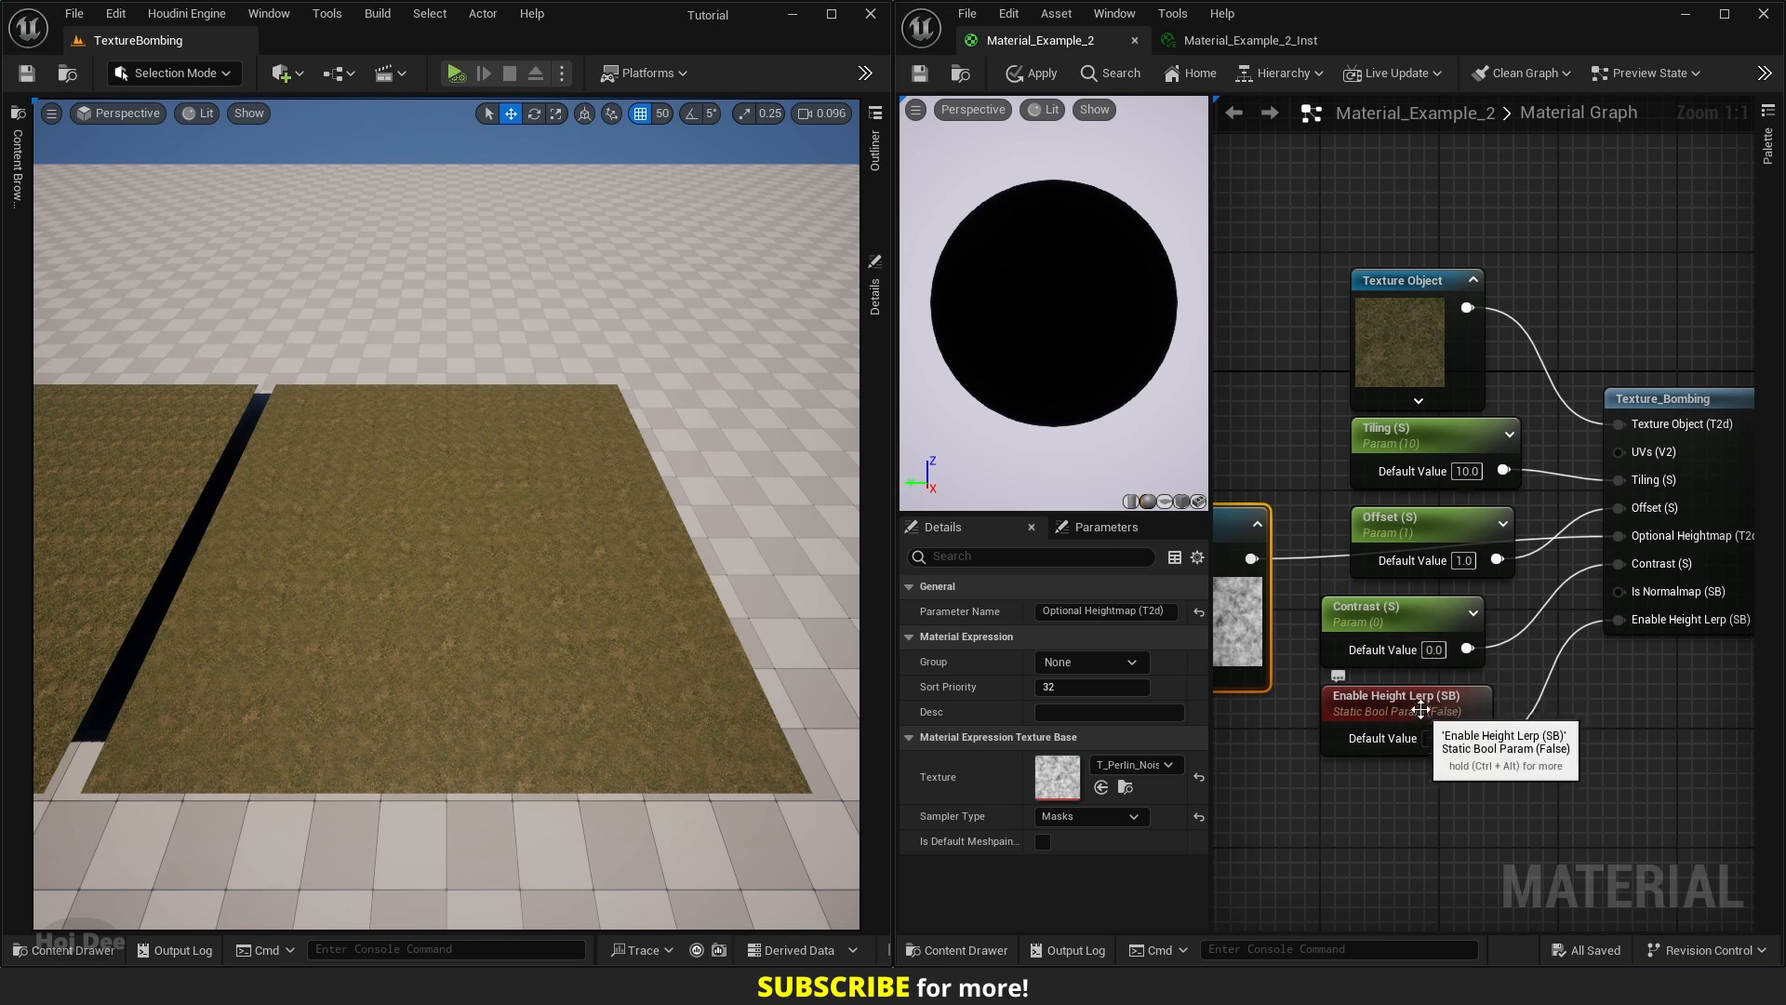
pyautogui.moveTo(917, 72)
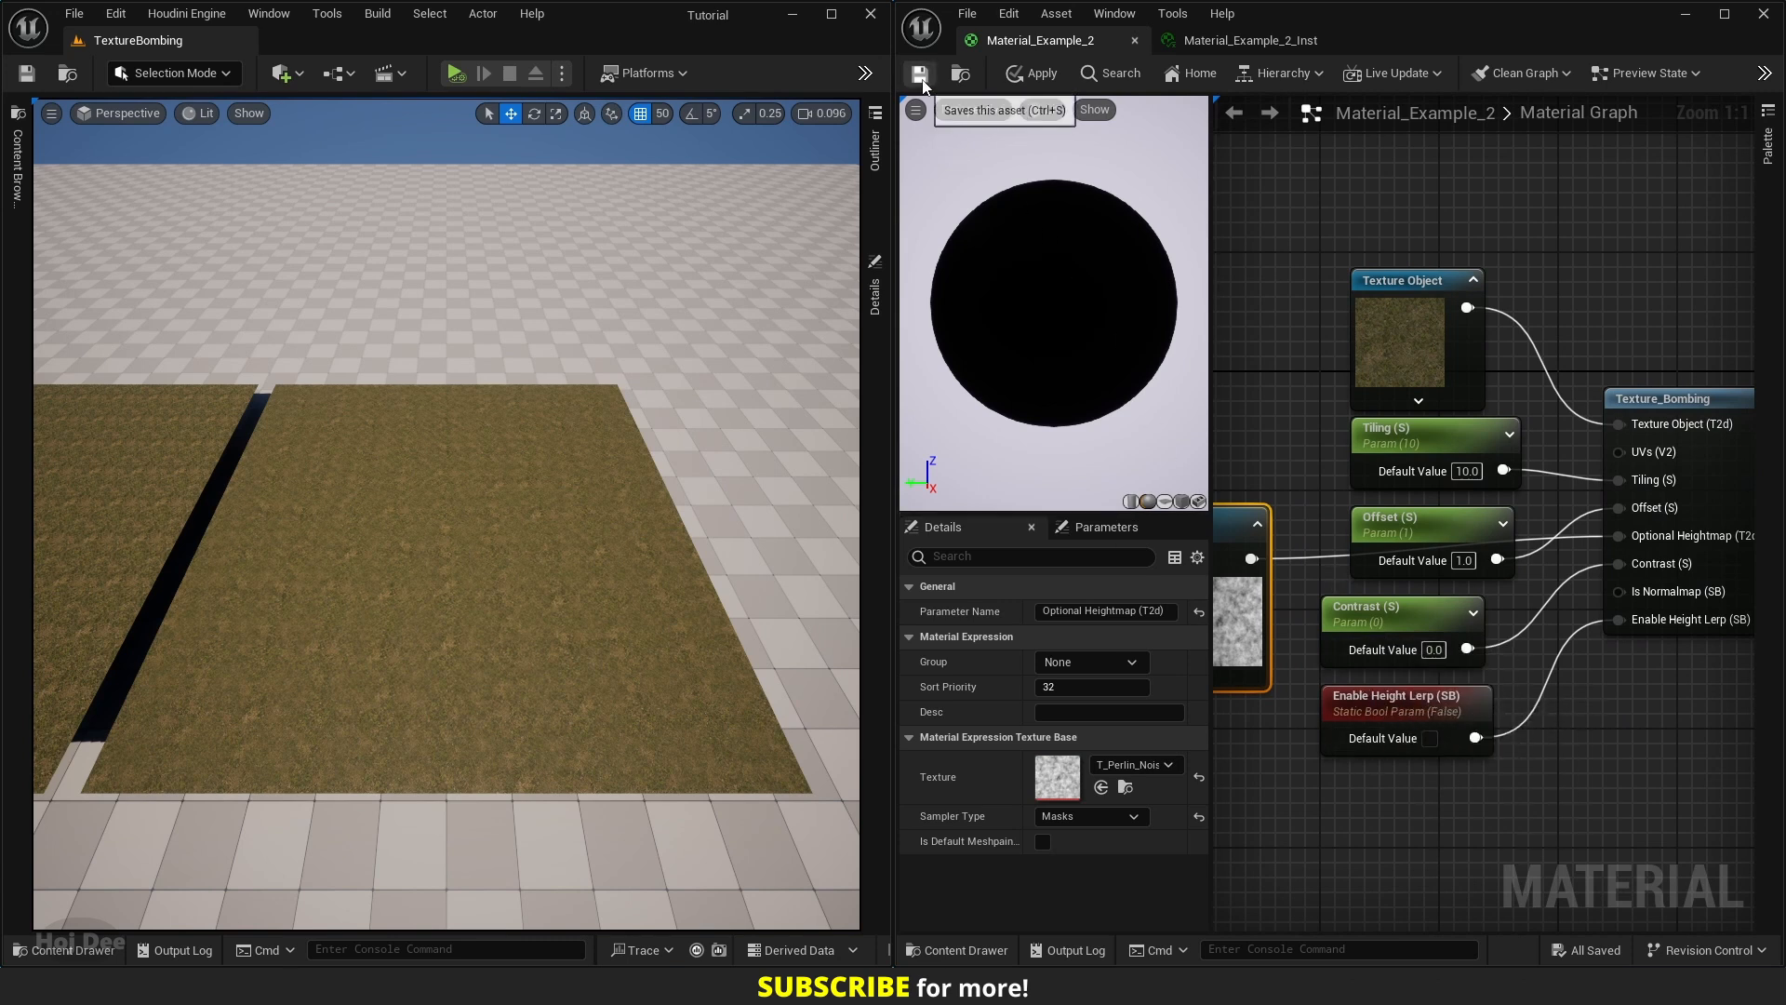
# - Override Enable Height Lerp in Material_Example_2_Inst, switch it on, and test an Offset of 5.58
pyautogui.click(1243, 39)
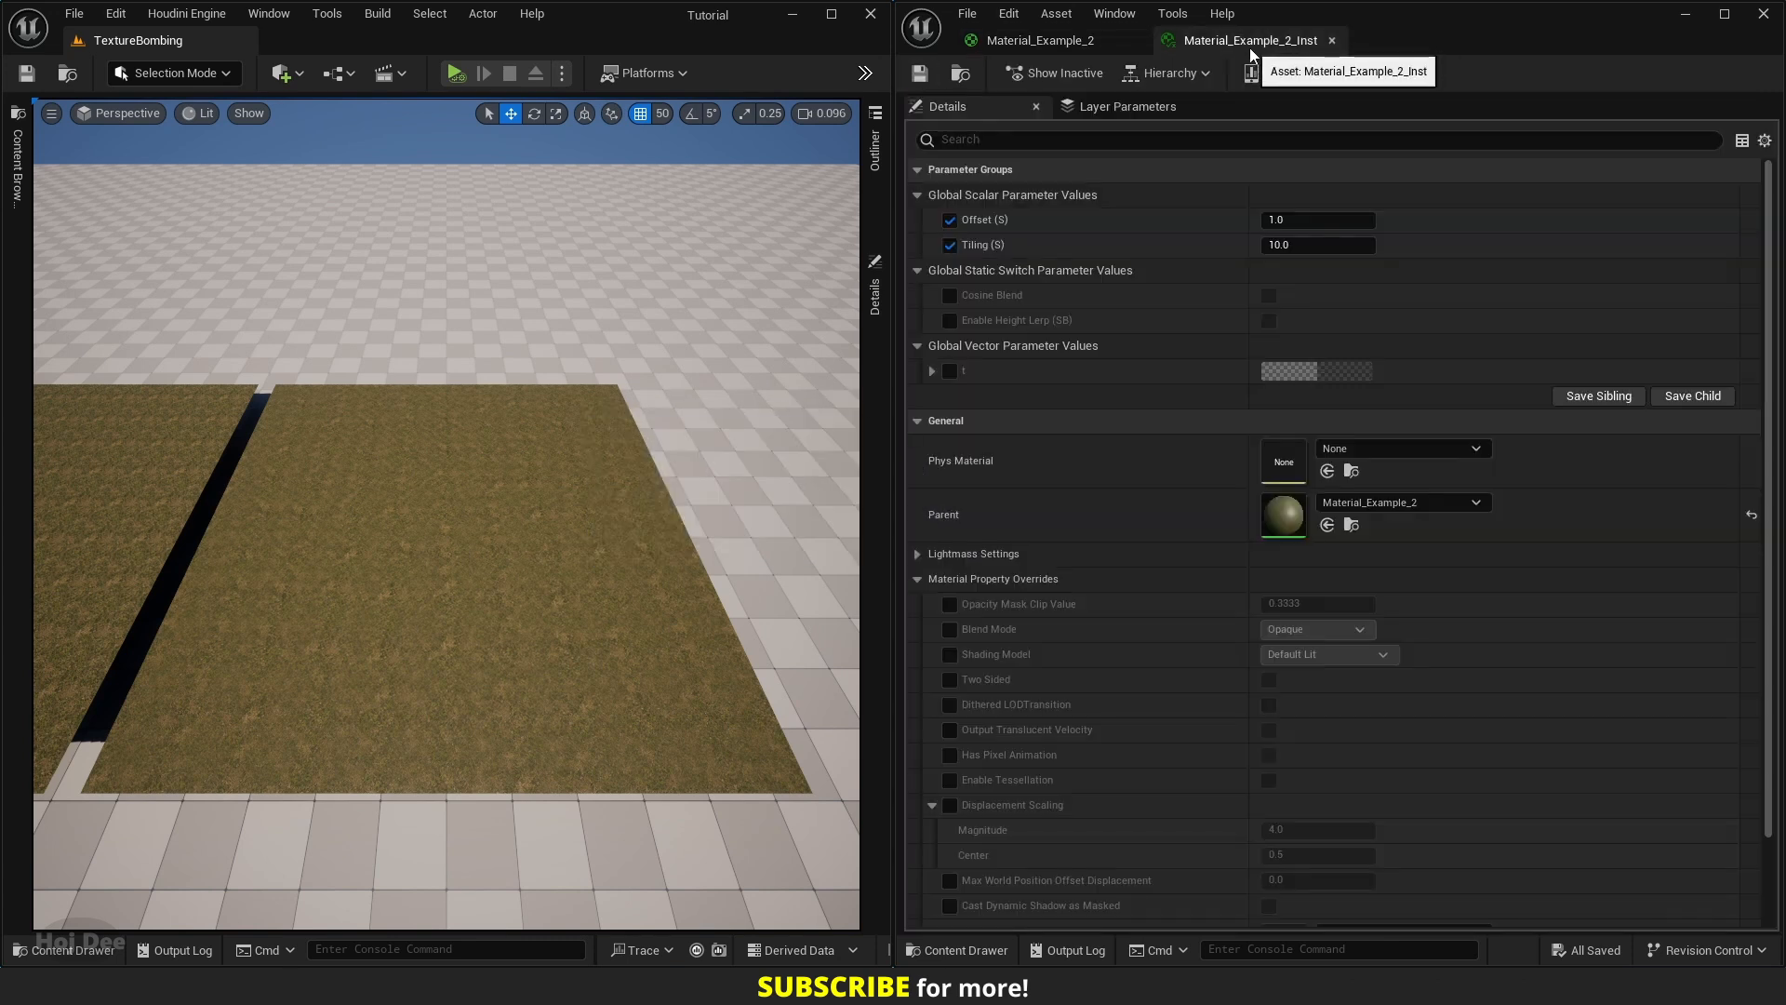
pyautogui.click(951, 321)
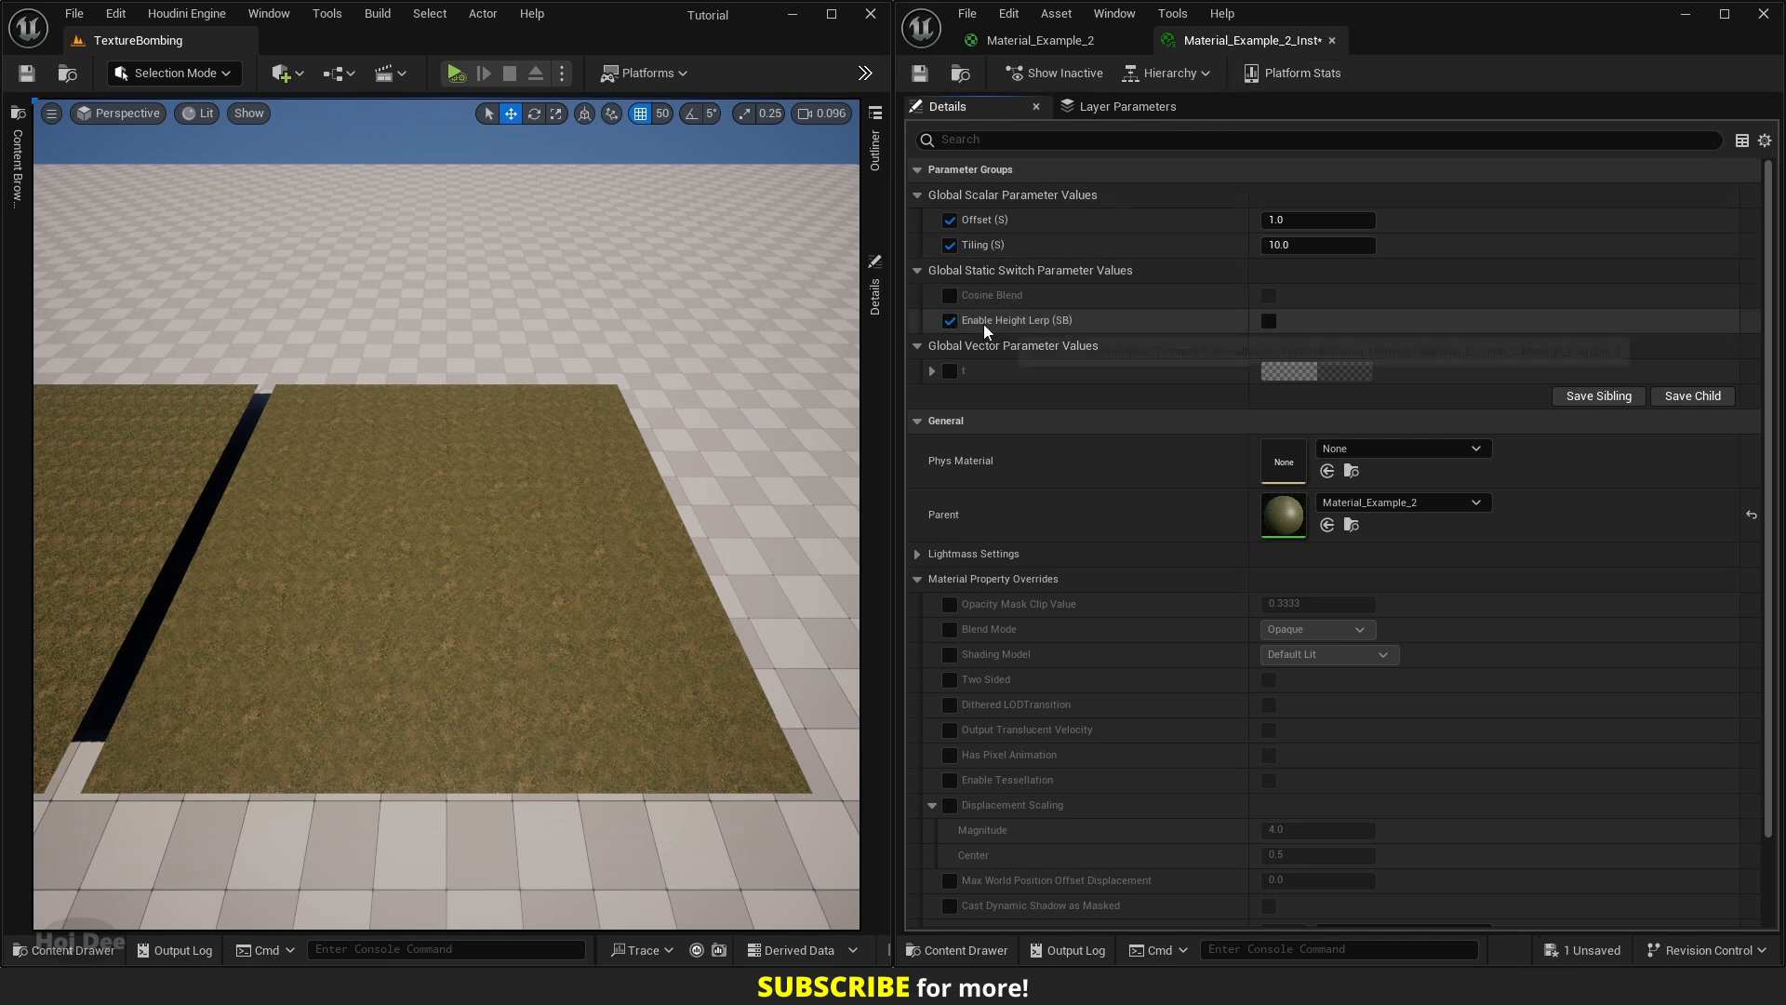
pyautogui.moveTo(1267, 320)
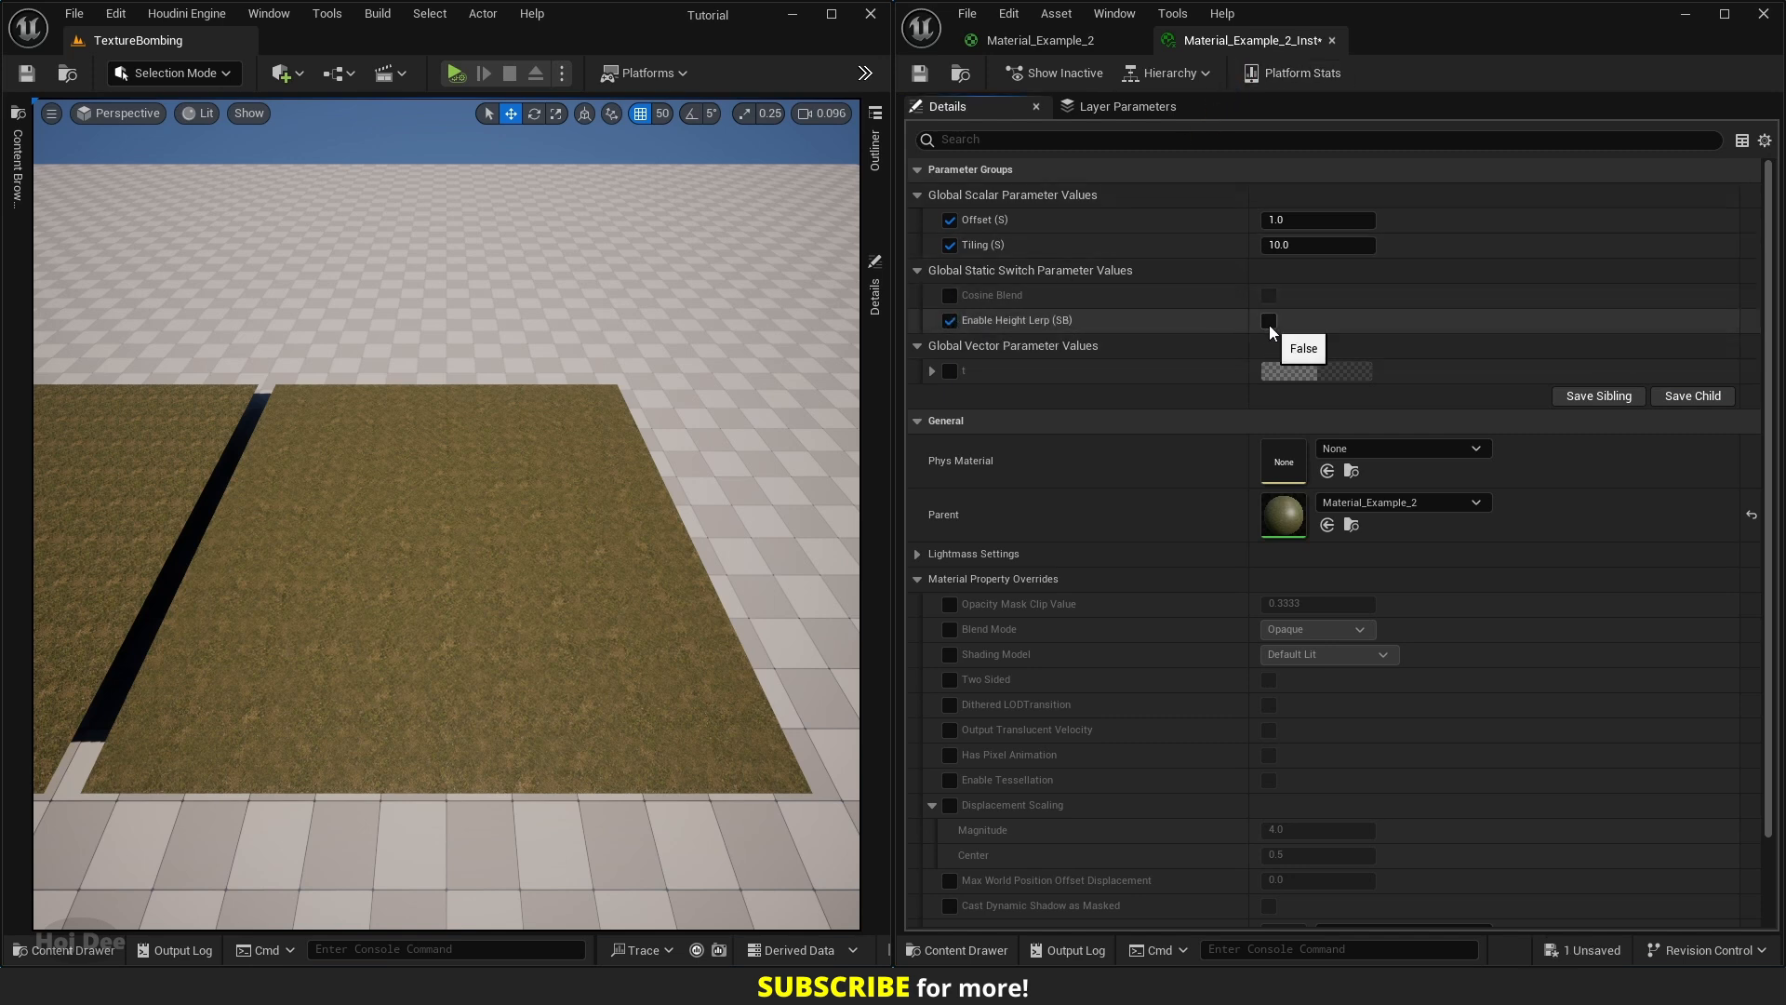
pyautogui.click(1267, 320)
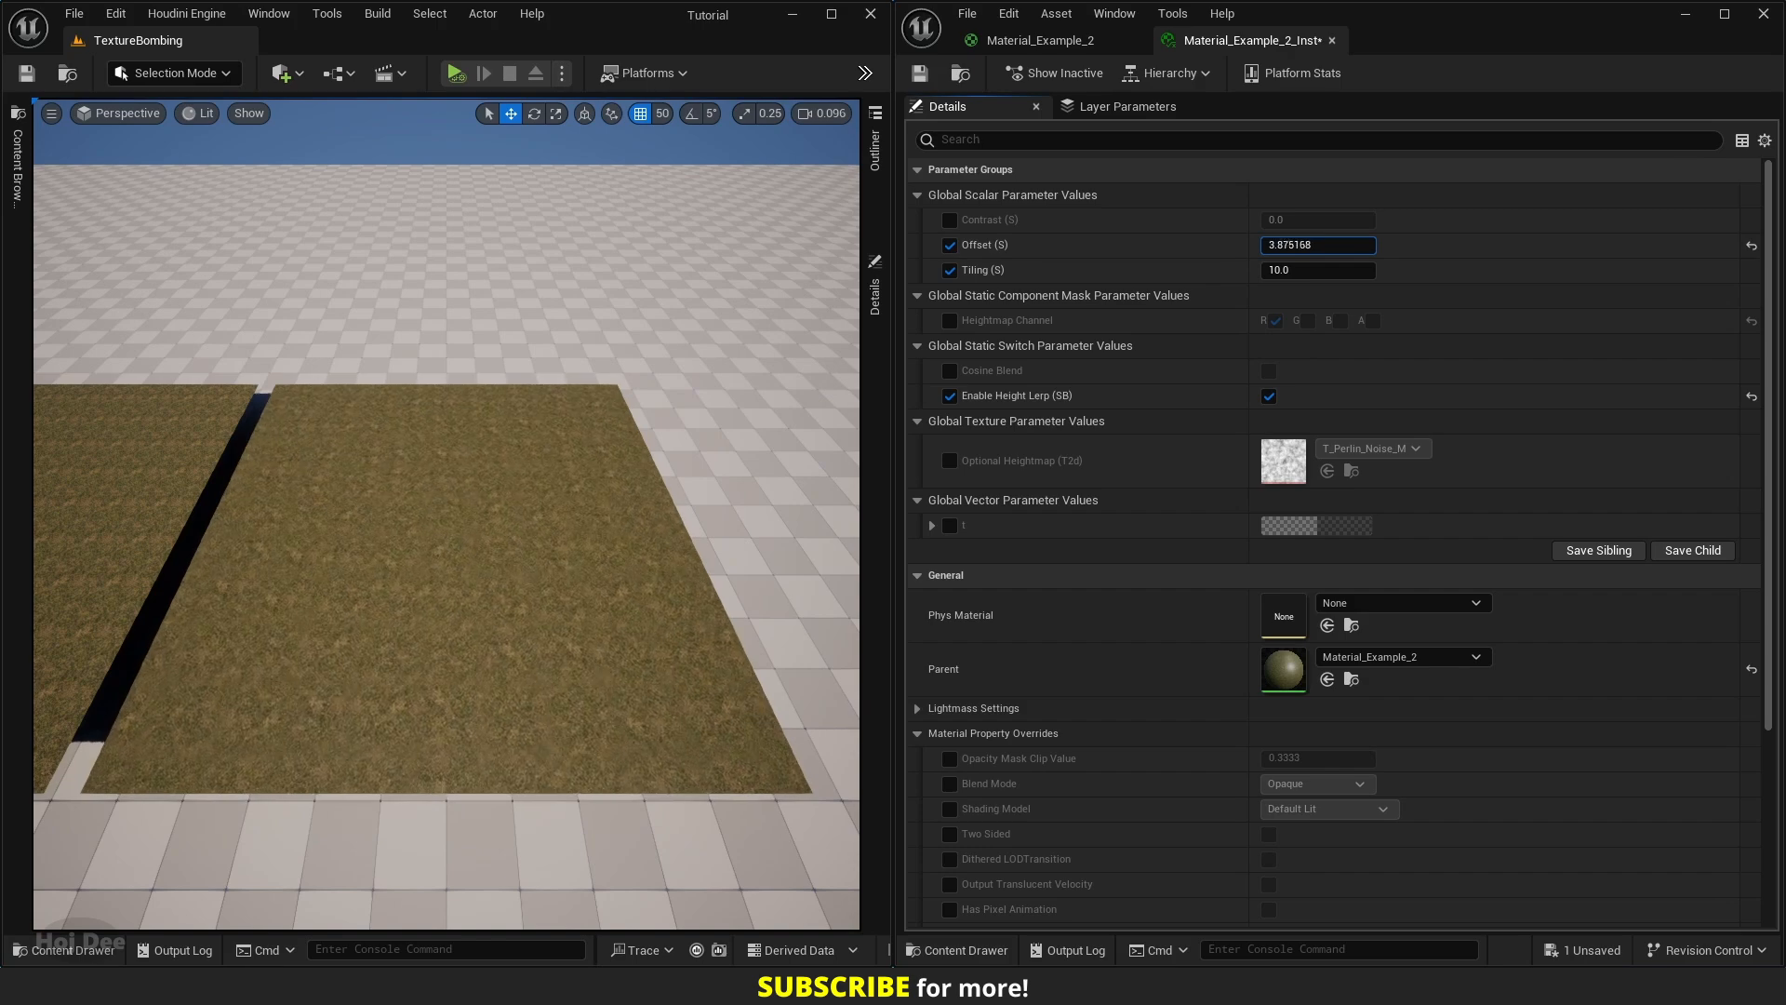
pyautogui.write('5.581517')
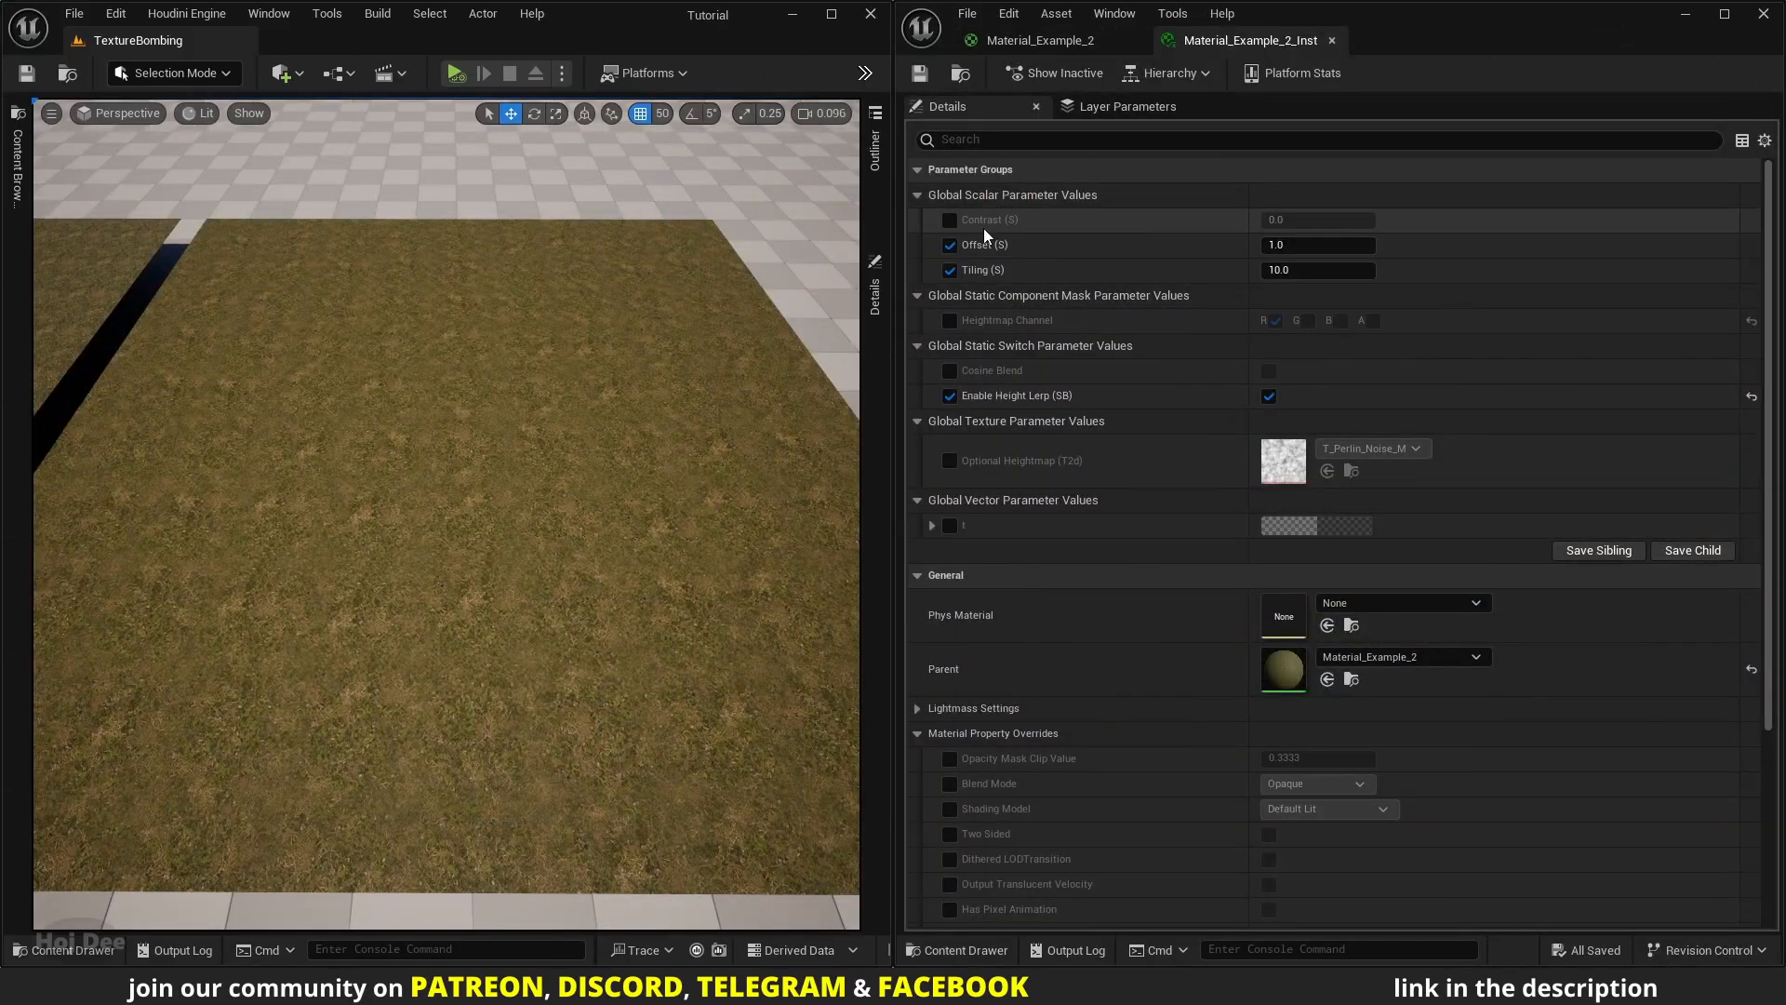
# - Override the instance's Contrast at 0.336 and try a value of 1.074
pyautogui.click(951, 220)
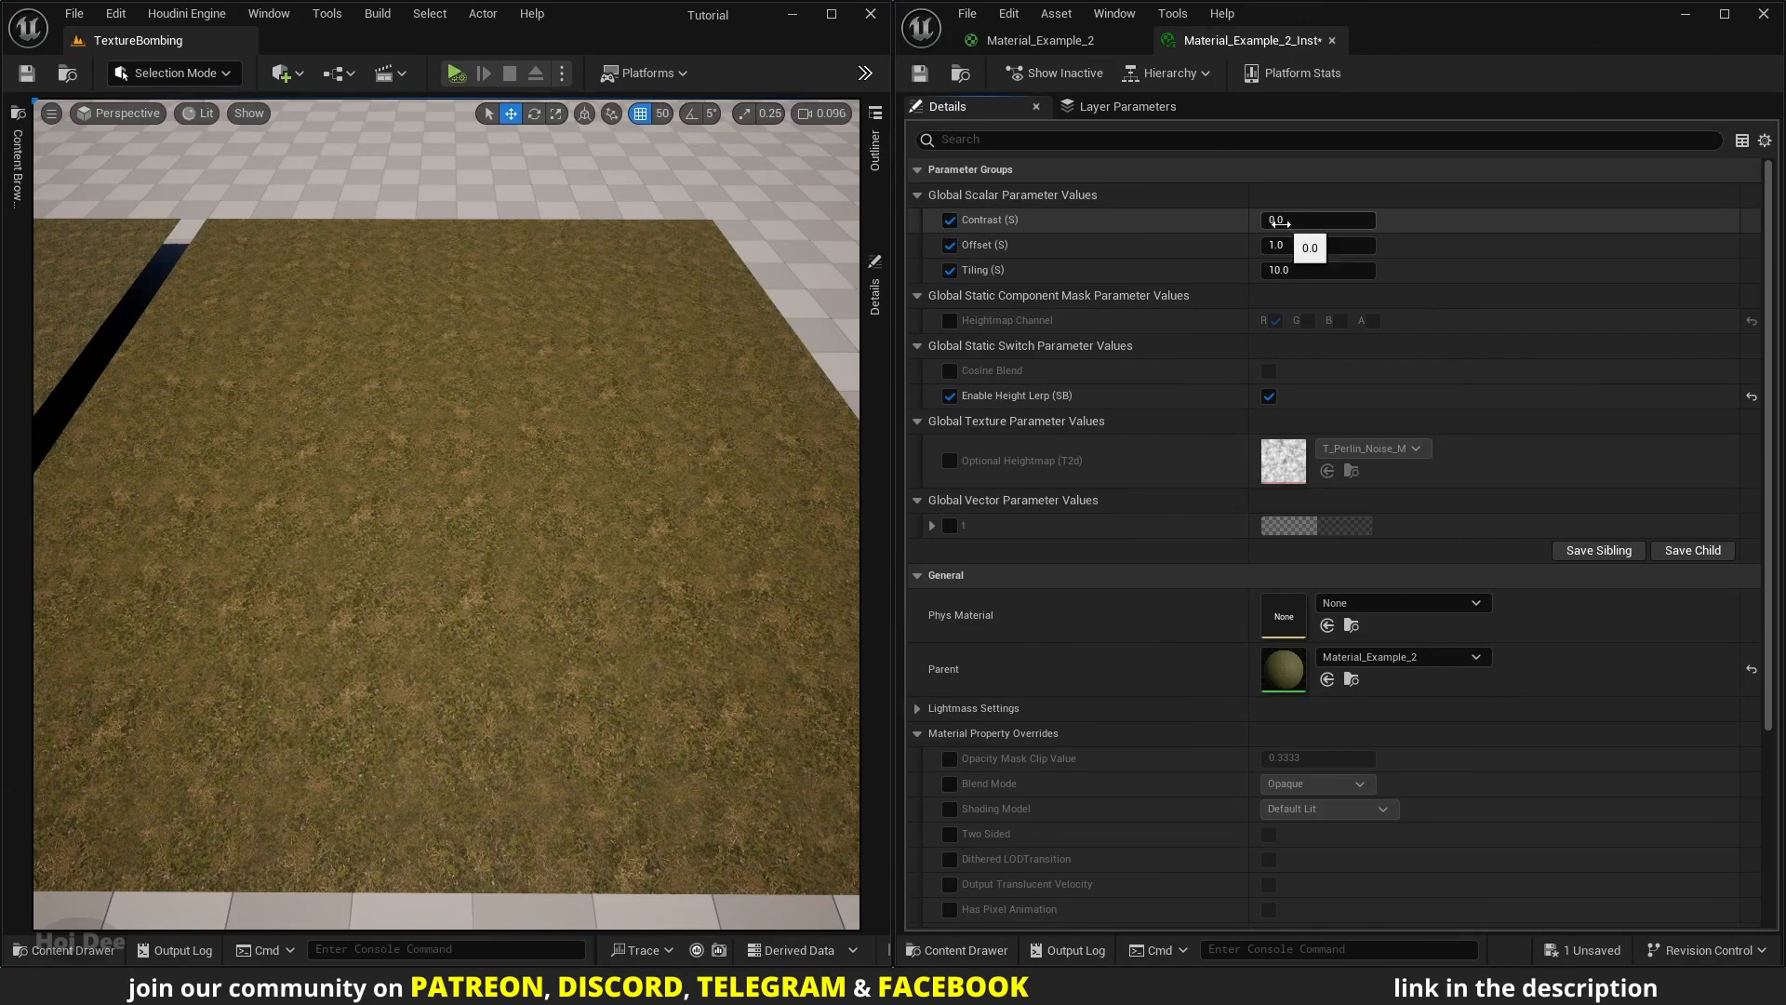
pyautogui.write('0.336')
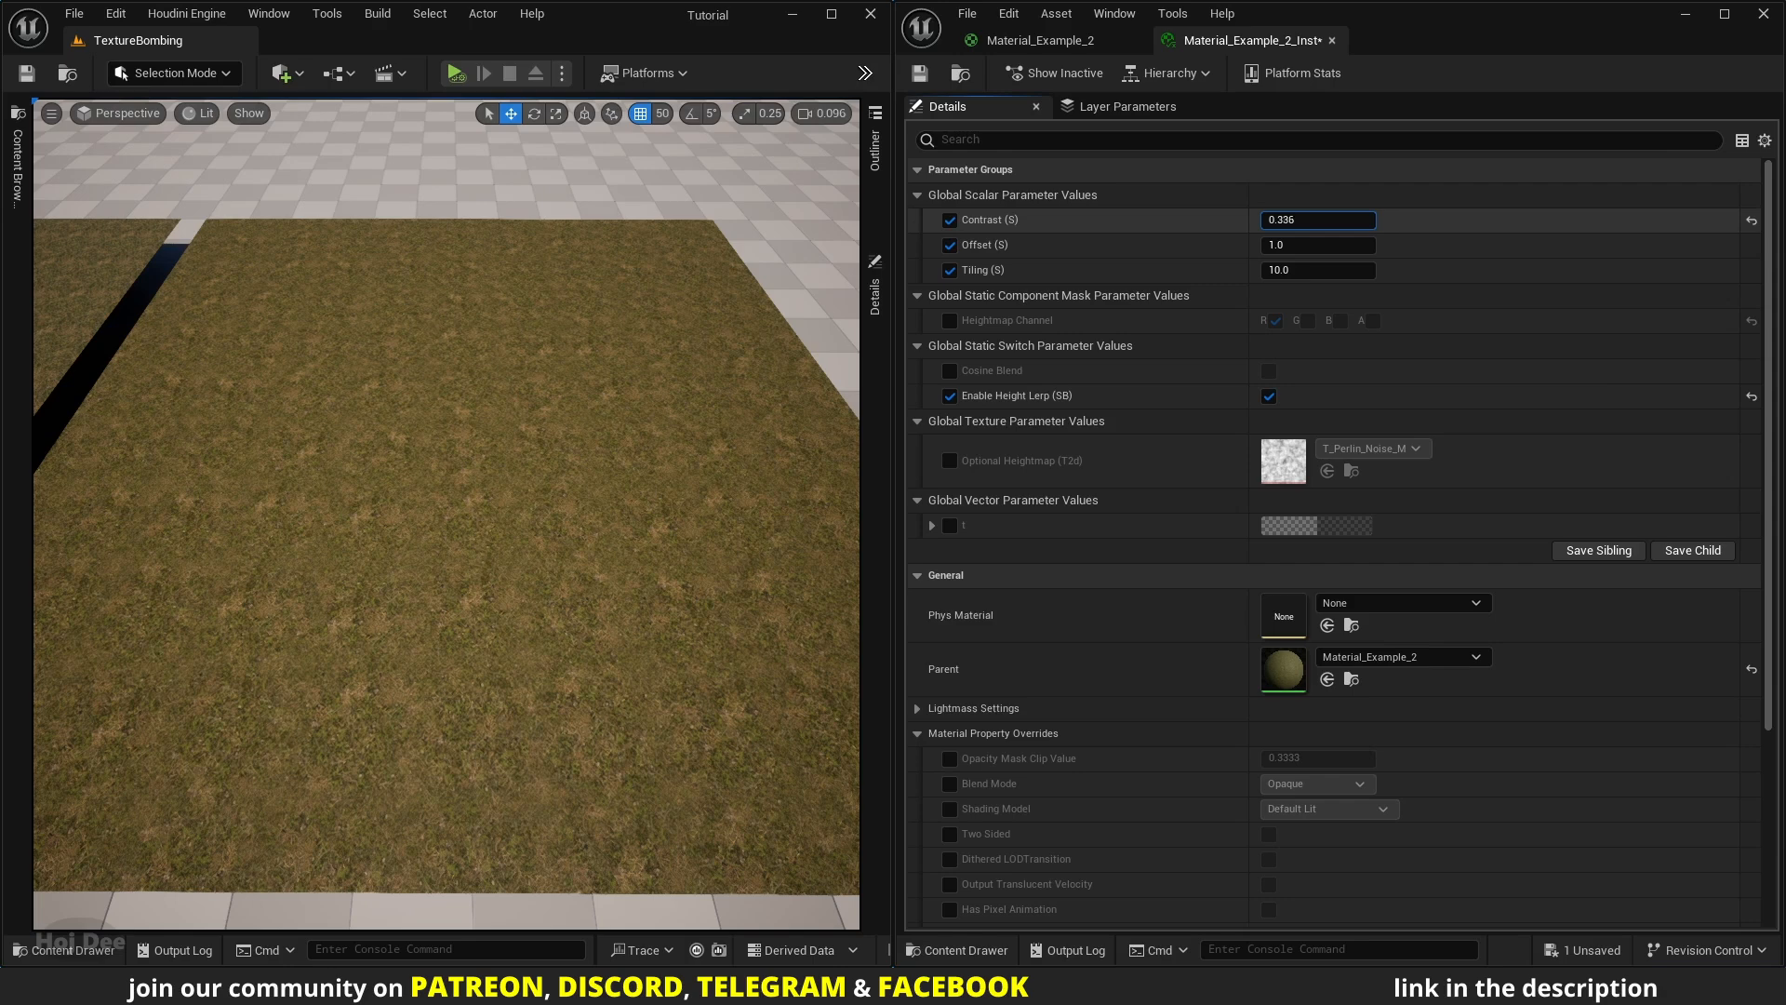
pyautogui.write('1.074348')
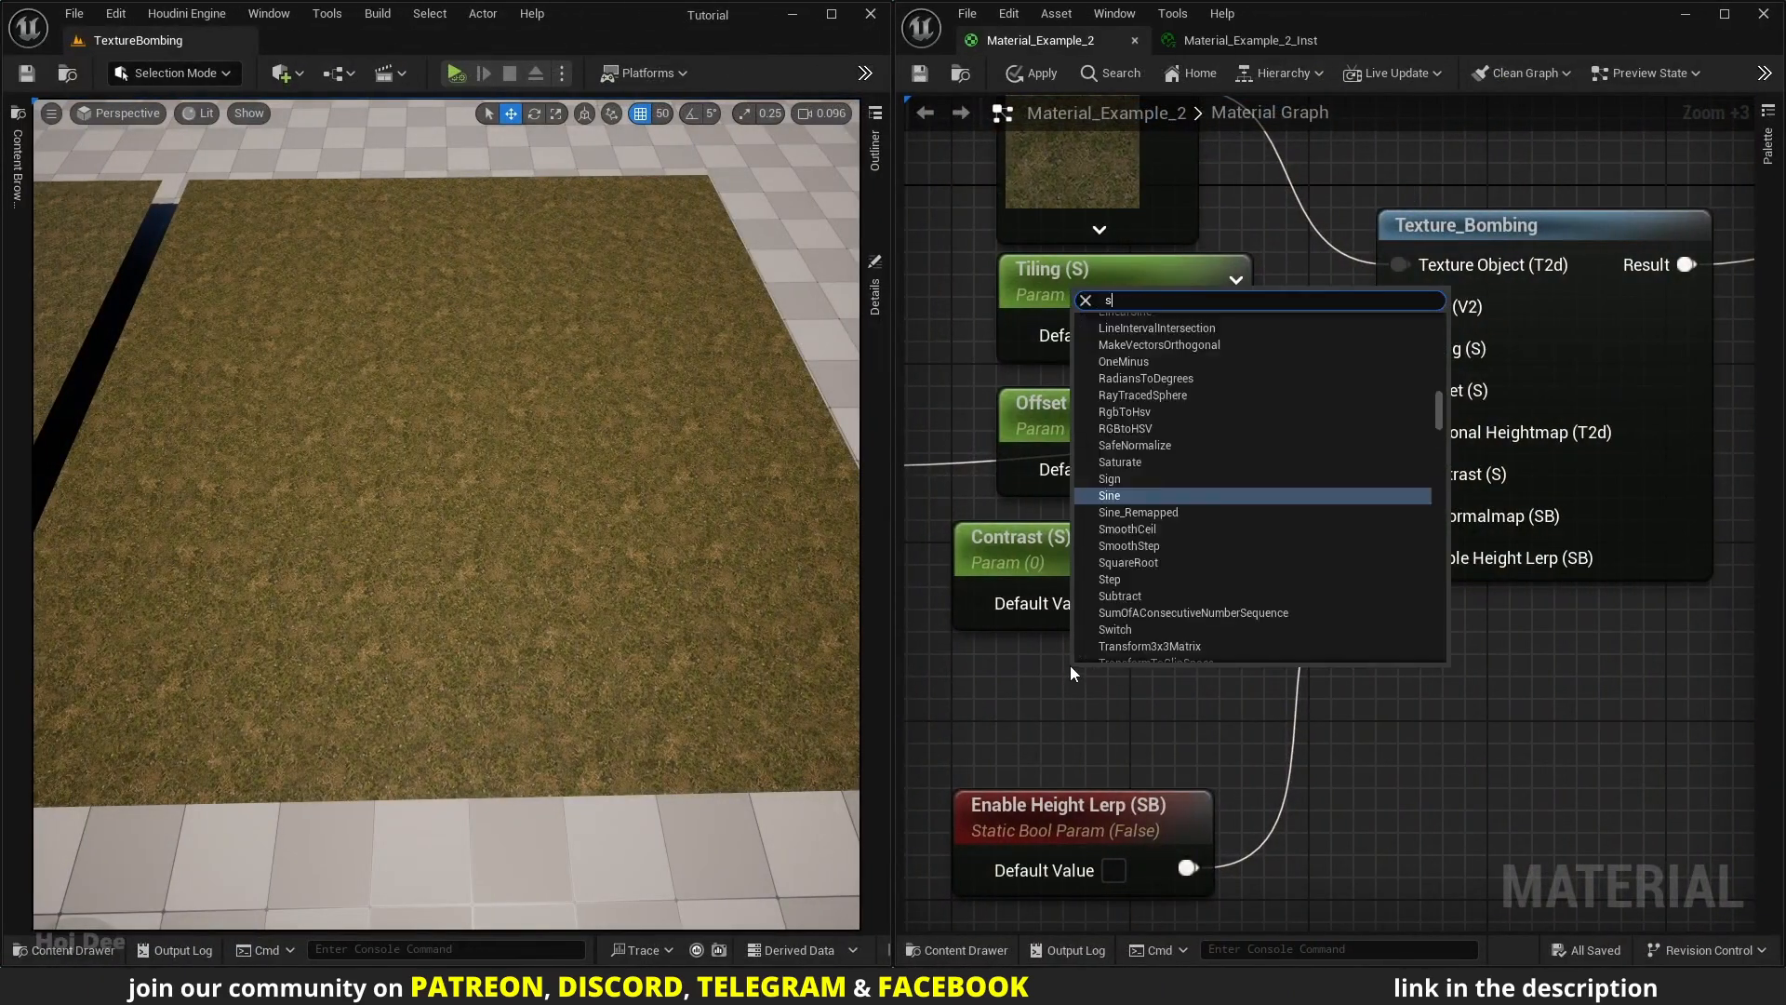
# - Add a Static Bool set to True feeding Texture_Bombing's Is Normalmap input
pyautogui.write('static bool')
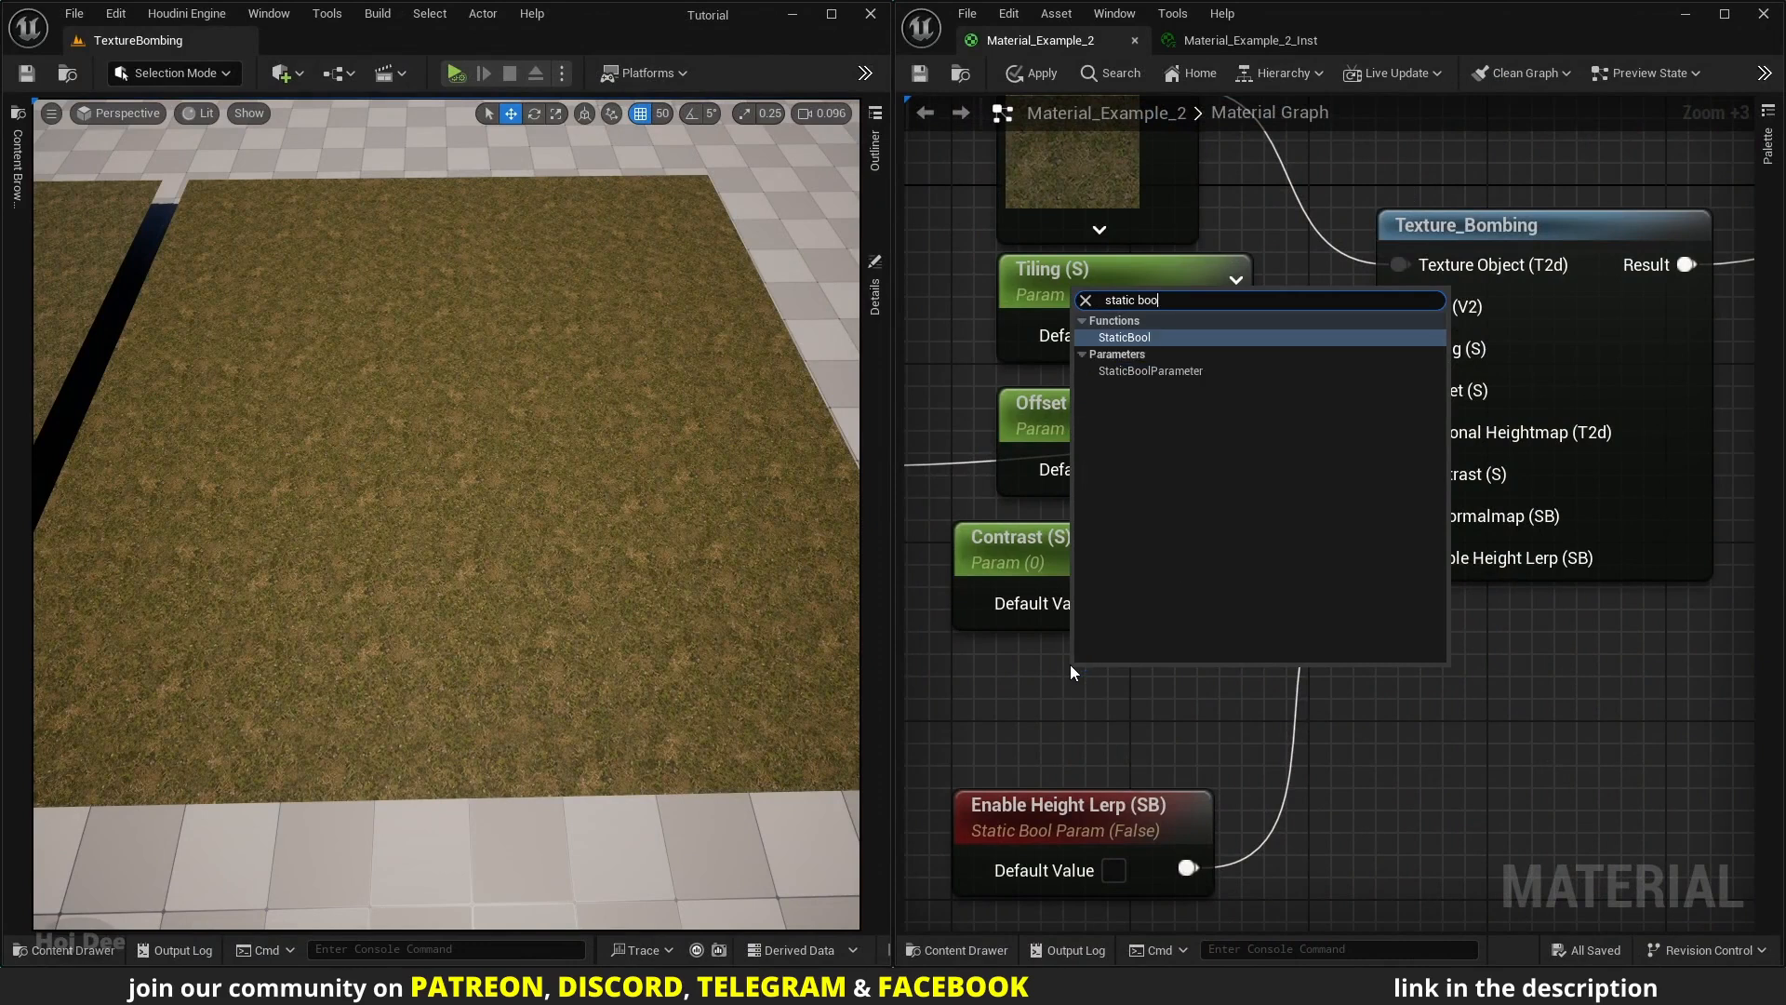
pyautogui.click(1124, 337)
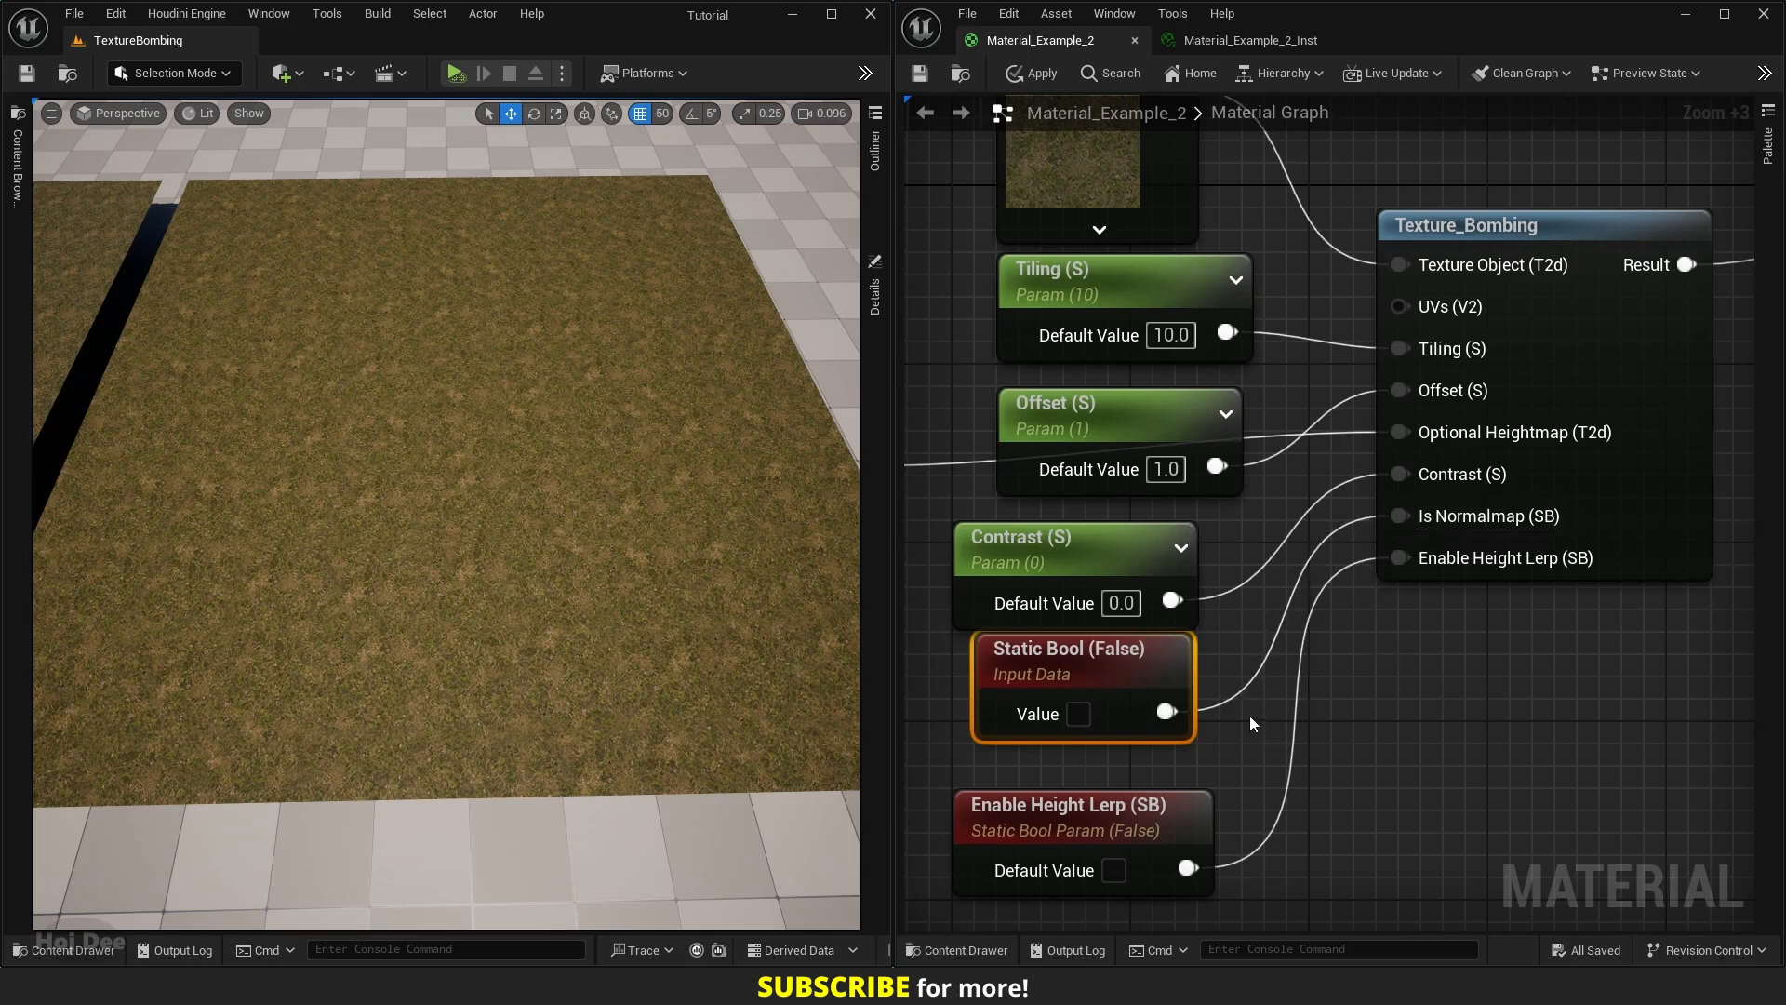
pyautogui.moveTo(1077, 715)
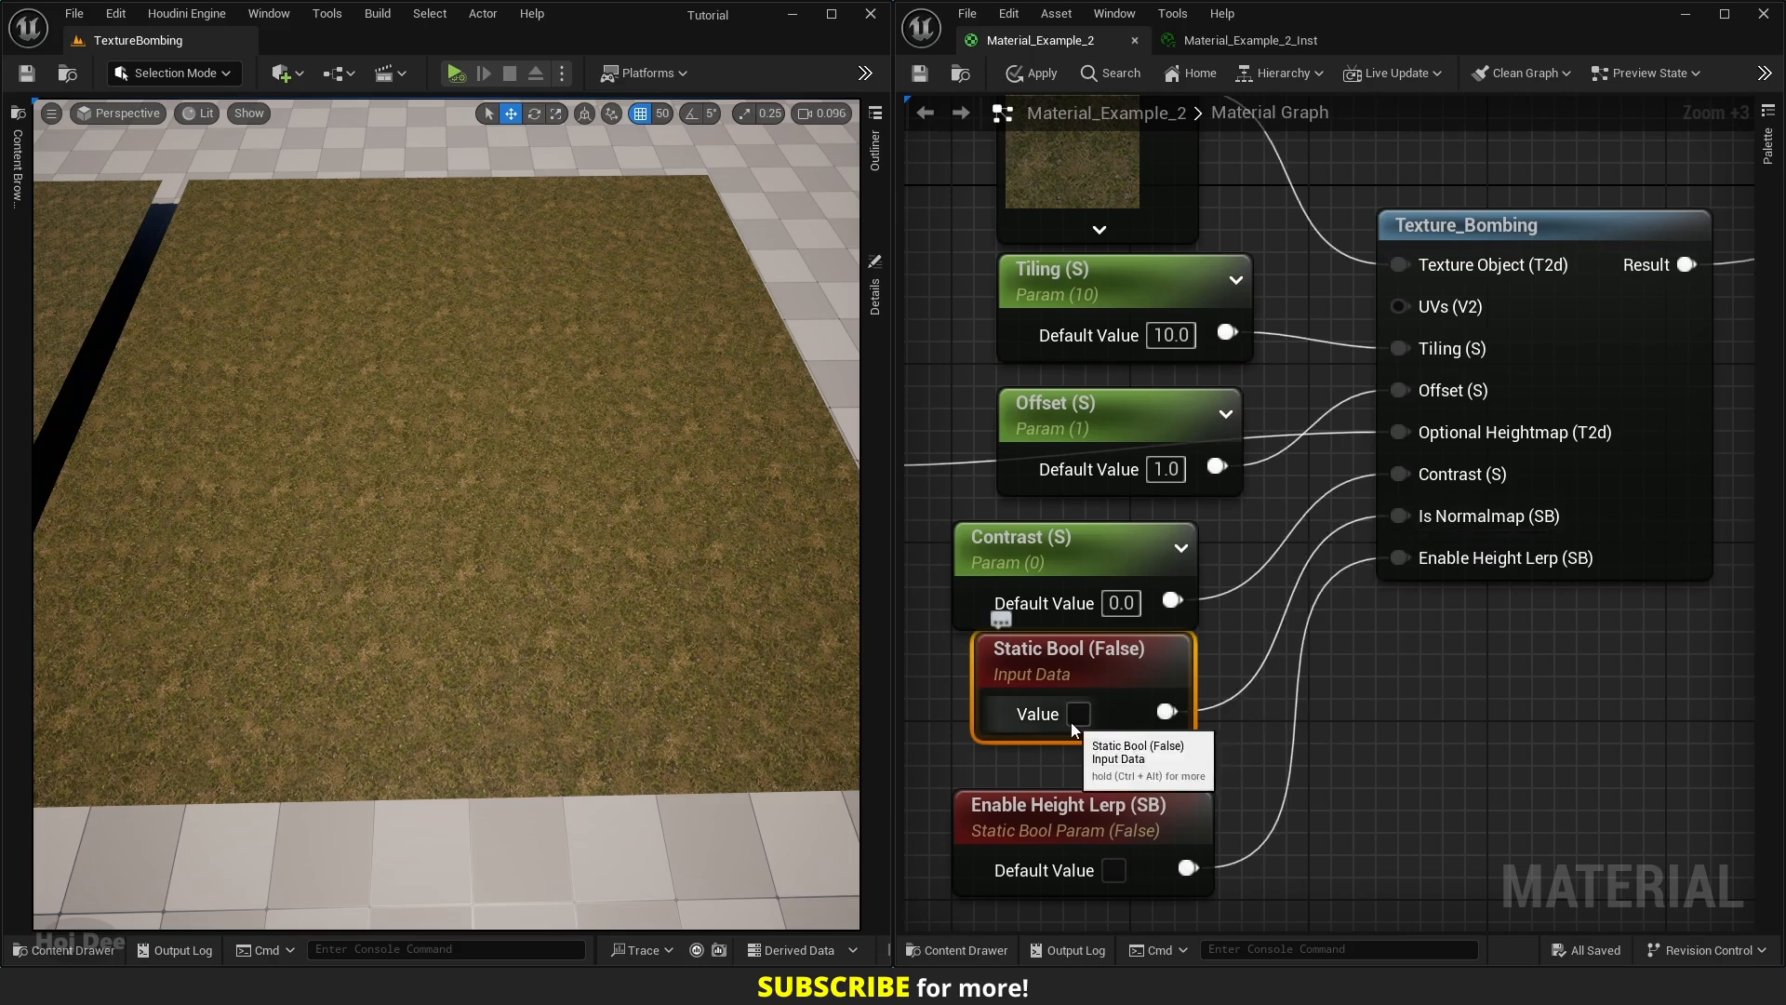
pyautogui.click(1077, 712)
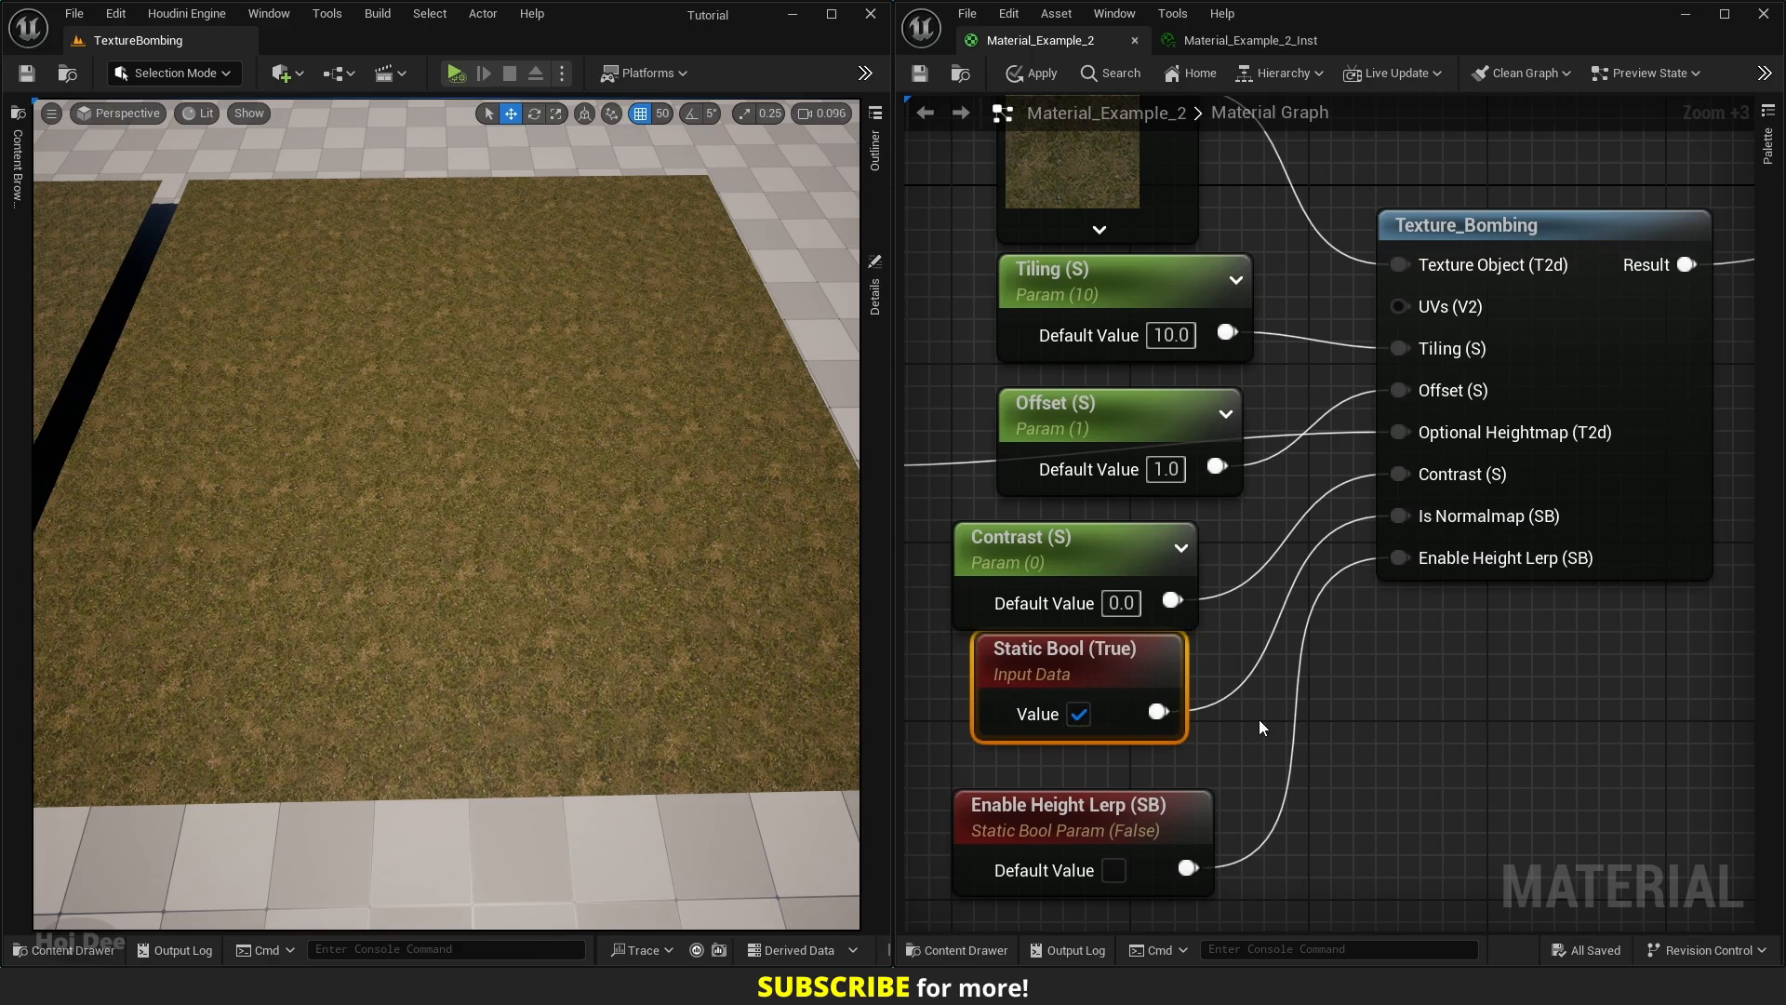